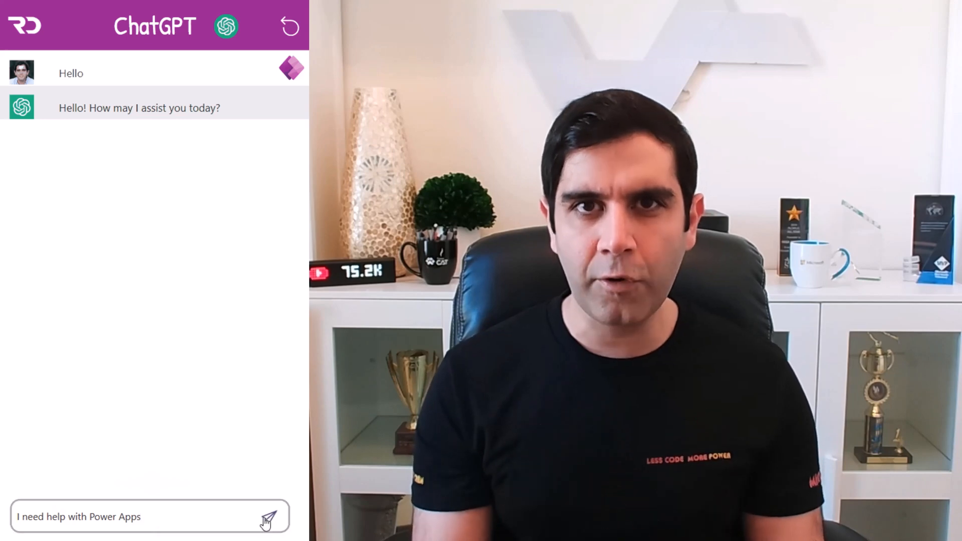
# Send the Power Apps help question and the date-formatting question to ChatGPT.
pyautogui.click(268, 517)
pyautogui.write('How to format date values')
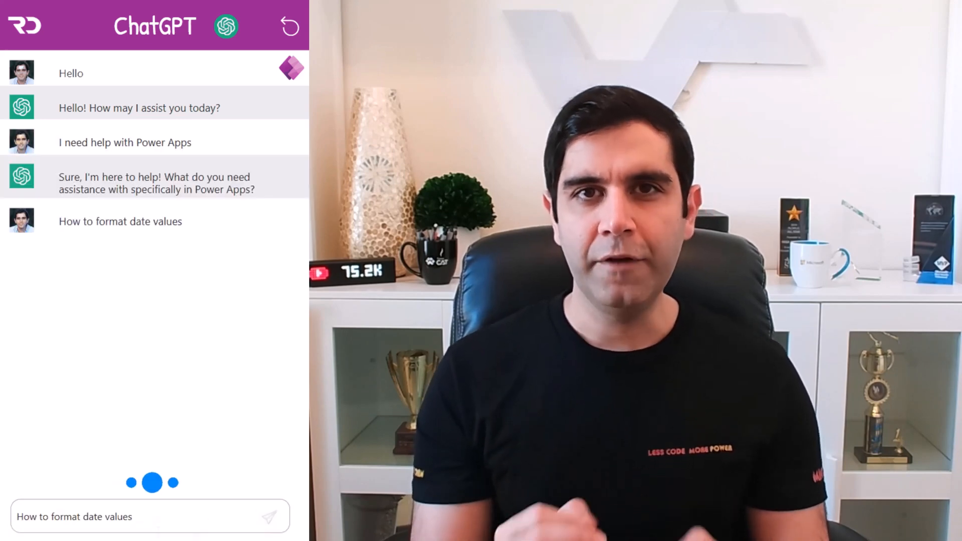
pyautogui.click(268, 516)
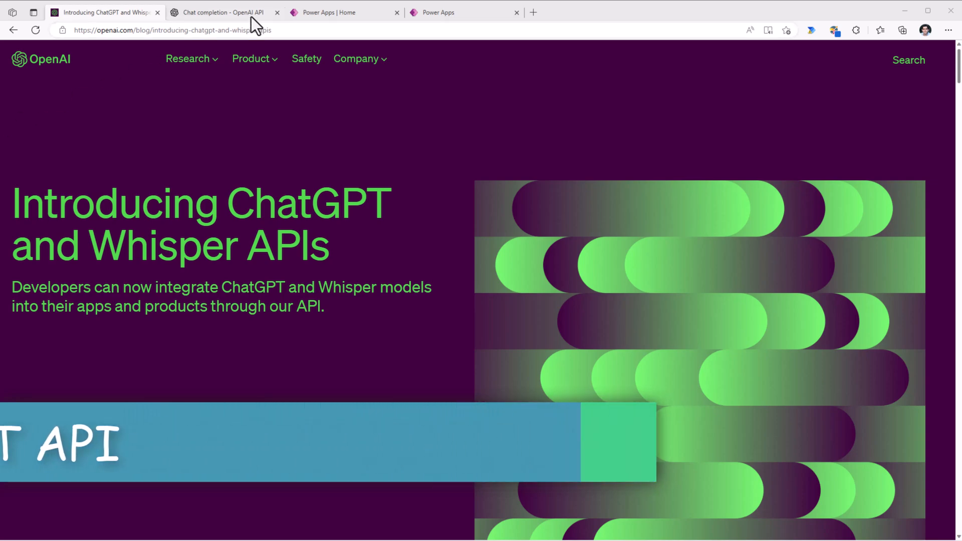
pyautogui.click(221, 12)
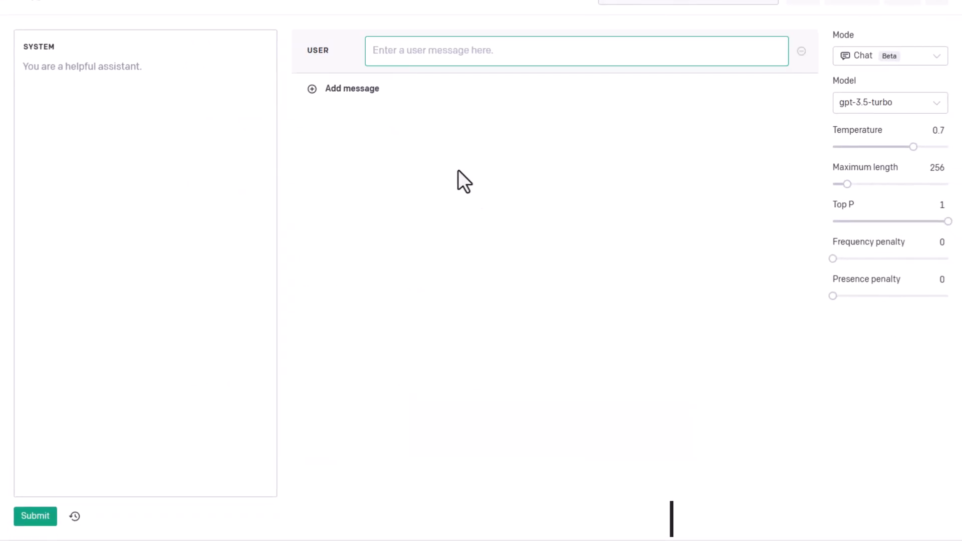
# Chat with the assistant: say 'Hello', then ask 'What is Power Apps?'.
pyautogui.write('Hello')
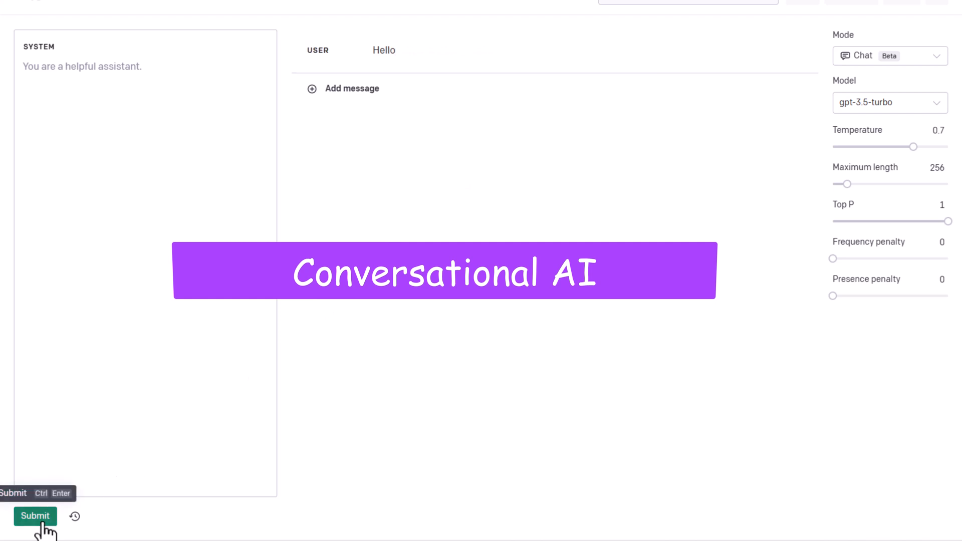
pyautogui.click(35, 516)
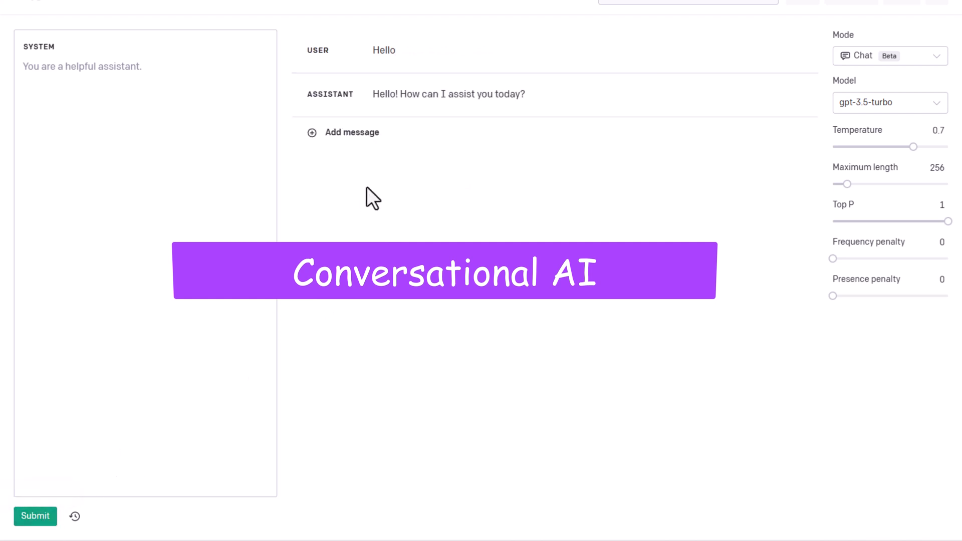
pyautogui.write('What is Power Apps?')
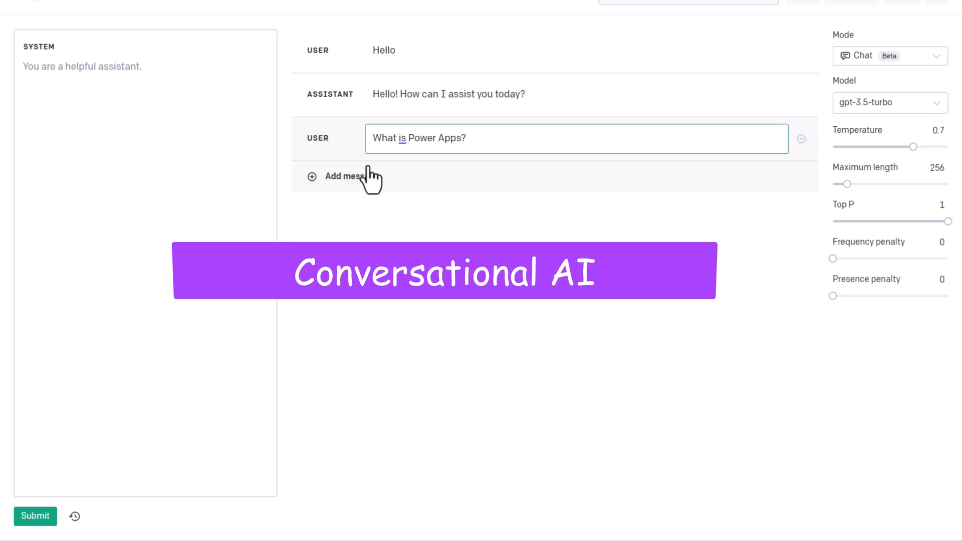
pyautogui.click(36, 516)
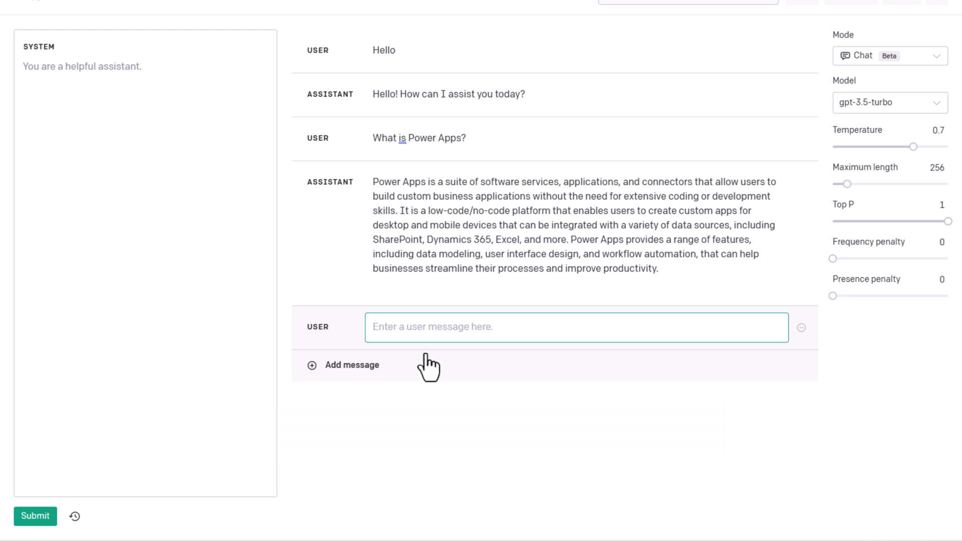
# Ask the assistant about offline mode, then bring up the chat completion API docs.
pyautogui.write('Off')
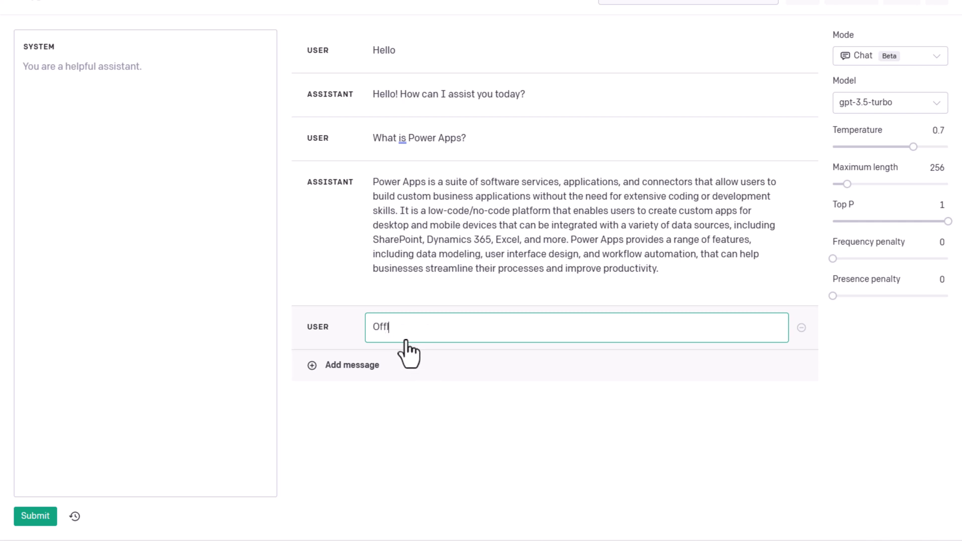
pyautogui.write('ine mode')
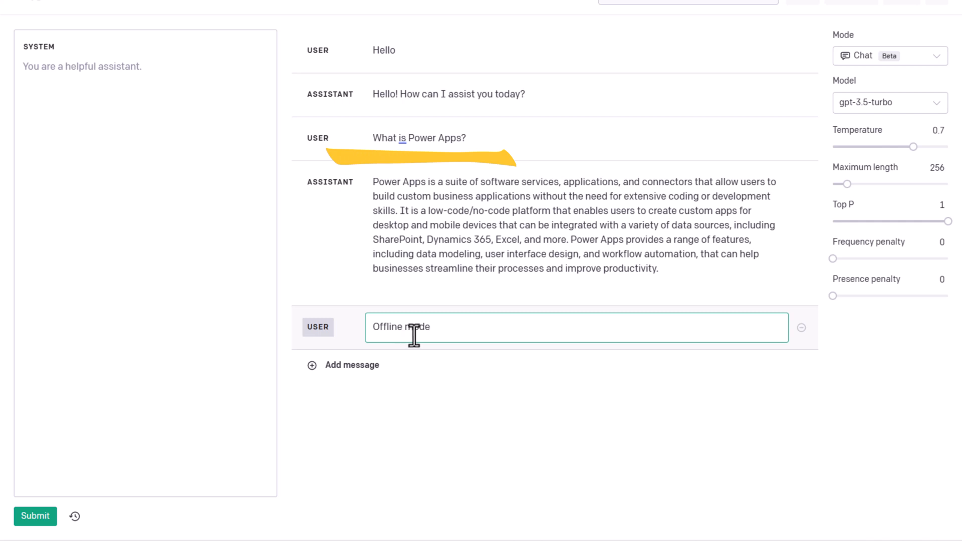
pyautogui.click(35, 516)
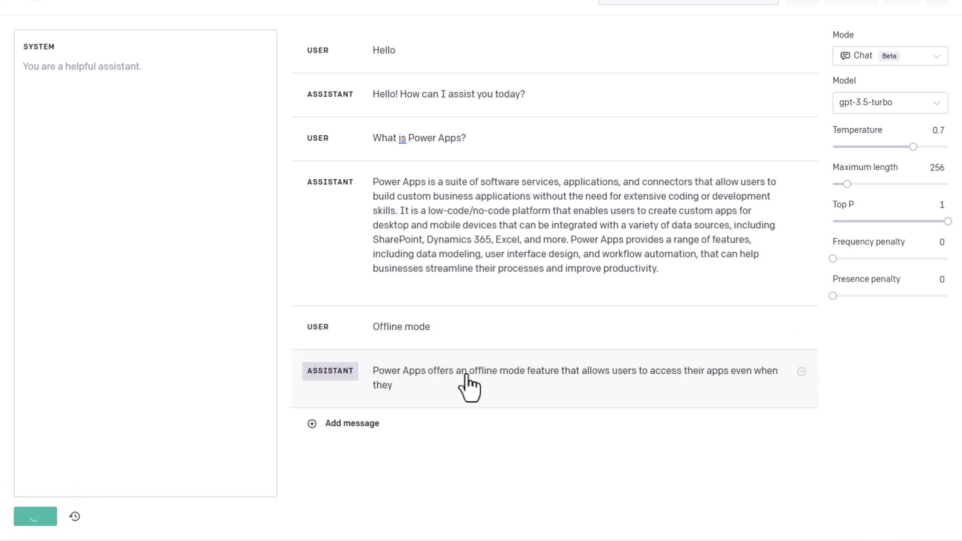
pyautogui.click(35, 515)
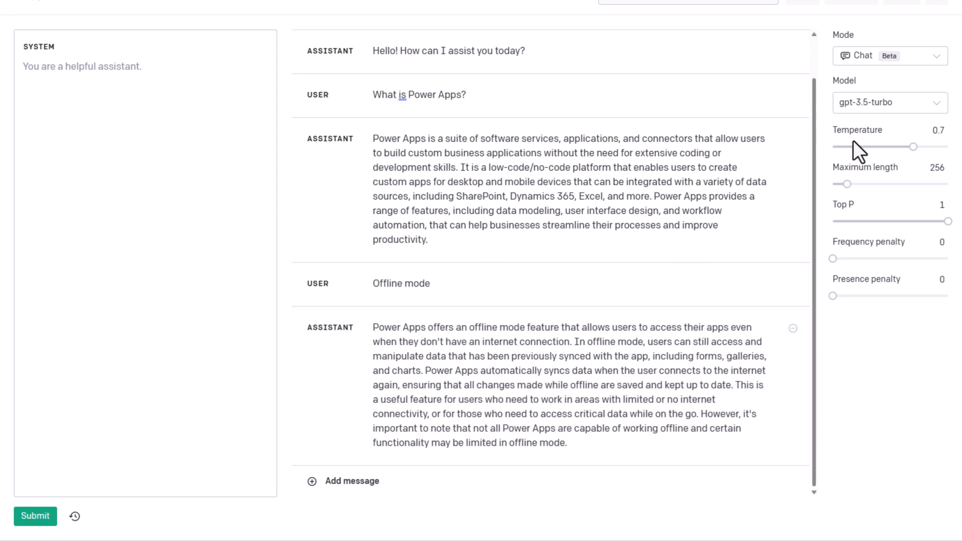
pyautogui.click(889, 102)
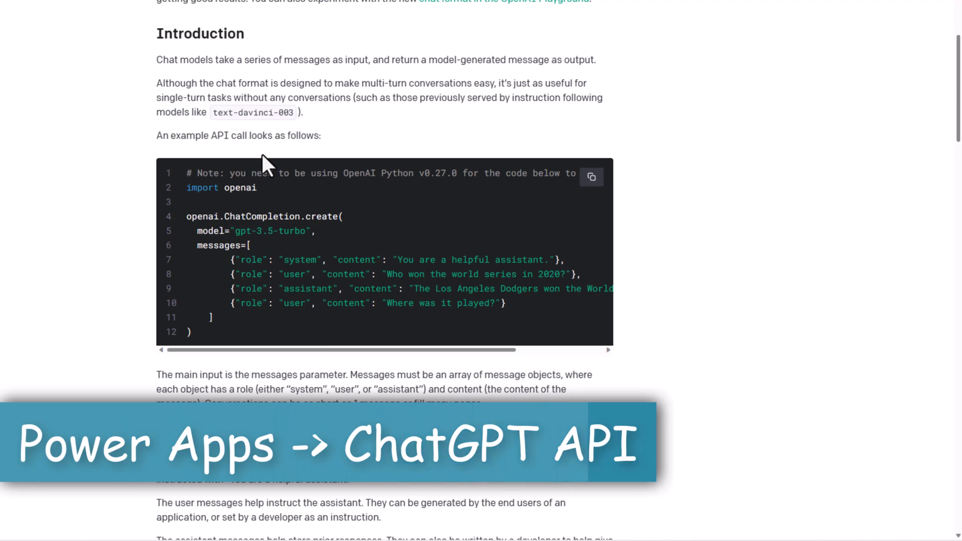
# From Discover > Custom connectors, start a new custom connector from blank.
pyautogui.click(343, 12)
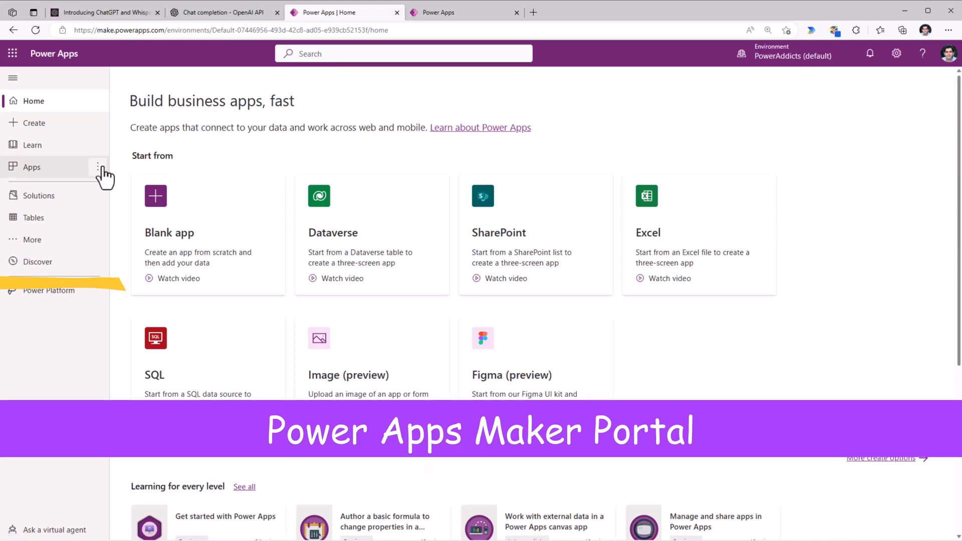
pyautogui.click(37, 262)
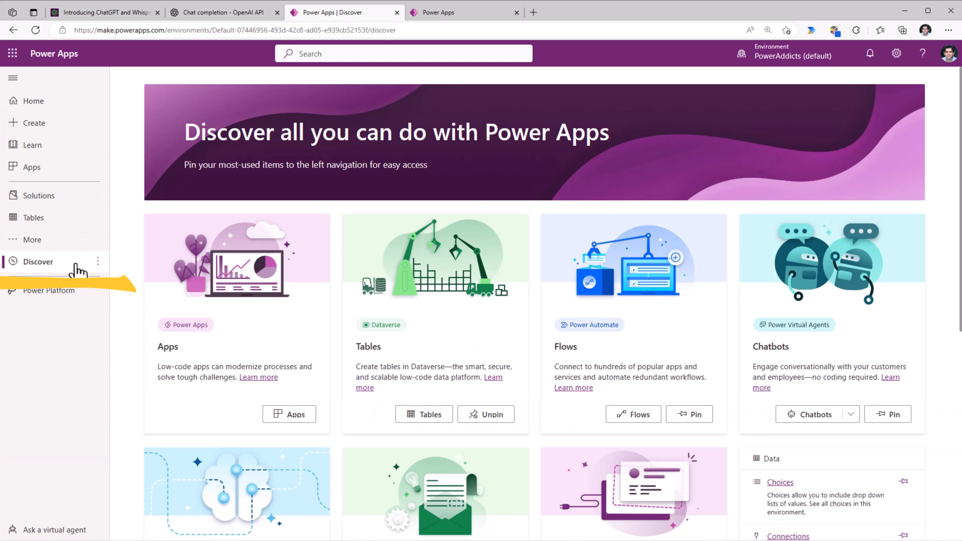
pyautogui.scroll(-3)
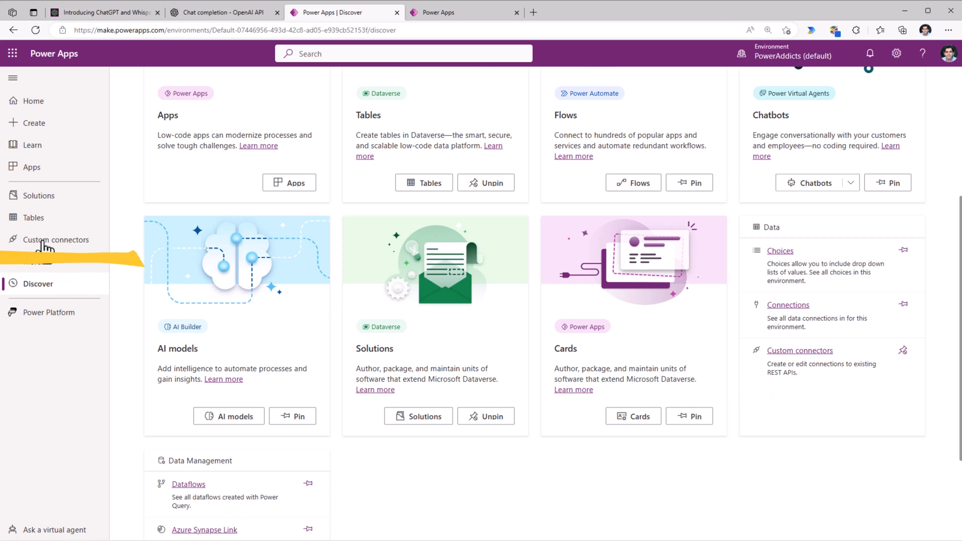
pyautogui.click(55, 239)
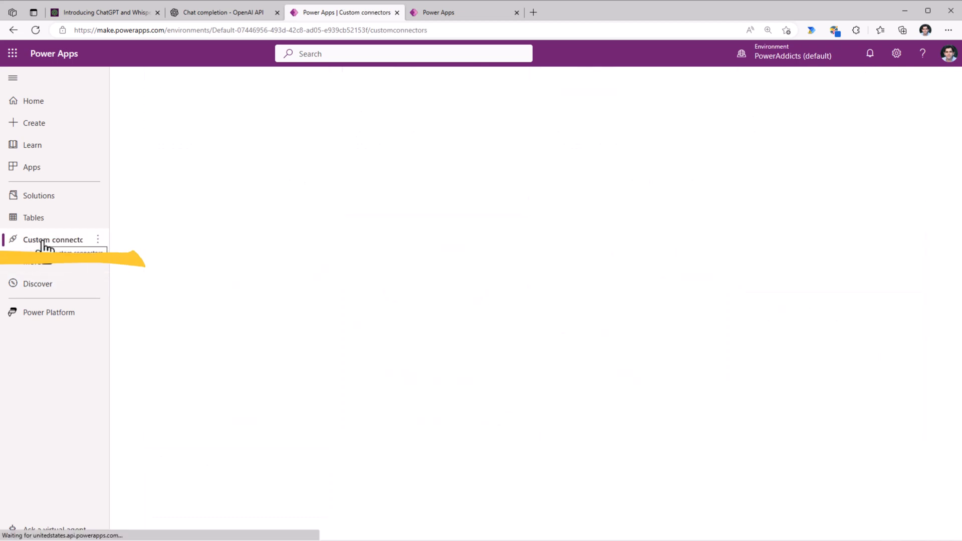
pyautogui.click(779, 84)
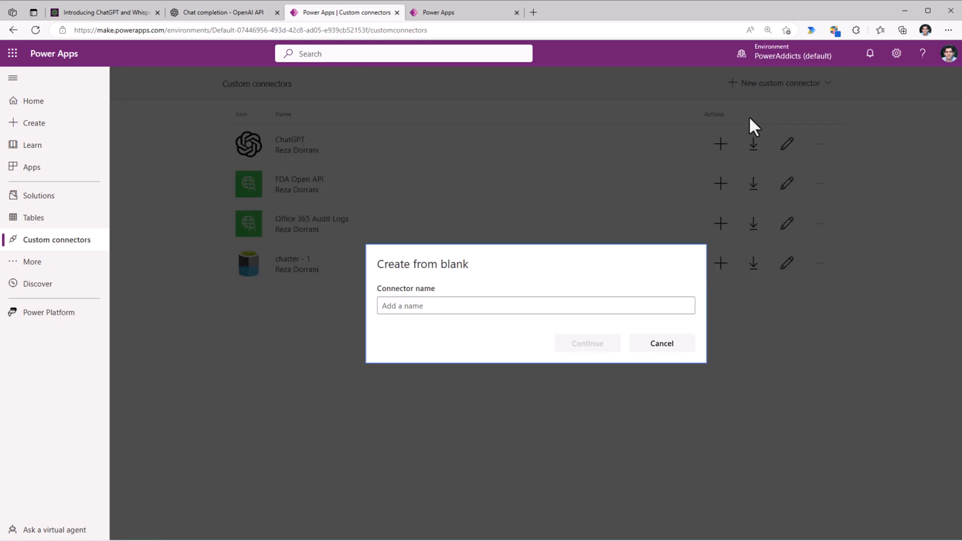
# Name the connector 'ChatGPT Connector' and set its host to api.openai.com.
pyautogui.write('ChatGPT Connector')
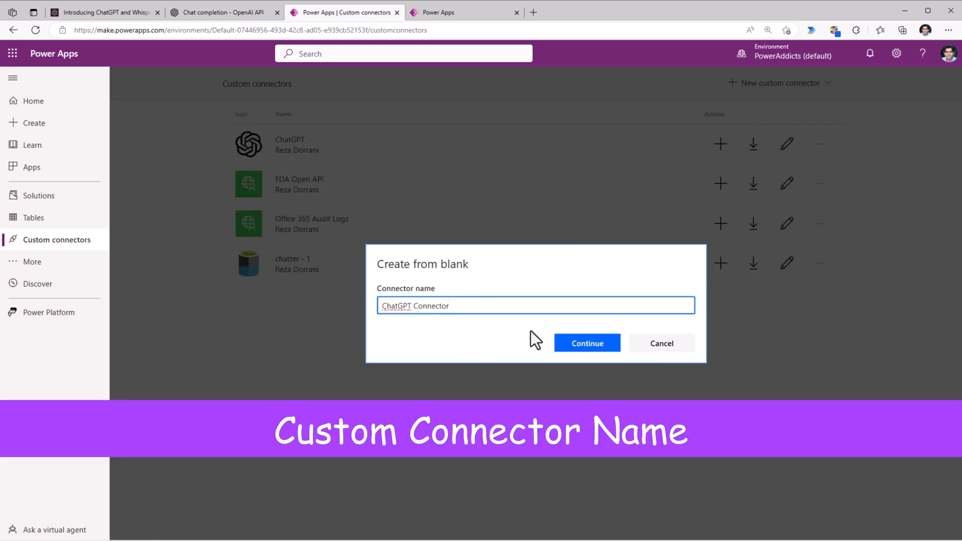
pyautogui.click(586, 343)
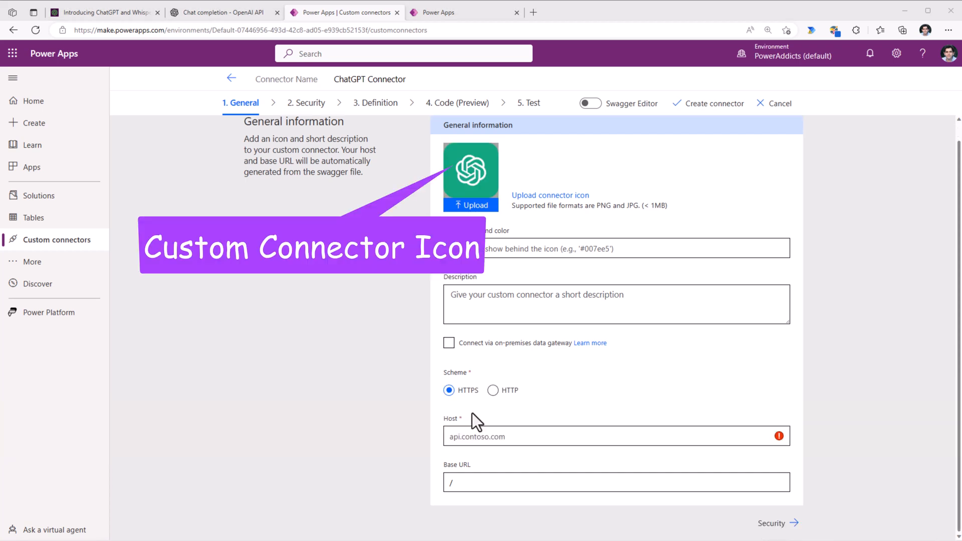
pyautogui.write('api.openai.com')
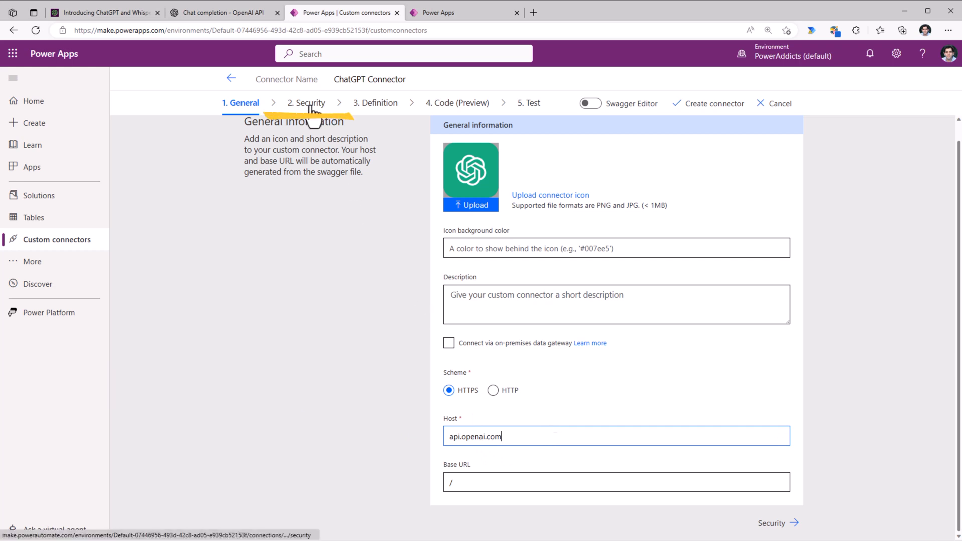
# Secure the connector with API Key authentication using parameter name 'Authorization'.
pyautogui.click(309, 102)
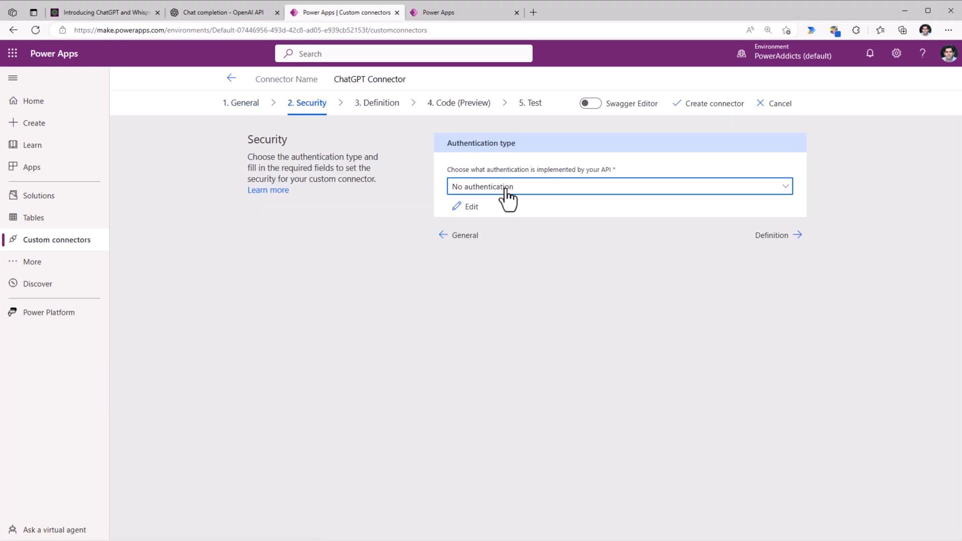
pyautogui.click(619, 186)
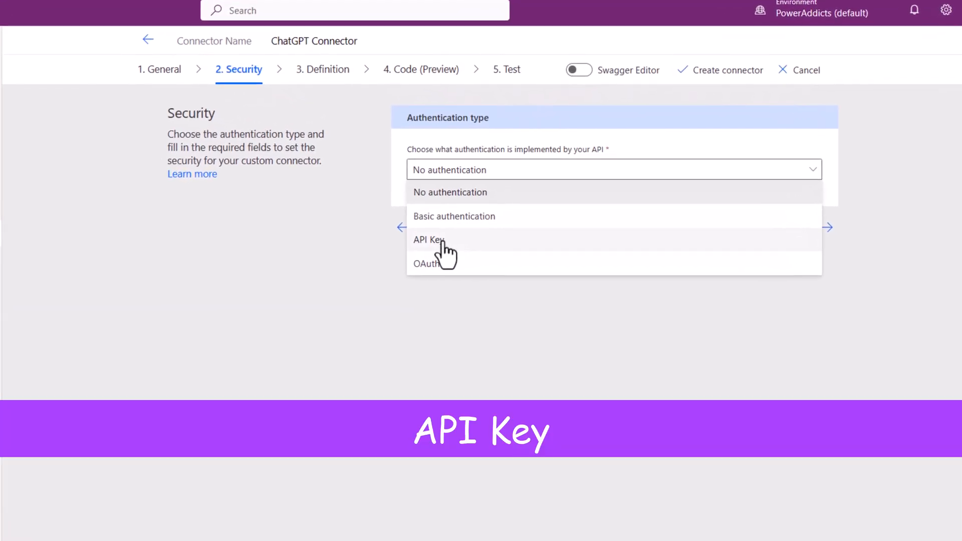
pyautogui.click(427, 240)
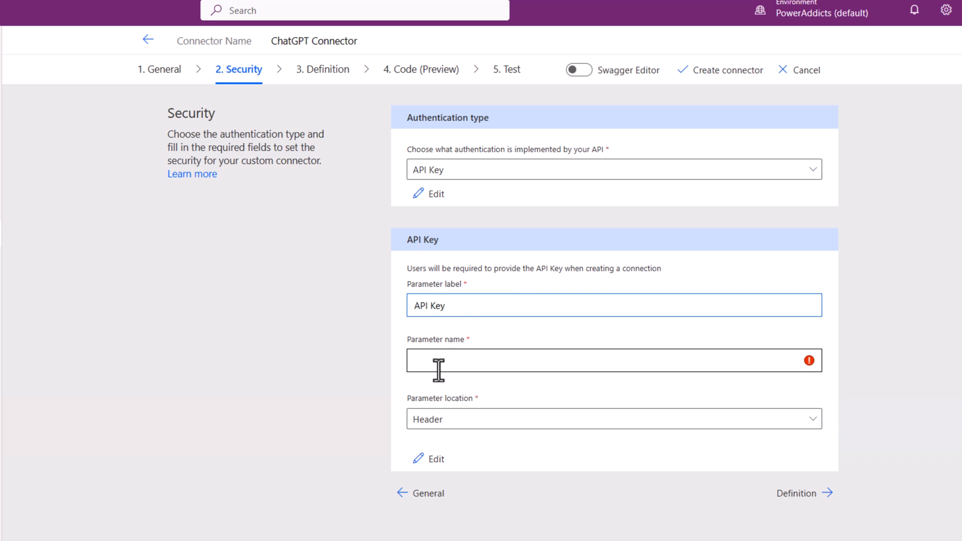
pyautogui.write('Authorization')
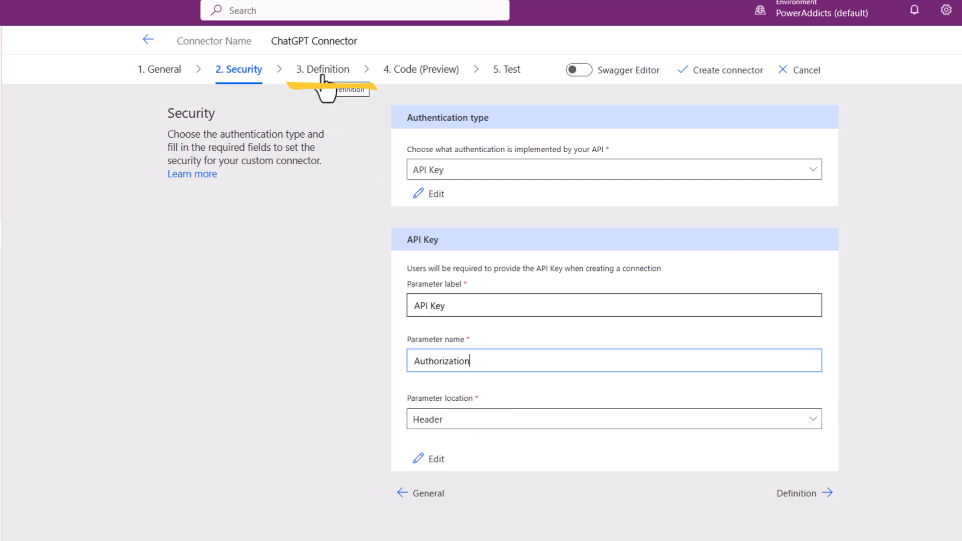
# On Definition, add a new action with Operation ID 'ChatAPI'.
pyautogui.click(322, 69)
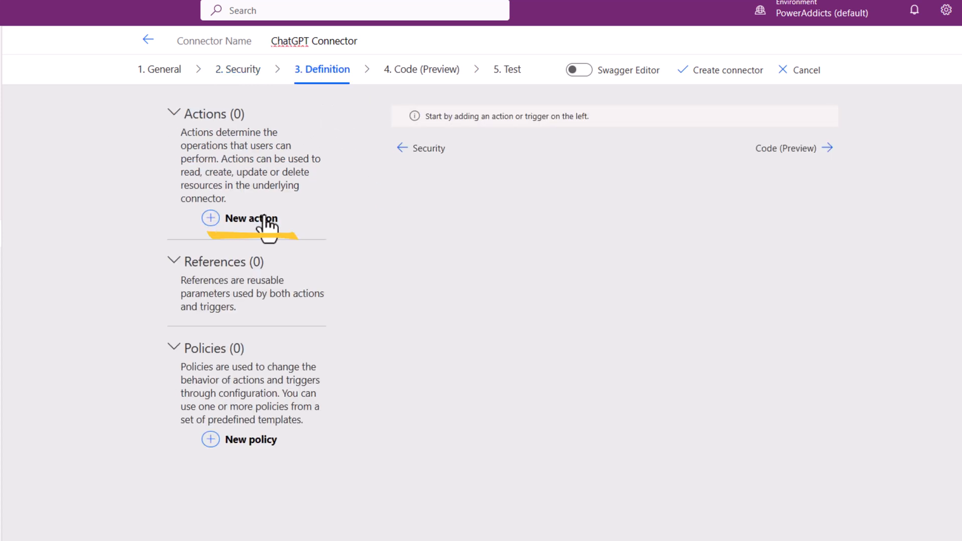
pyautogui.moveTo(267, 230)
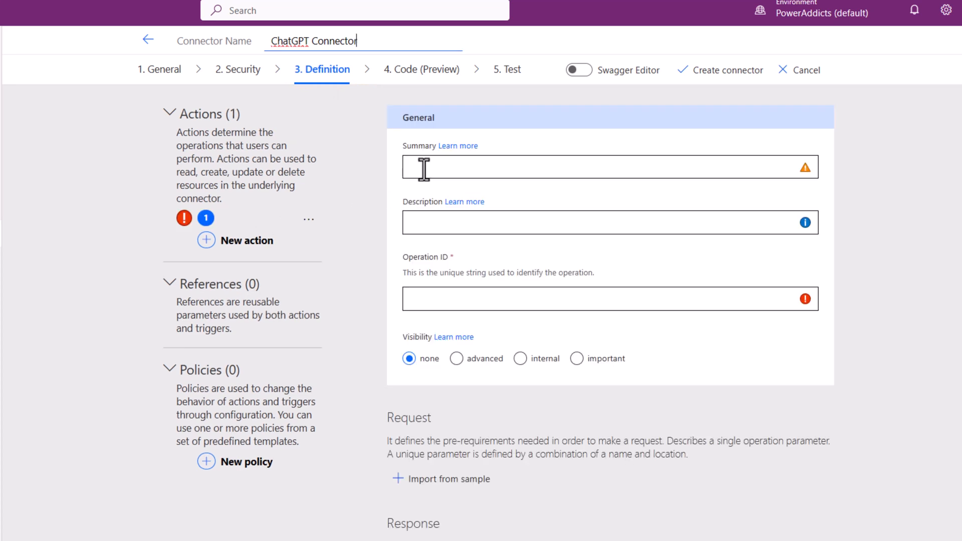
pyautogui.write('ChatAPI')
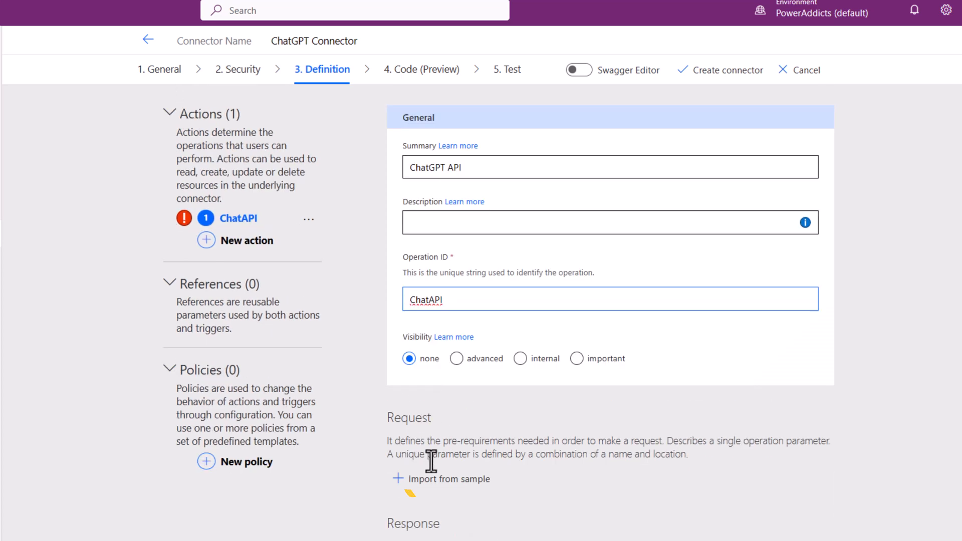
pyautogui.moveTo(441, 479)
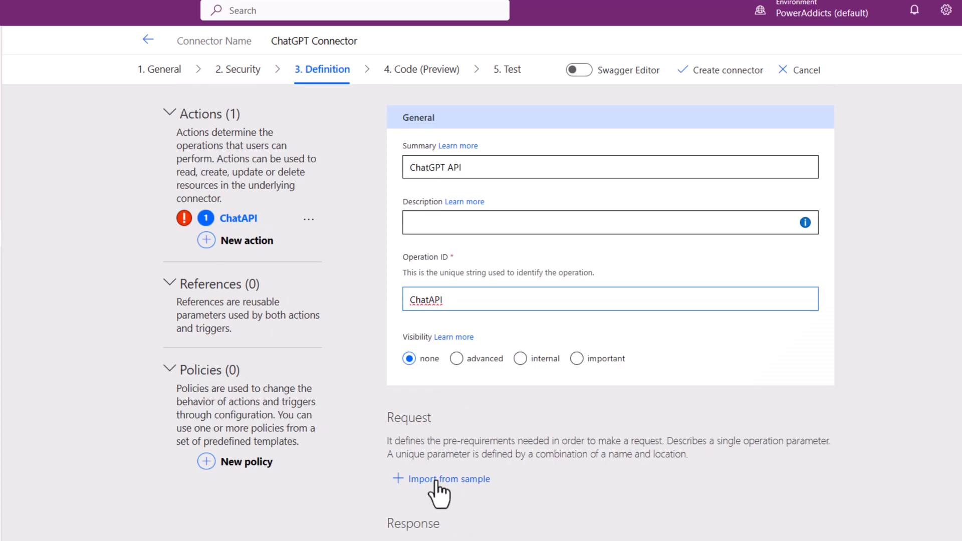
pyautogui.click(441, 478)
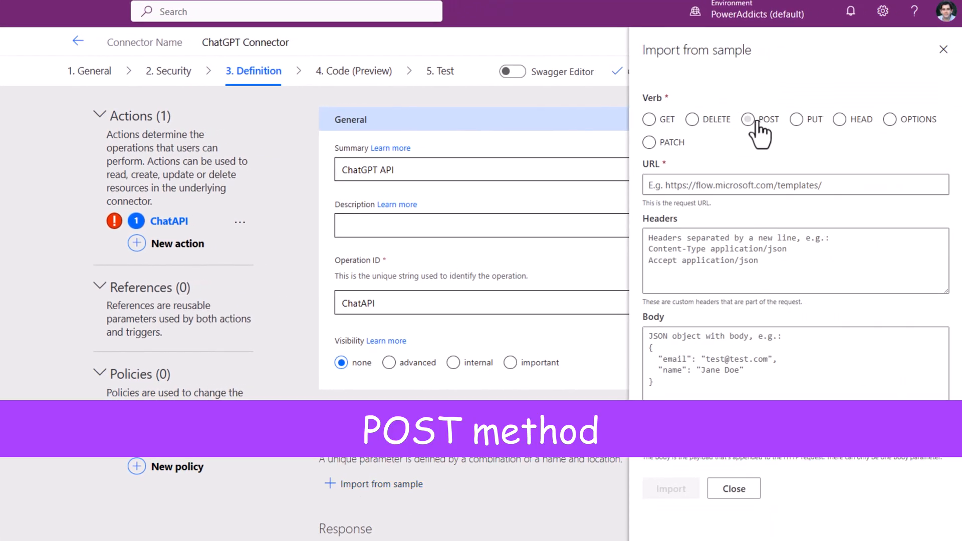
pyautogui.click(748, 120)
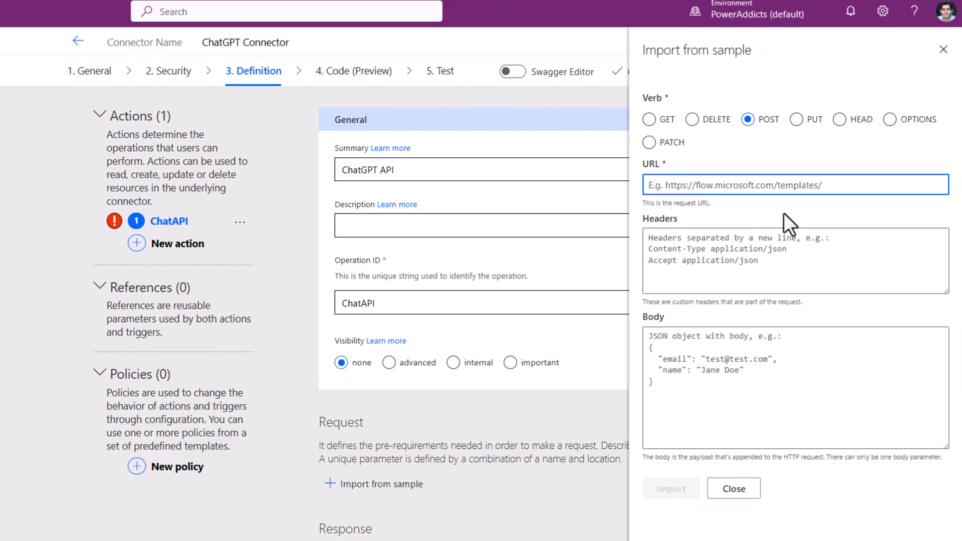
pyautogui.write('https://api.openai.com/v1/chat/completions')
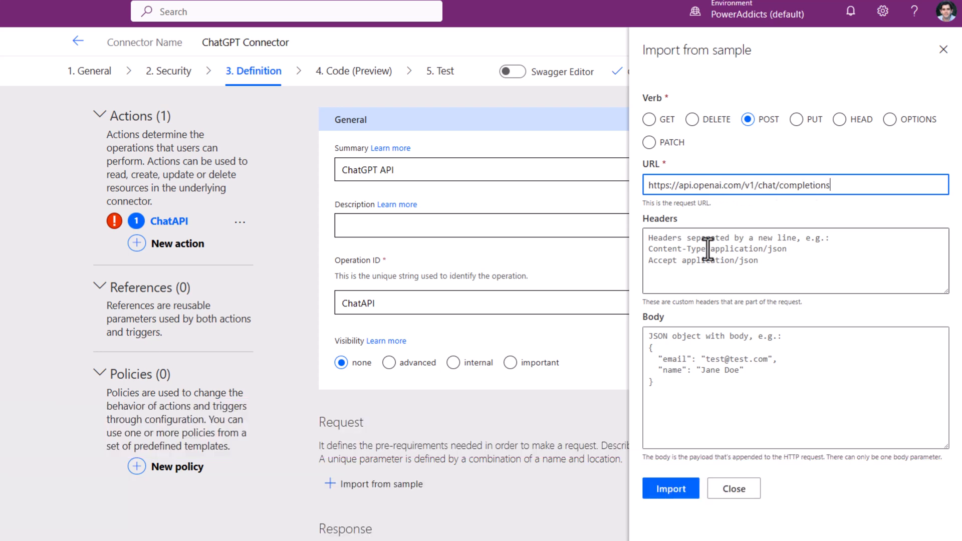
pyautogui.write('Content-Type application/json')
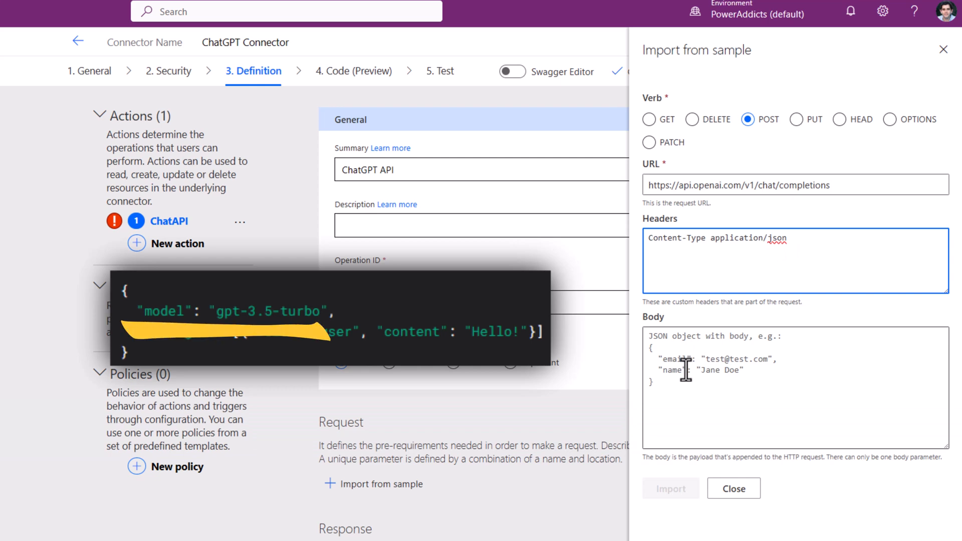
# Enter the JSON body with model 'gpt-3.5-turbo' and messages for the sample request.
pyautogui.write('{"model":"')
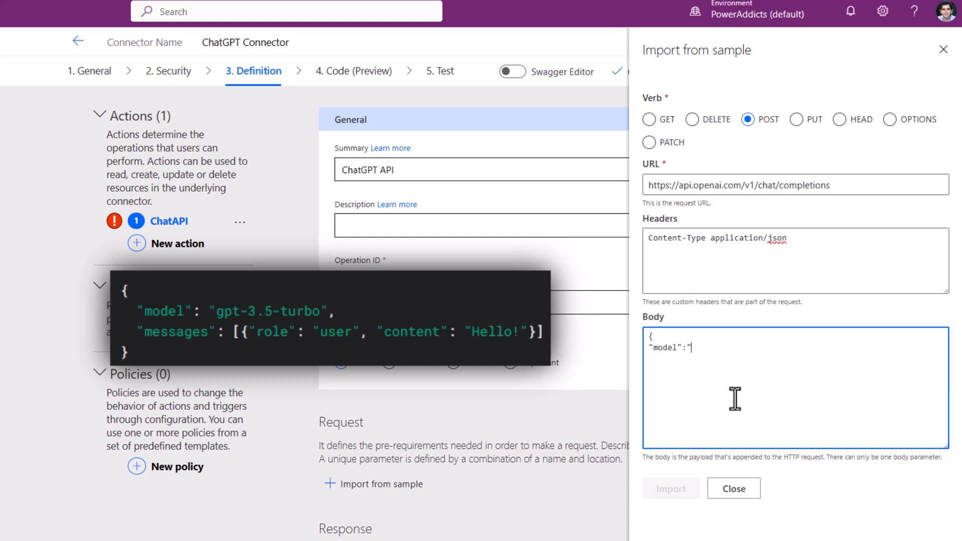
pyautogui.write('gpt-3.5-turbo",')
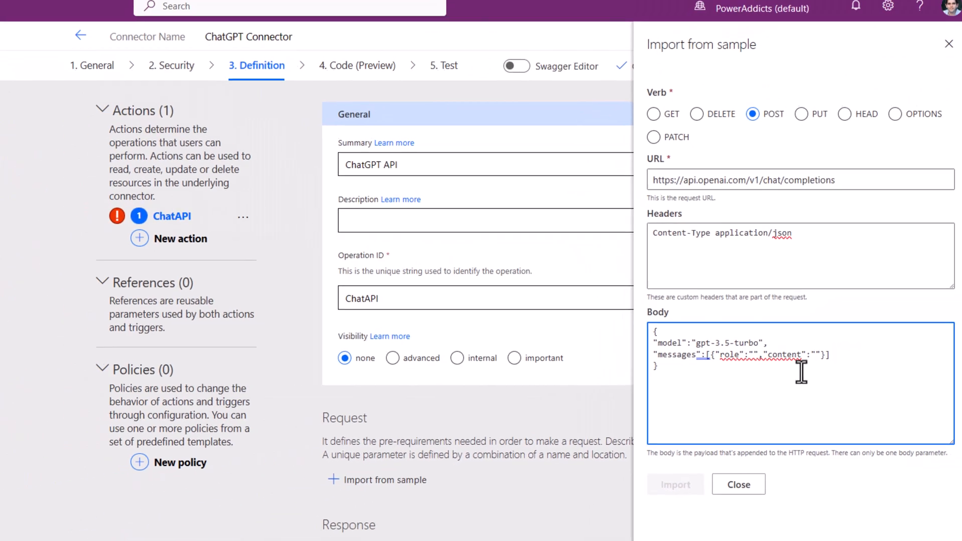
pyautogui.click(674, 483)
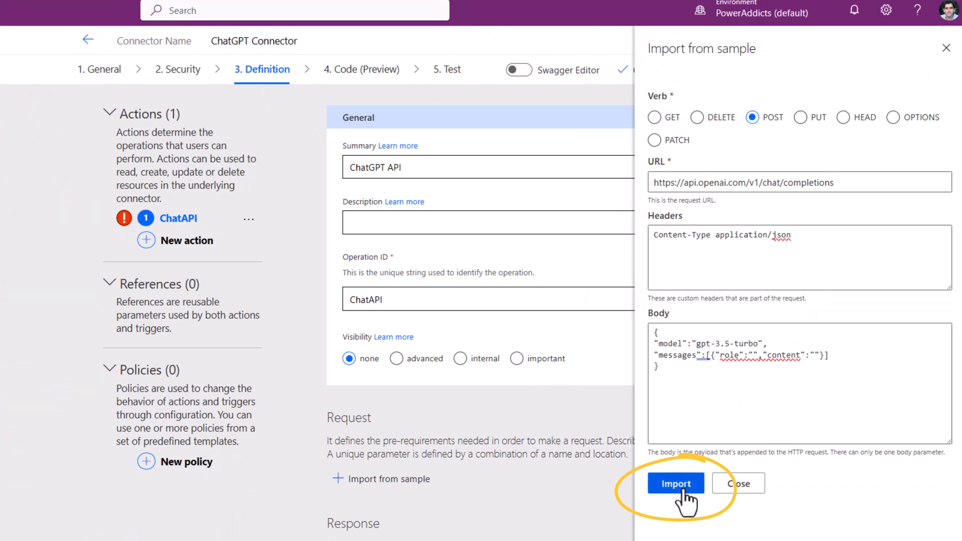
# Import the sample request and make the Content-Type header required and internal.
pyautogui.click(674, 483)
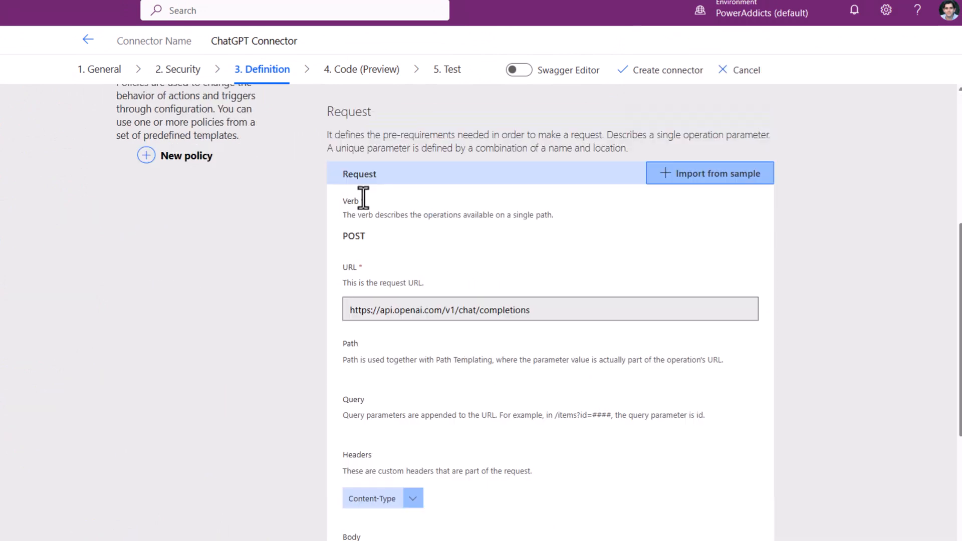
pyautogui.scroll(-3)
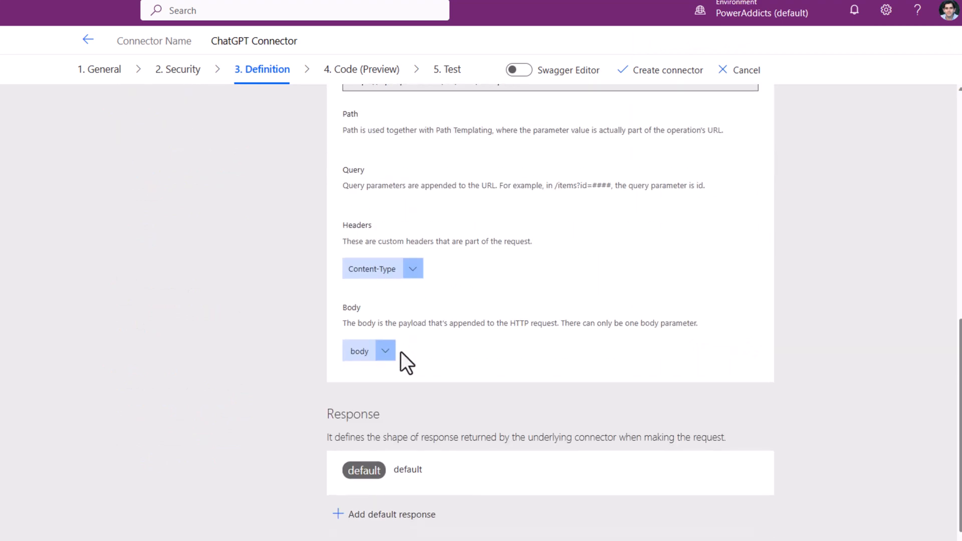
pyautogui.click(412, 268)
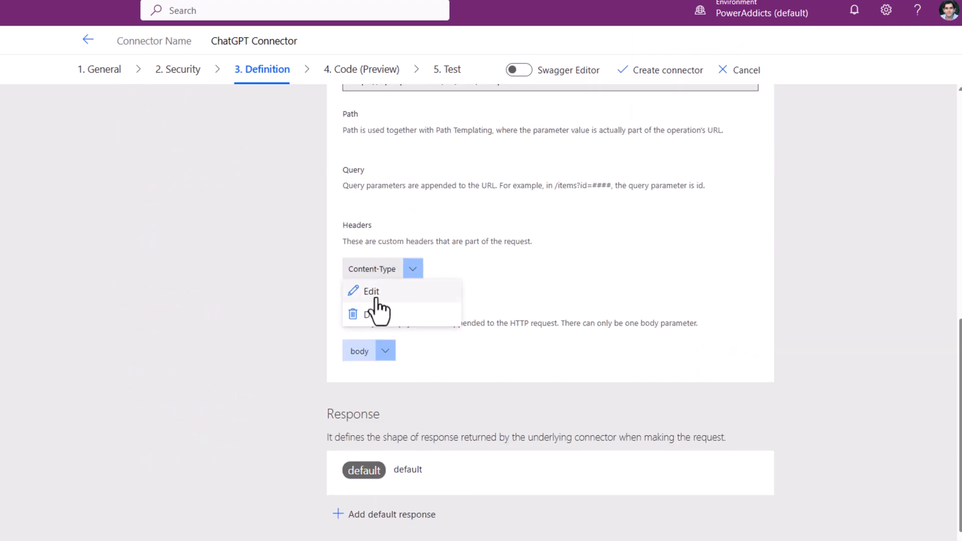
pyautogui.click(371, 291)
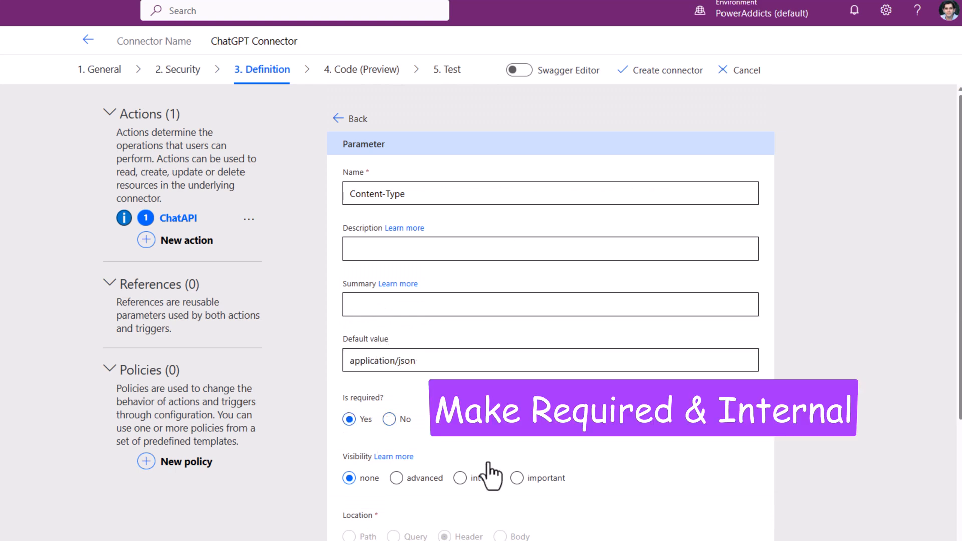
pyautogui.click(459, 478)
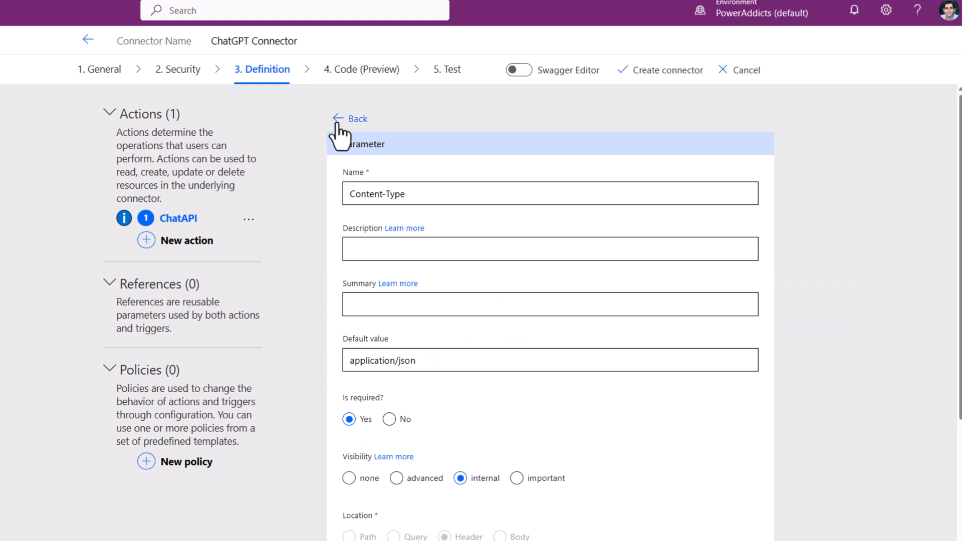
pyautogui.click(356, 118)
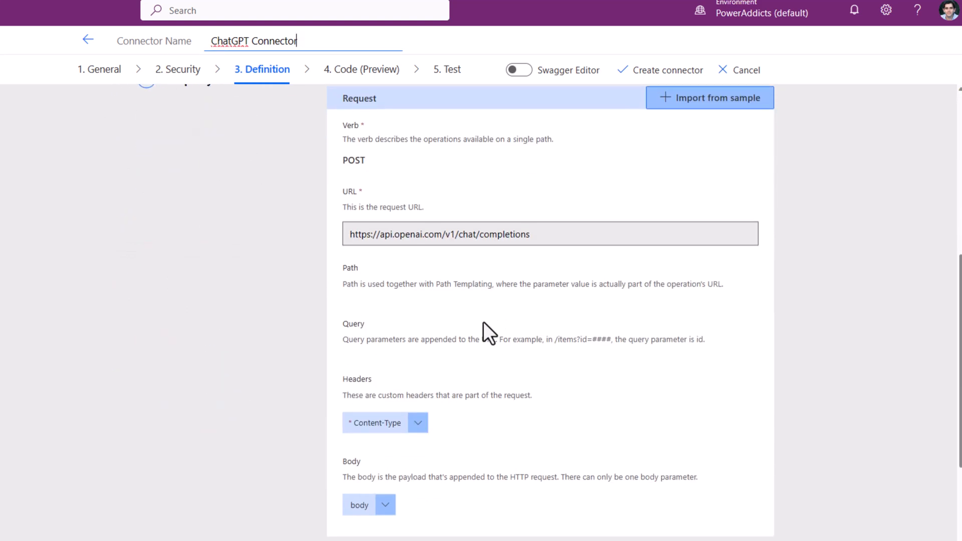
# Make the body parameter required and important, with content and role fields required.
pyautogui.click(384, 350)
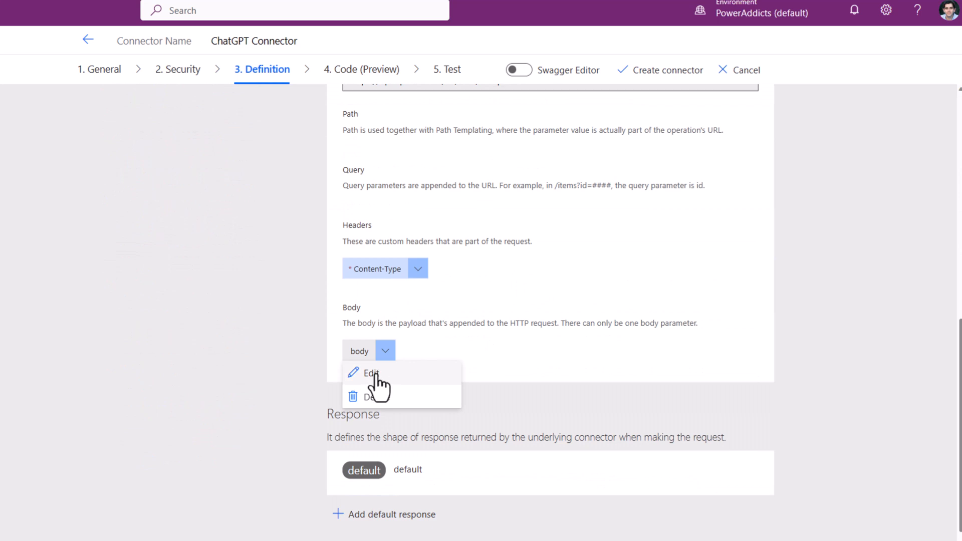
pyautogui.click(371, 373)
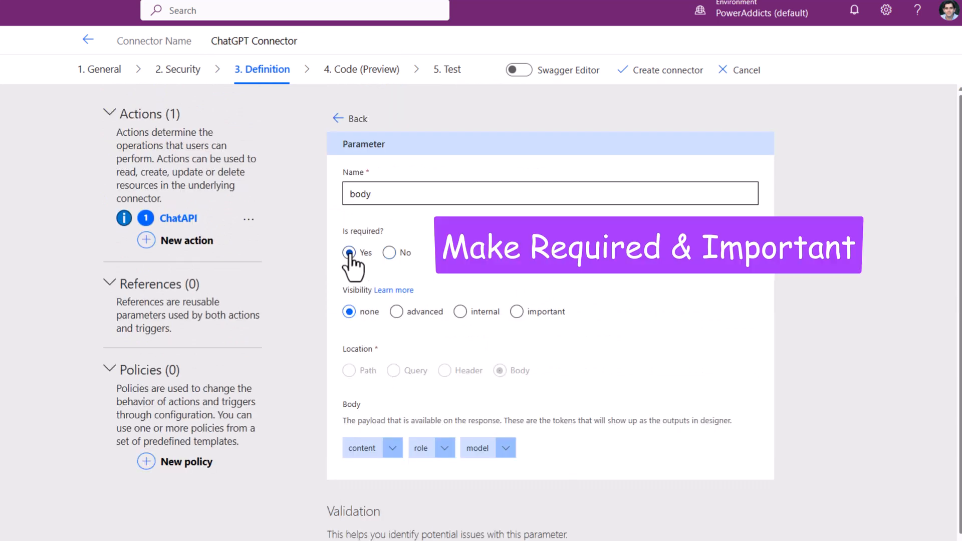
pyautogui.click(517, 311)
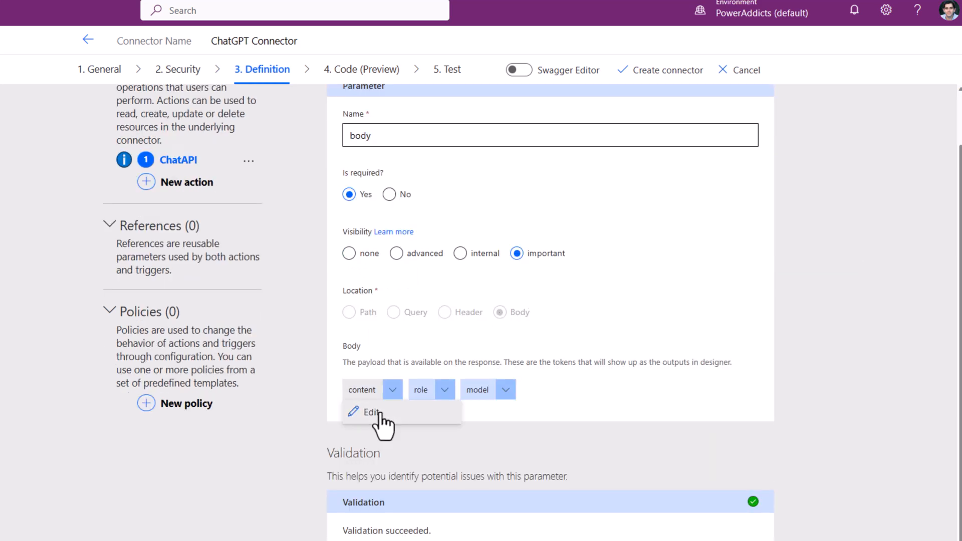
pyautogui.click(370, 412)
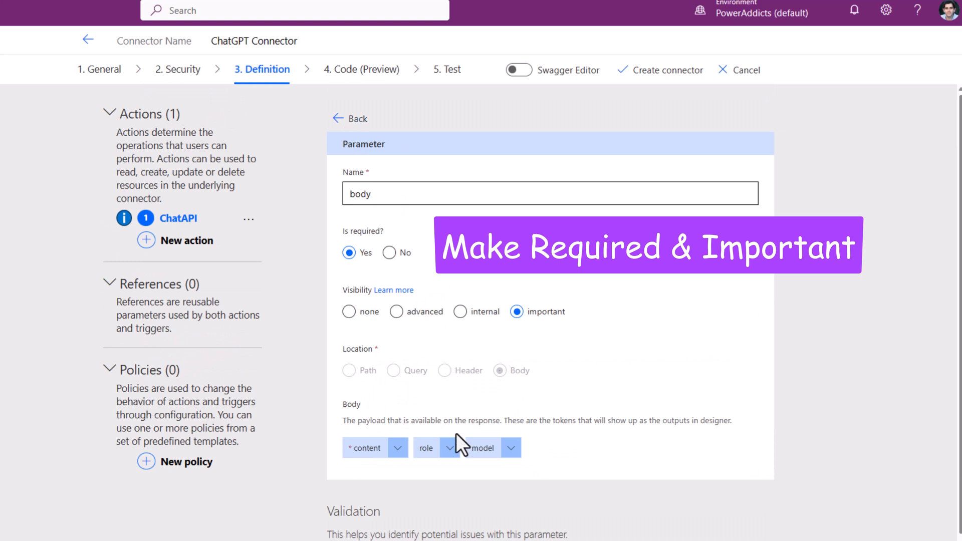
pyautogui.click(426, 447)
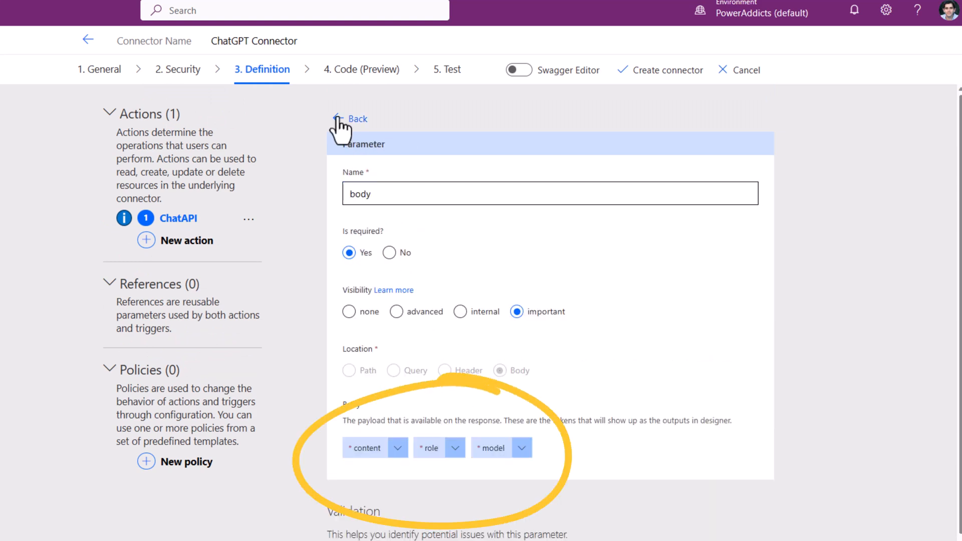
pyautogui.click(351, 118)
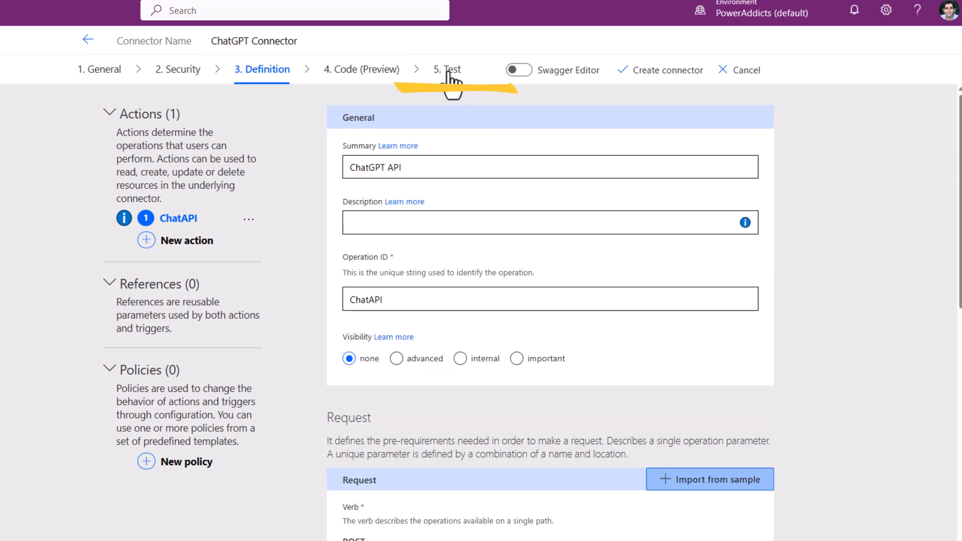
# From the Test step, create the ChatGPT Connector custom connector.
pyautogui.click(446, 69)
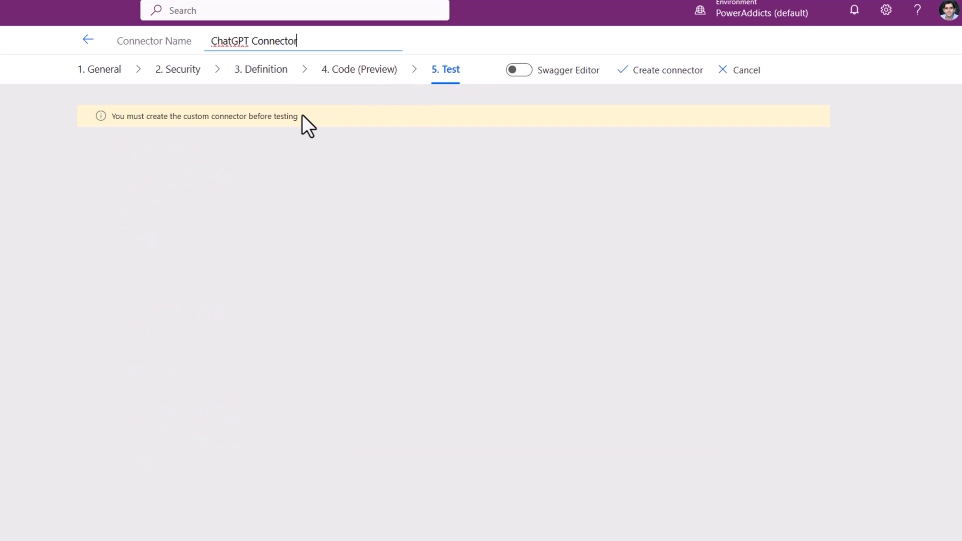
pyautogui.click(666, 69)
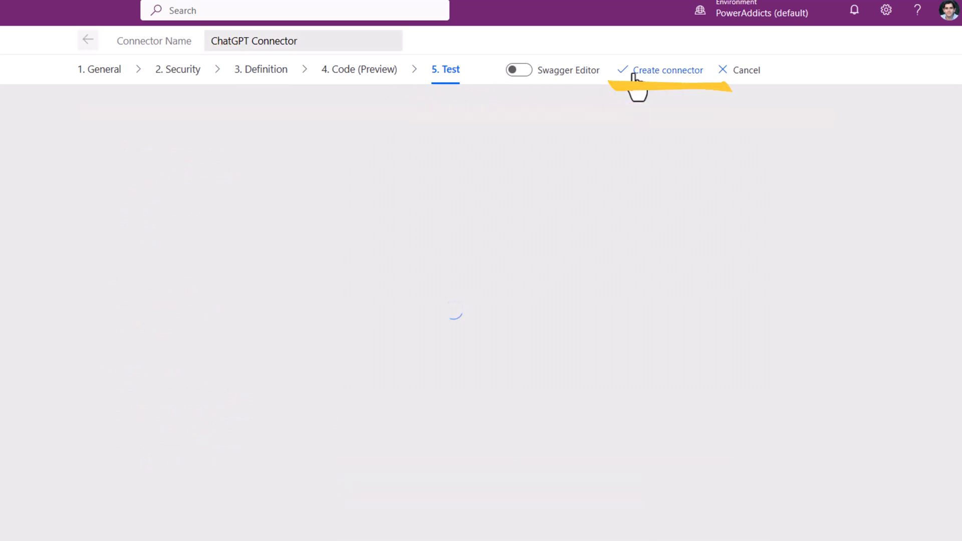
pyautogui.click(665, 70)
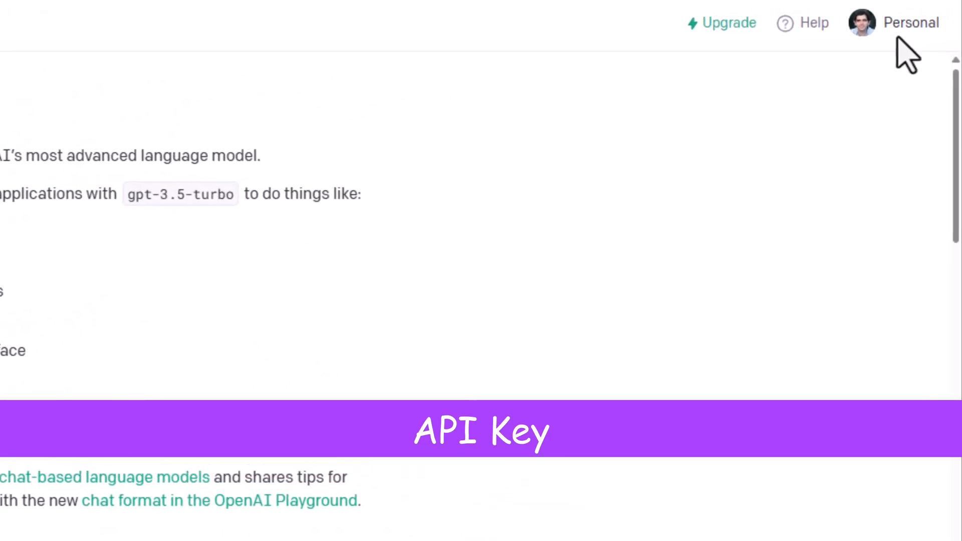
# From the OpenAI account menu, view the account's API keys.
pyautogui.click(911, 23)
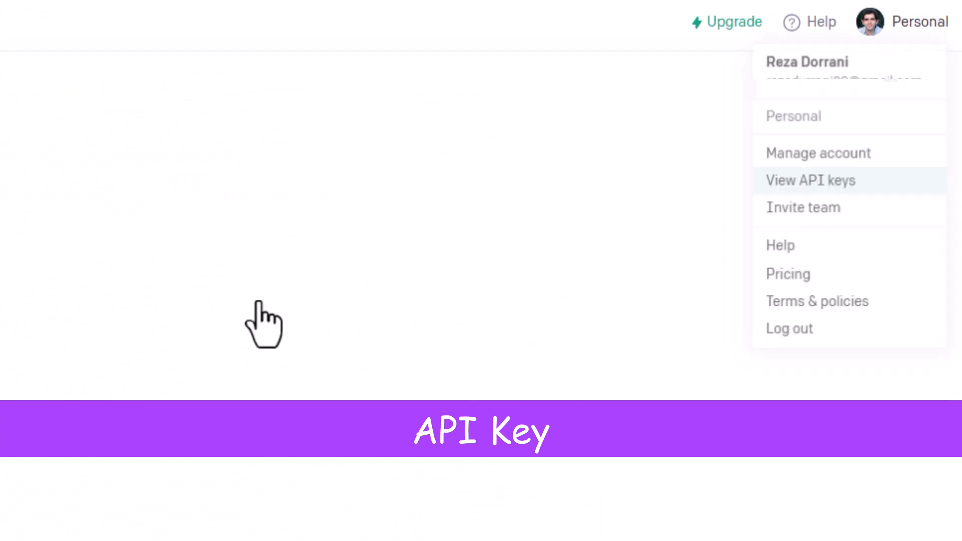
pyautogui.click(809, 180)
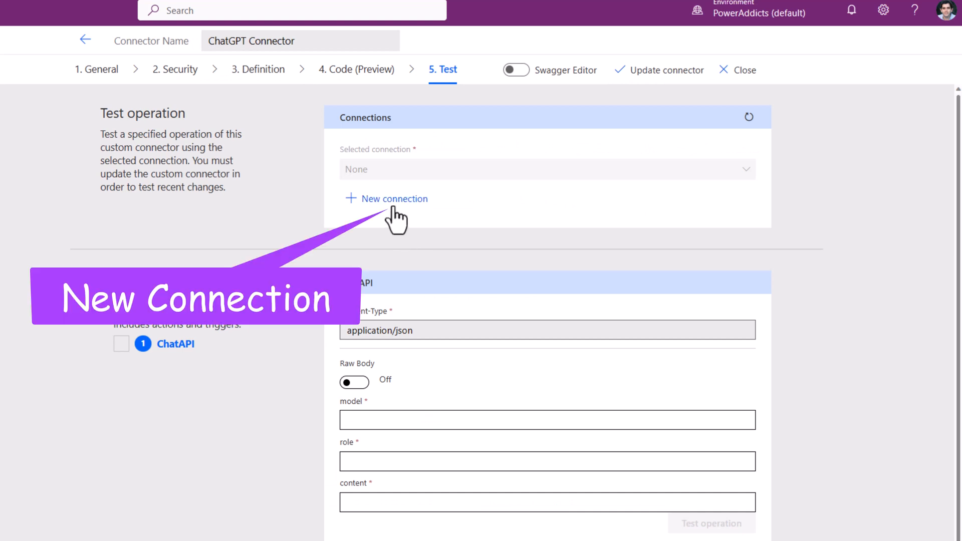
# Create a new connection using 'Bearer ' plus the sk-... API key.
pyautogui.click(392, 198)
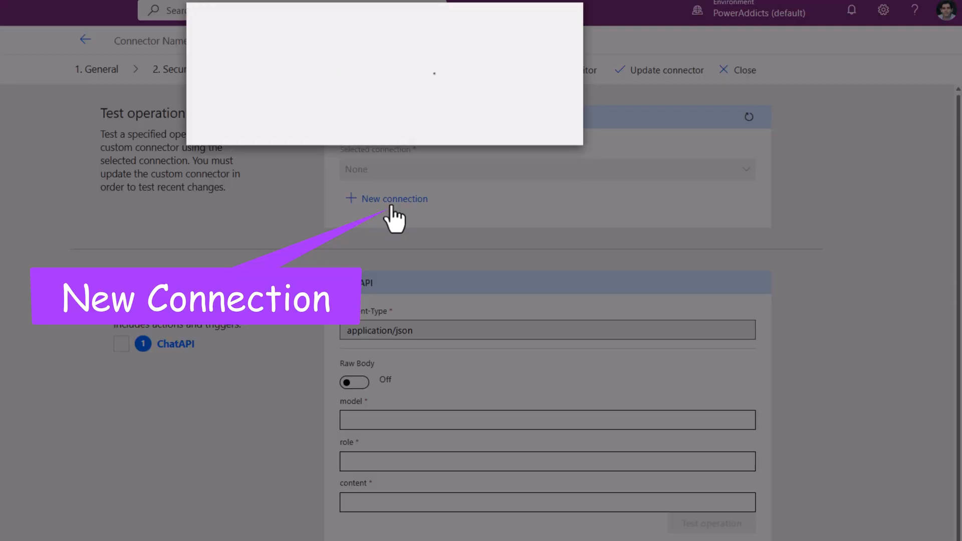
pyautogui.click(394, 198)
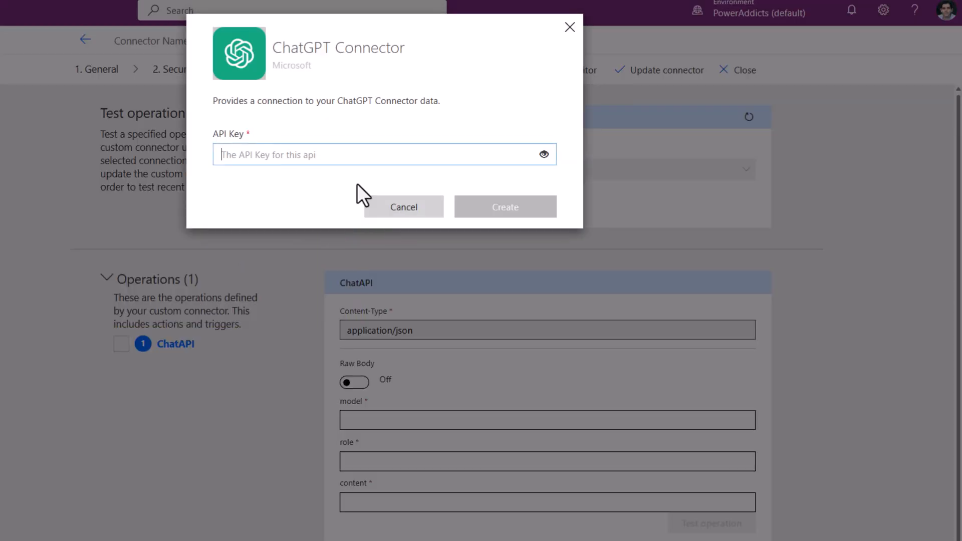
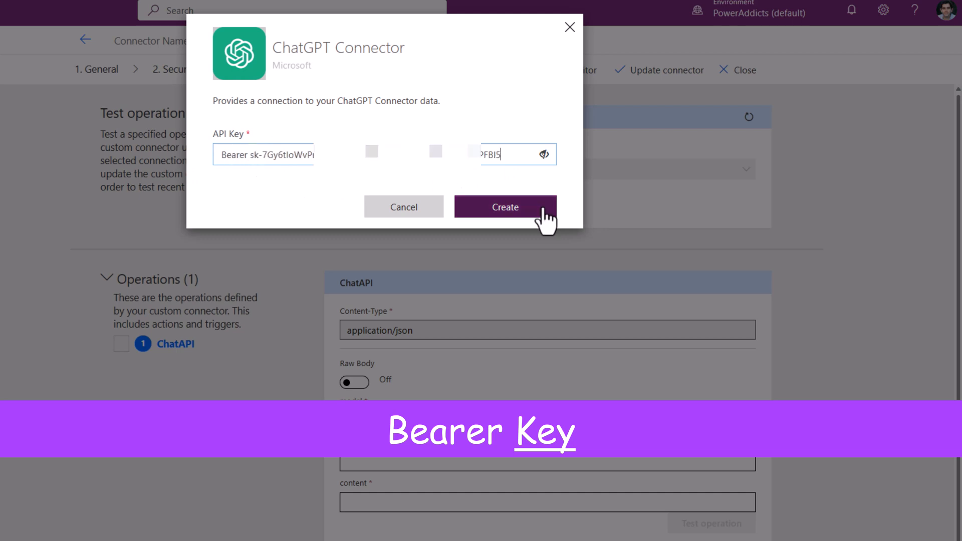
pyautogui.click(503, 206)
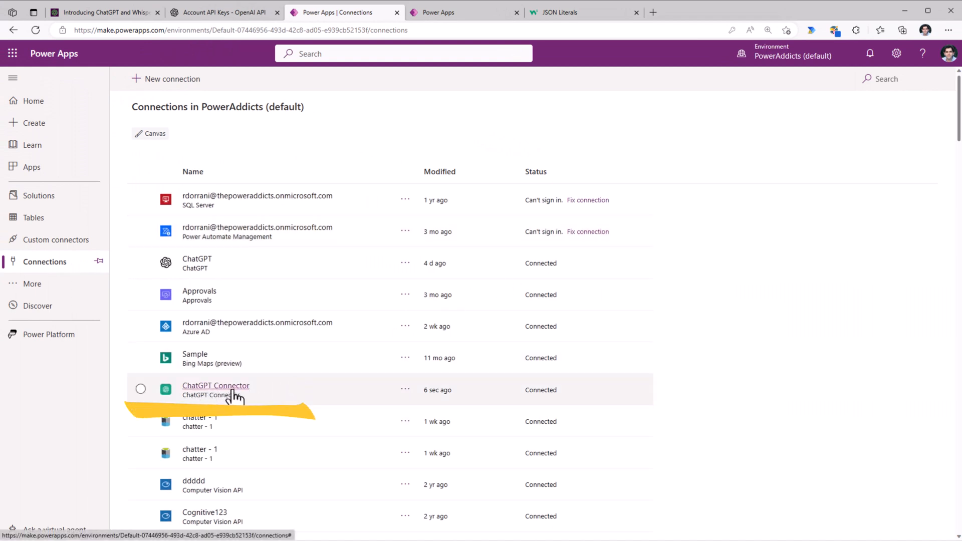
# Reopen ChatGPT Connector for editing from Custom connectors and go to its Test step.
pyautogui.click(56, 240)
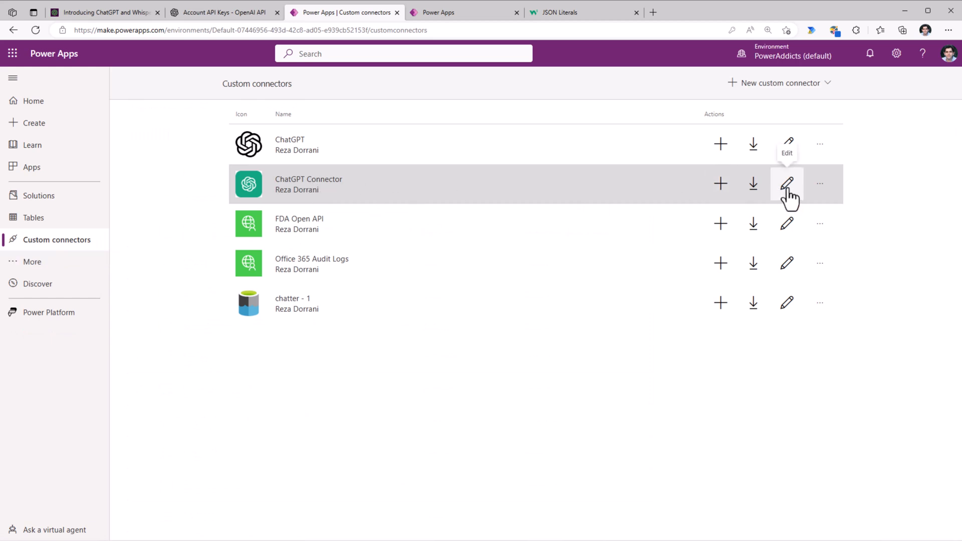
pyautogui.click(787, 183)
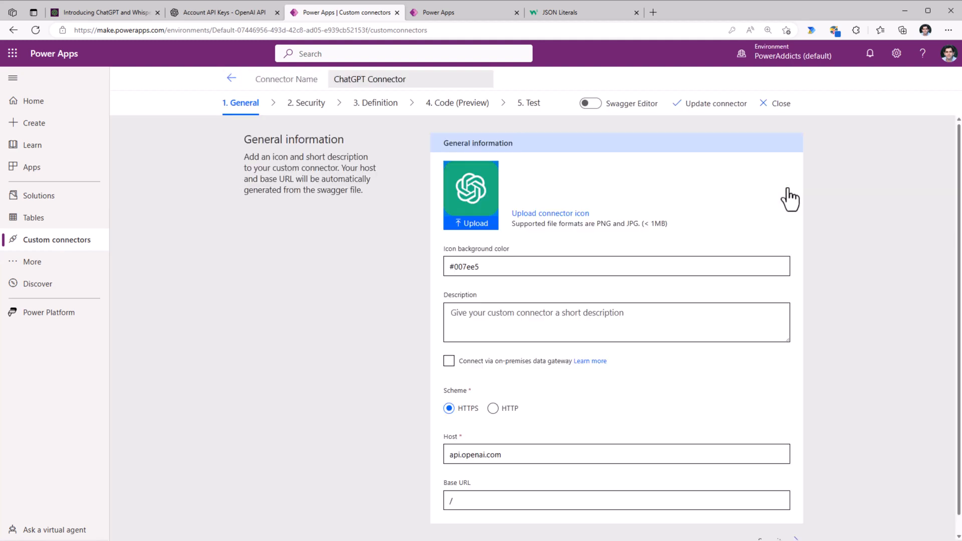
pyautogui.click(530, 102)
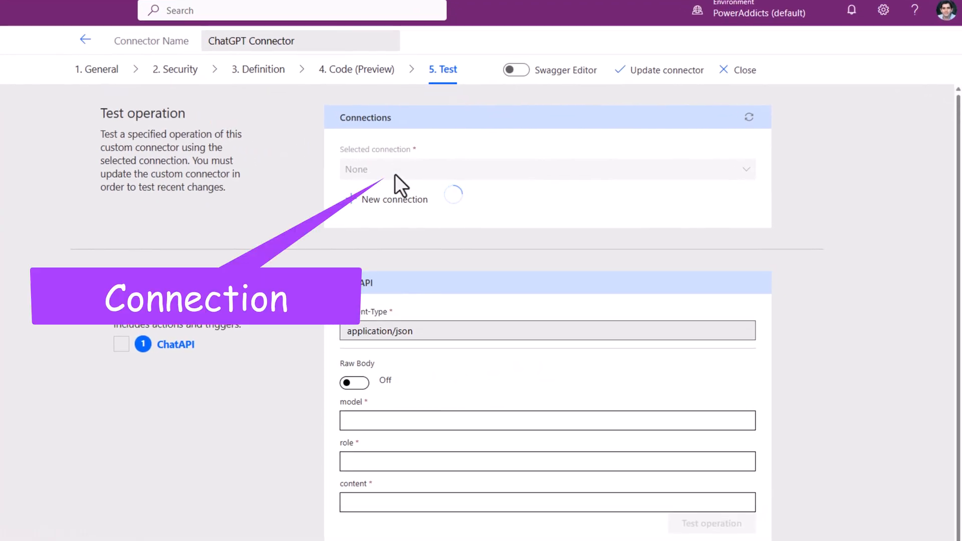
# Fill the test with model gpt-3.5-turbo, role user and content 'Who won the world series in 2020?'.
pyautogui.click(546, 169)
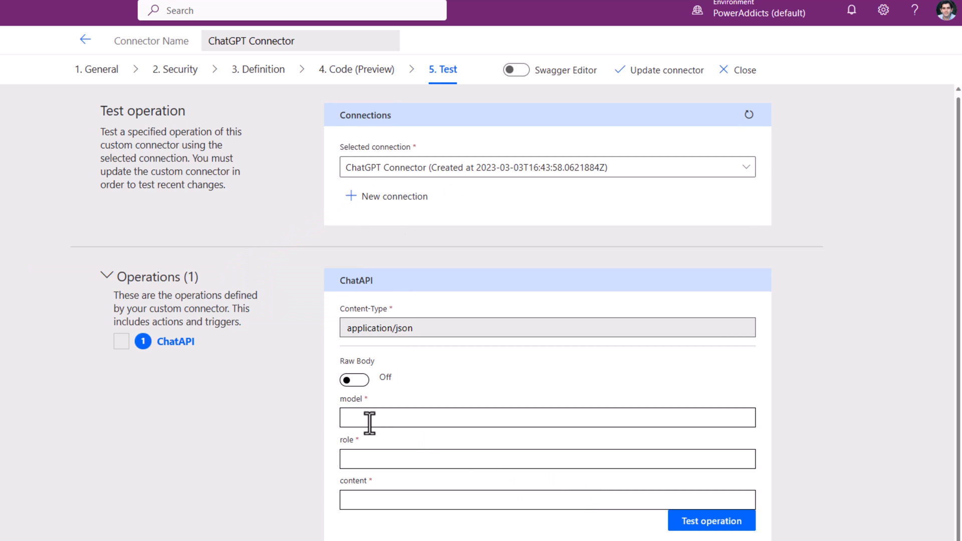
pyautogui.write('gpt-3.5-turbo')
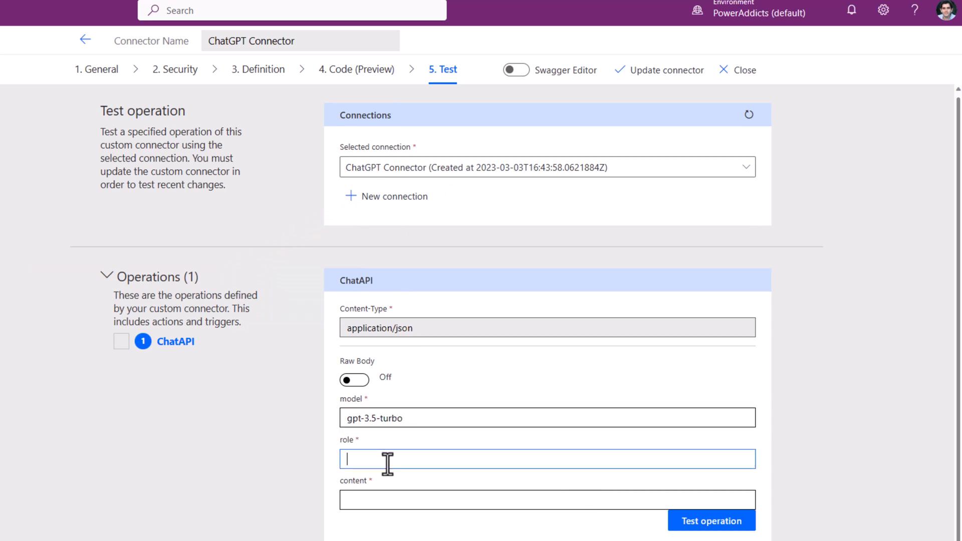
pyautogui.write('user')
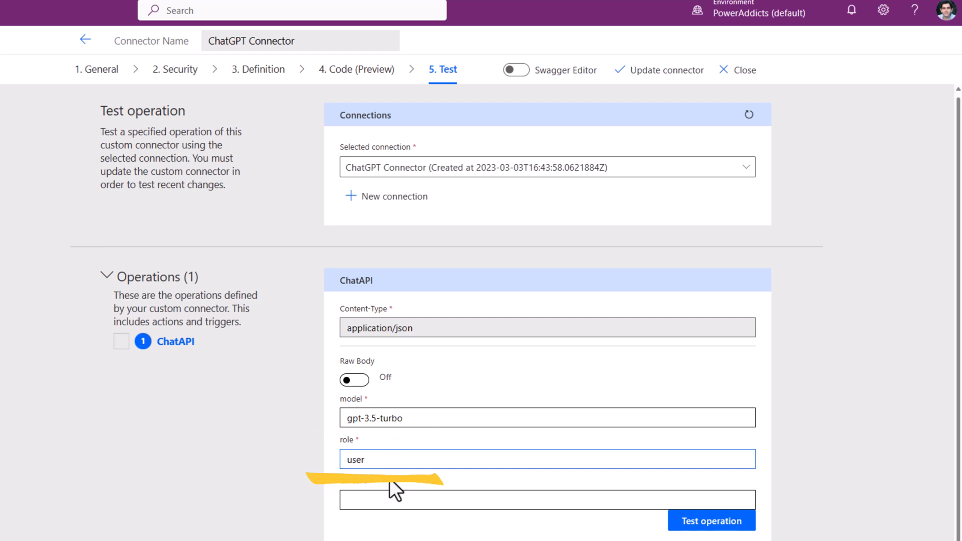
pyautogui.write('Who won the world series in 2020?')
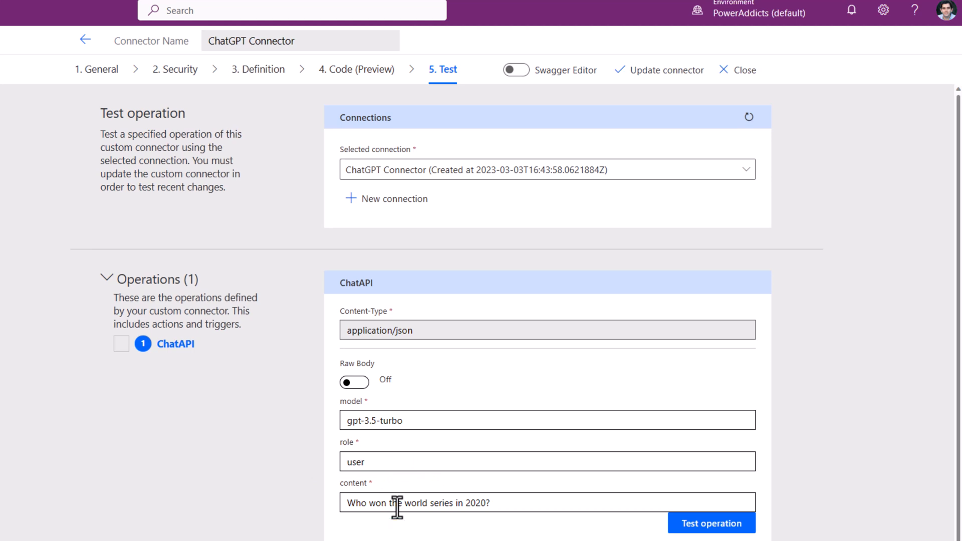
# Run the ChatAPI test operation and review the 200 response body.
pyautogui.click(710, 523)
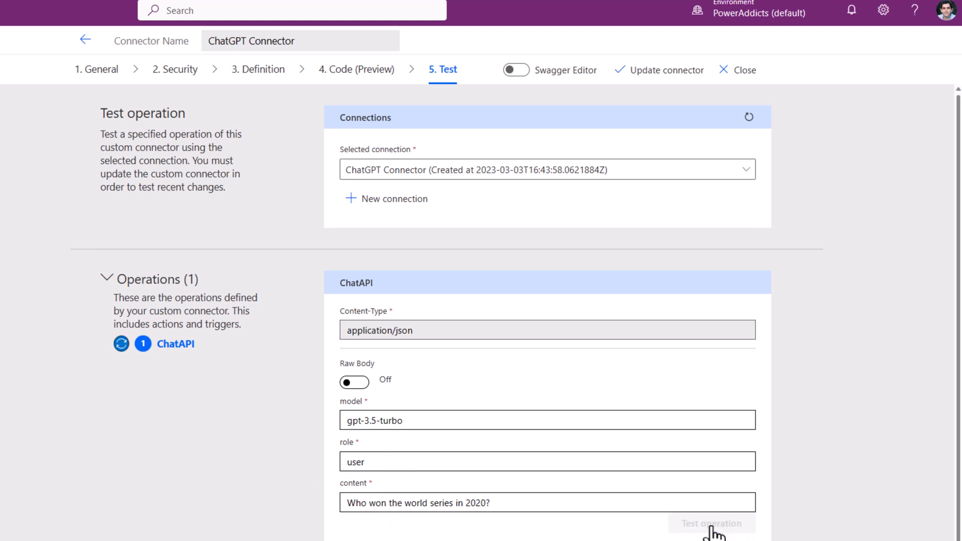
pyautogui.click(710, 523)
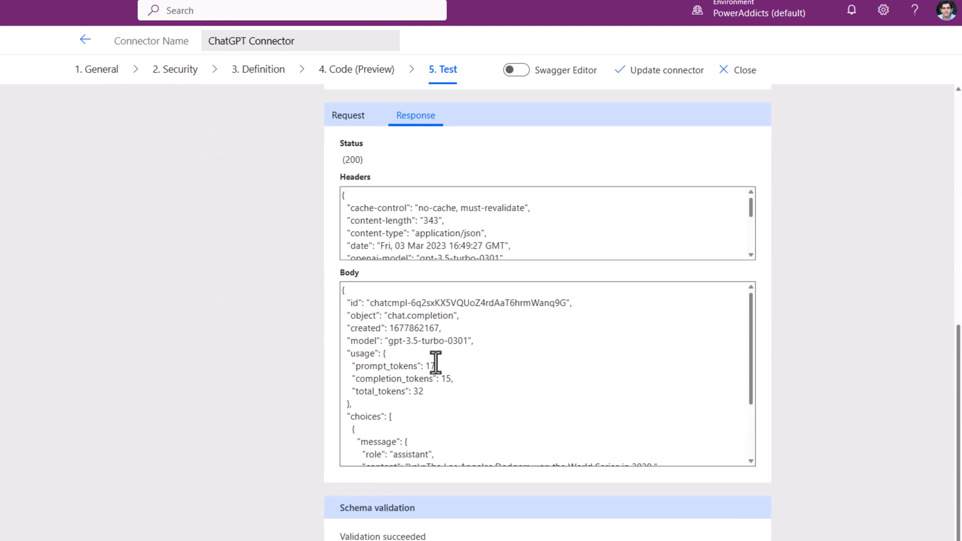
pyautogui.scroll(-3)
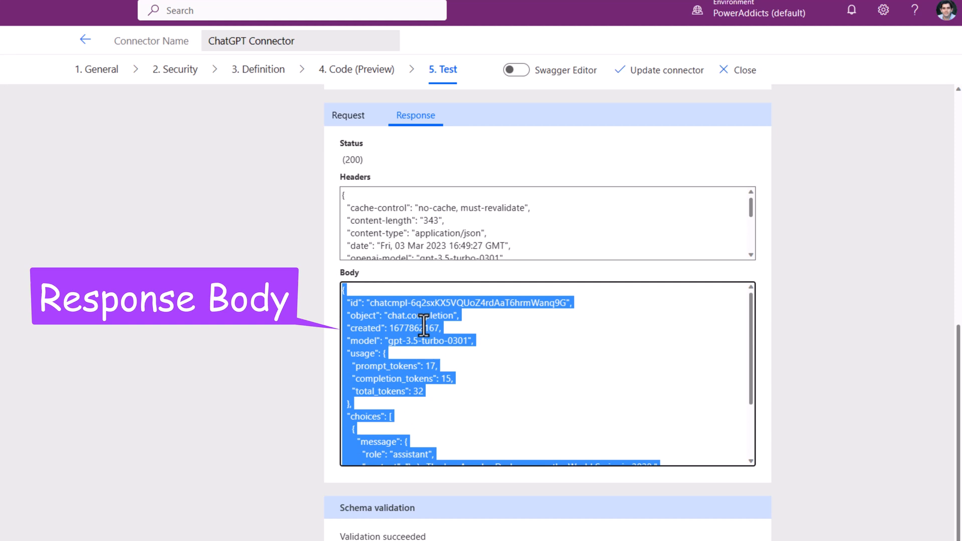
# Return to the Definition step and open the default response.
pyautogui.click(258, 69)
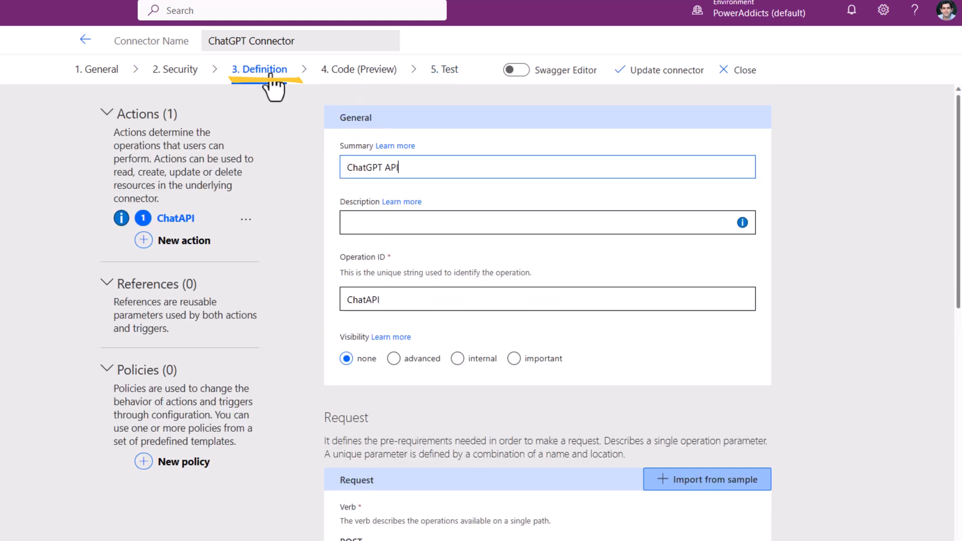
pyautogui.scroll(-3)
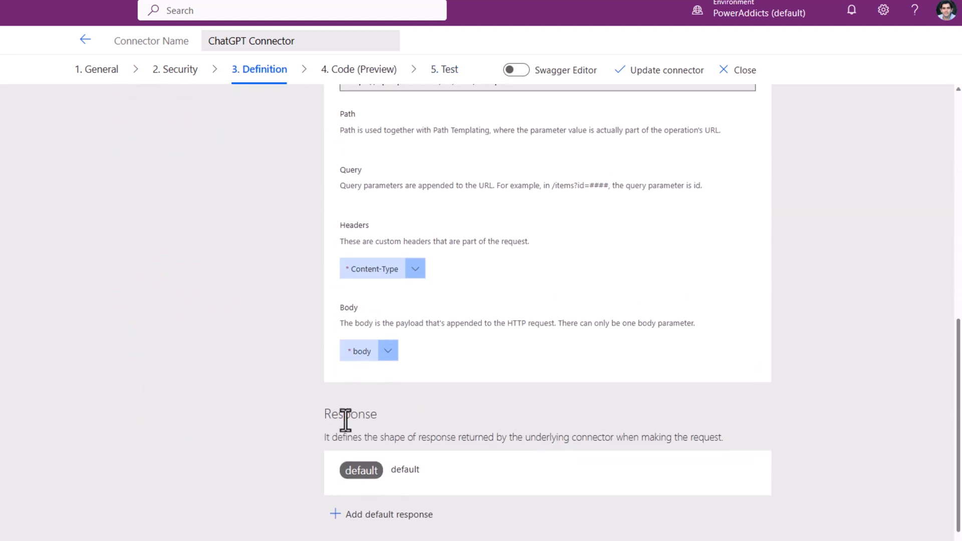
pyautogui.click(404, 469)
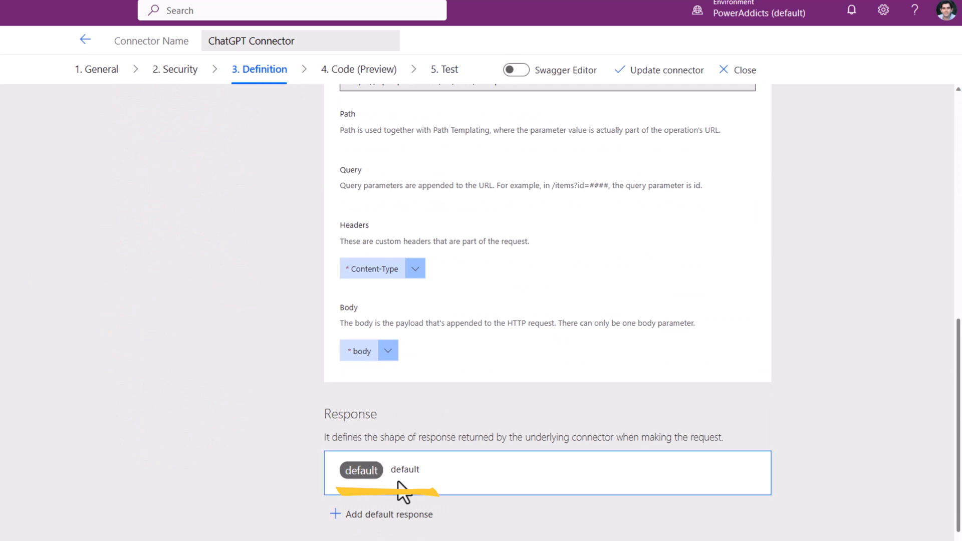
pyautogui.click(361, 470)
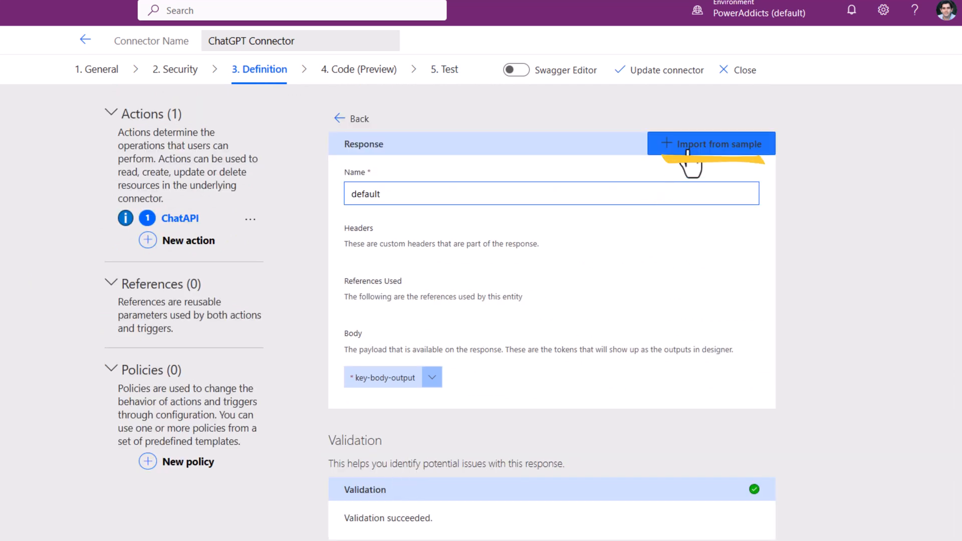
# Import the sample response body as the default schema and update the connector.
pyautogui.click(712, 144)
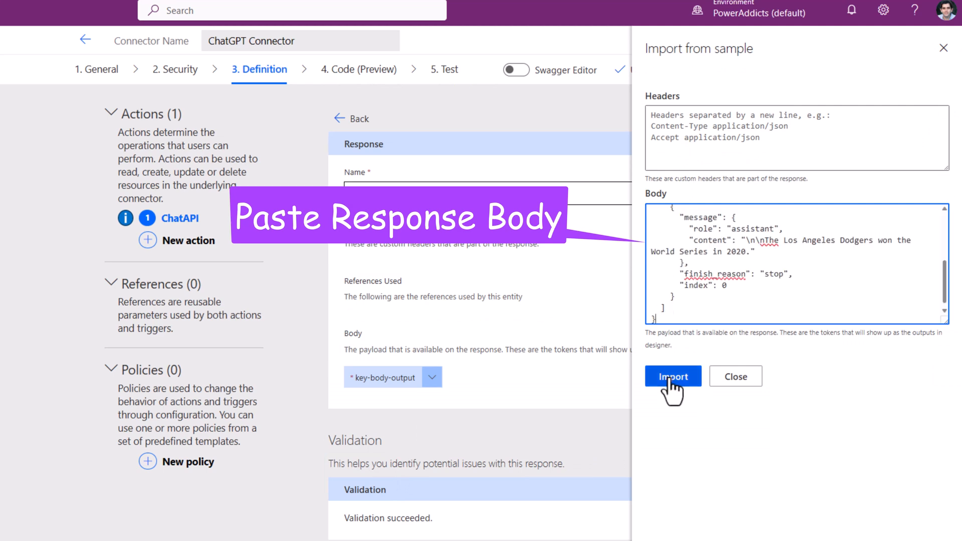
pyautogui.click(673, 375)
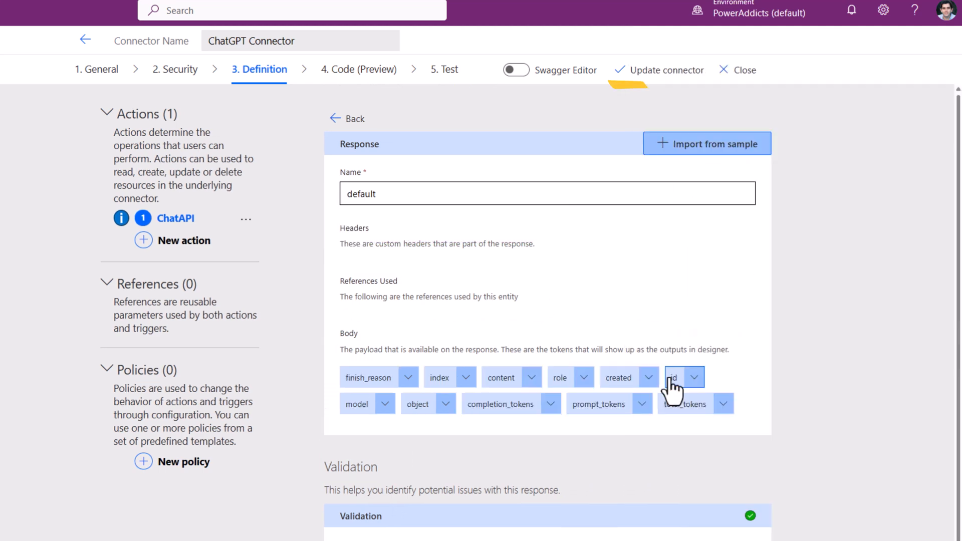
pyautogui.click(664, 69)
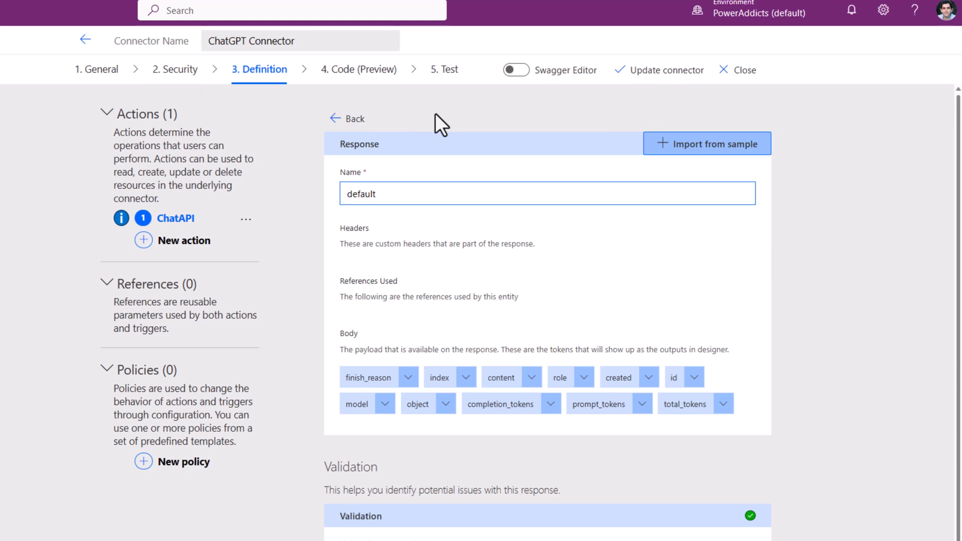
pyautogui.click(464, 12)
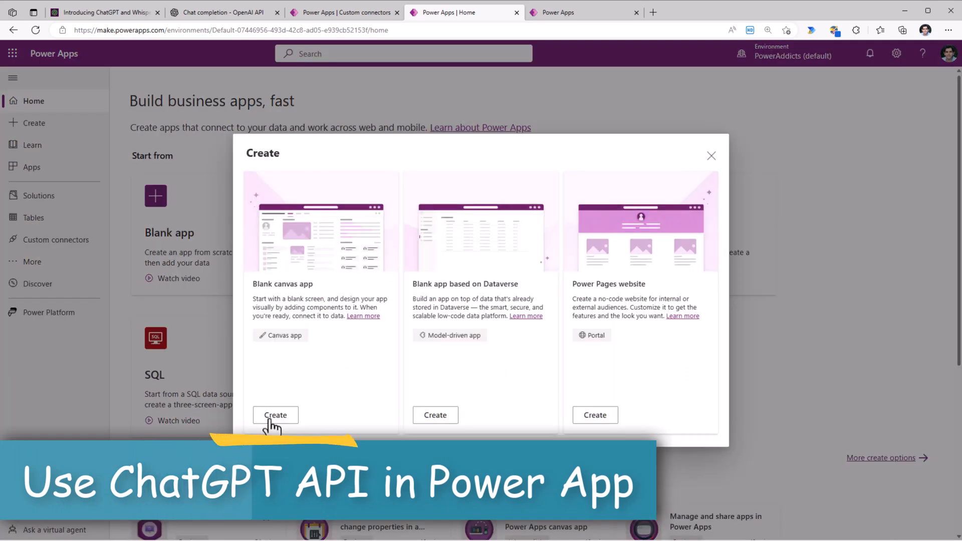
# Create a blank phone-format canvas app named 'ChatGPT in Power Apps'.
pyautogui.click(274, 414)
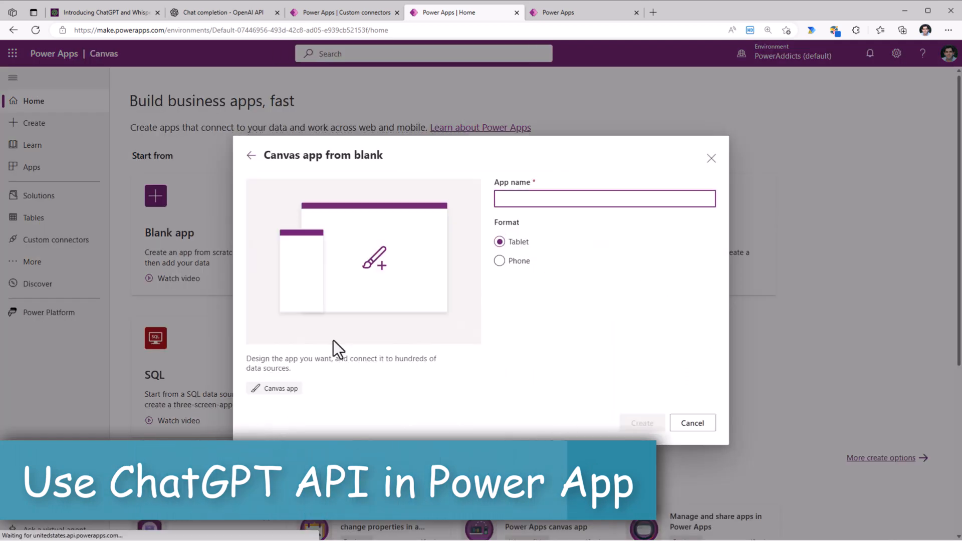
pyautogui.write('ChatGPT in Power Apps')
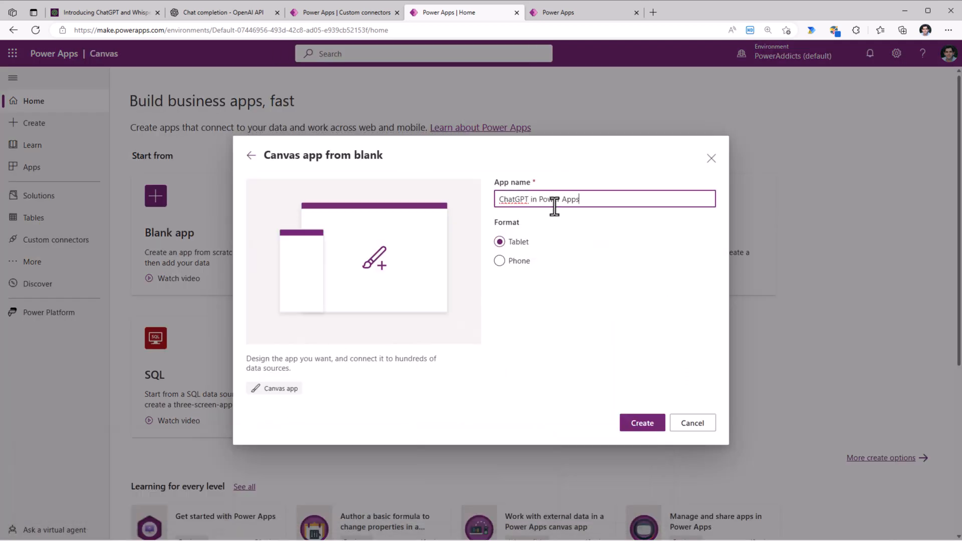
pyautogui.click(499, 261)
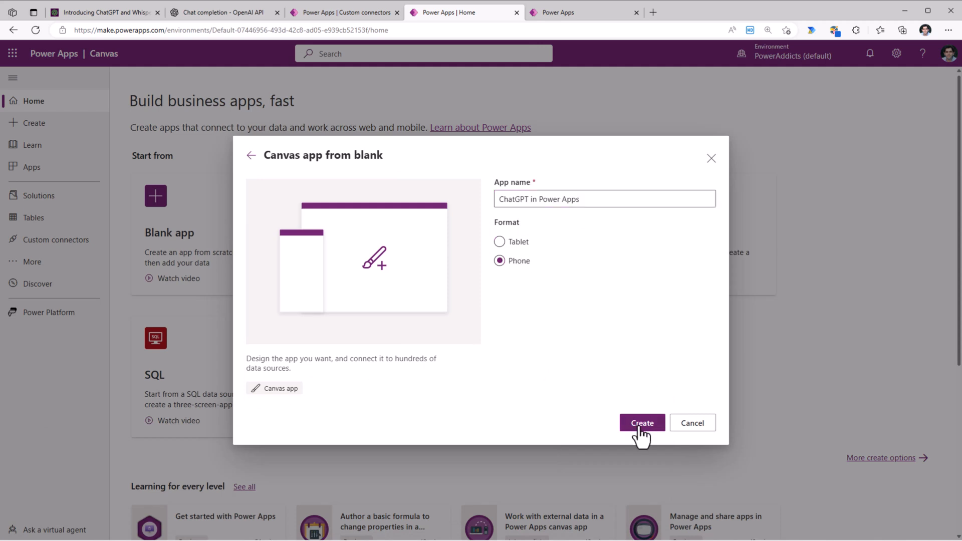
pyautogui.click(641, 422)
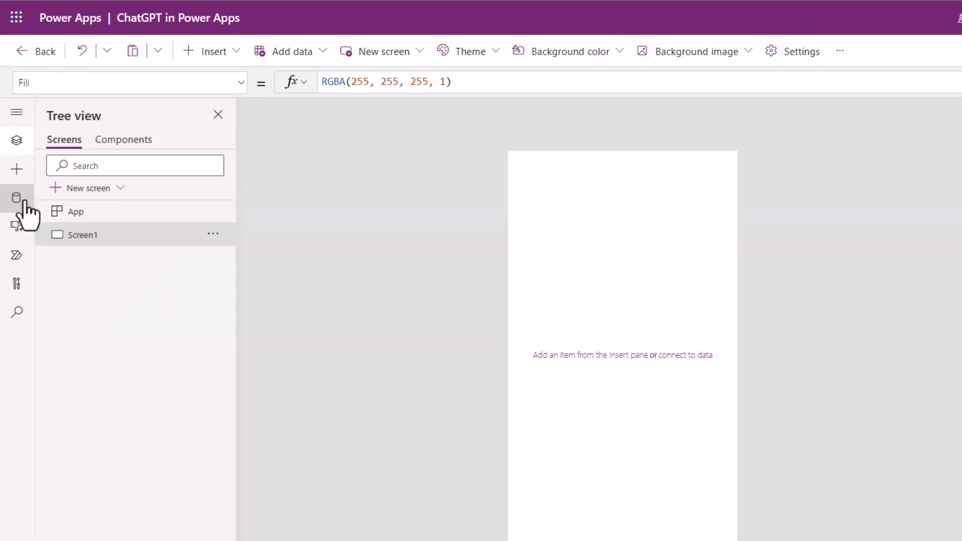
# Add the existing ChatGPT Connector connection as a data source from the Data pane.
pyautogui.click(17, 197)
pyautogui.write('chatgpt')
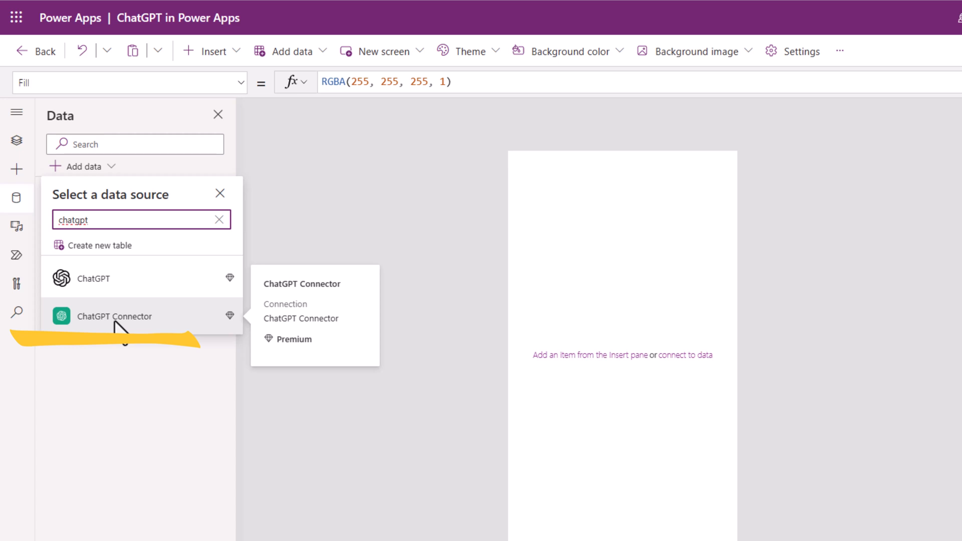
pyautogui.click(114, 316)
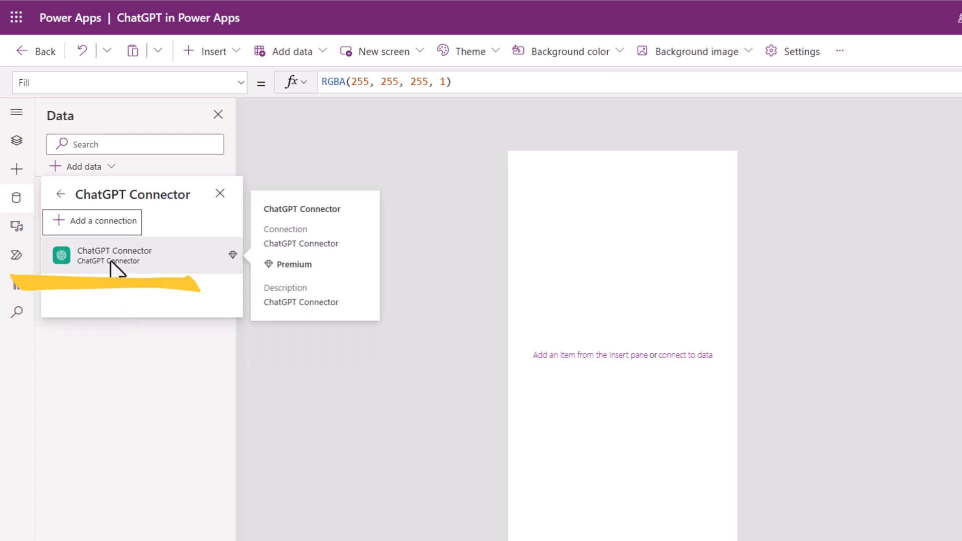
pyautogui.click(113, 255)
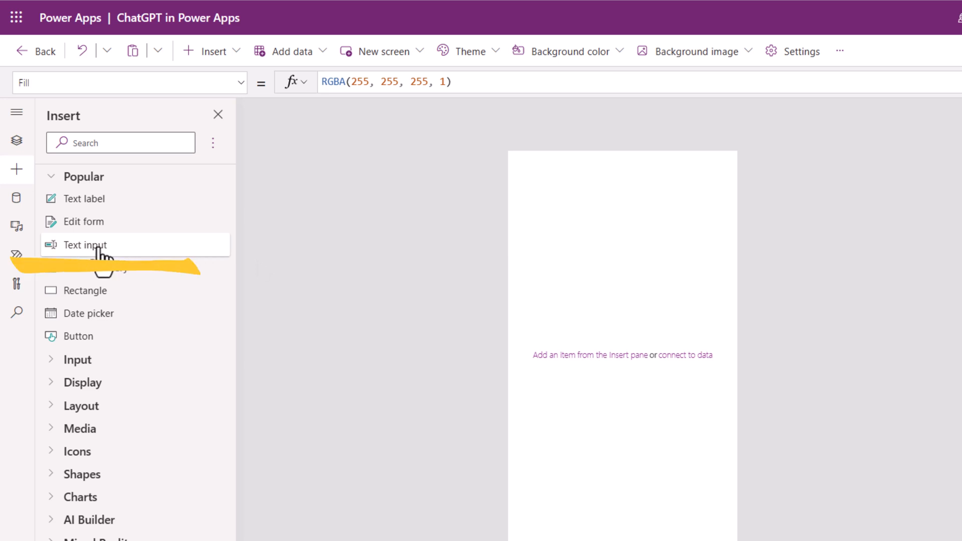
# Insert a Text input at the bottom and a Send icon beside it.
pyautogui.click(84, 244)
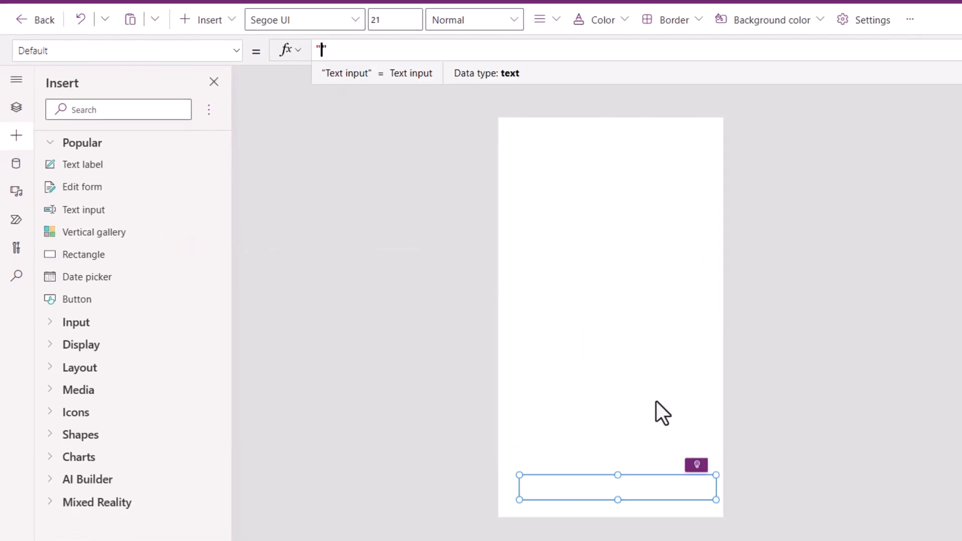
pyautogui.click(118, 109)
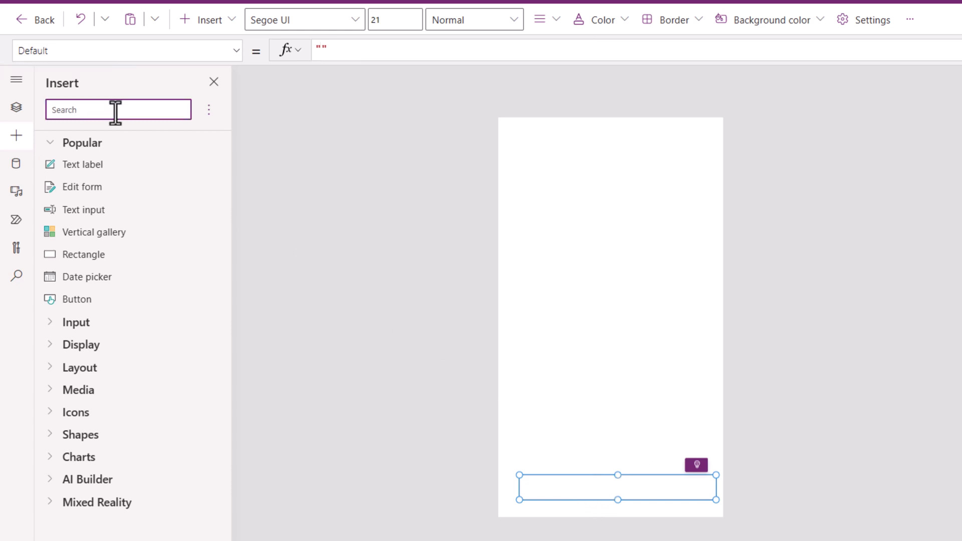
pyautogui.write('send')
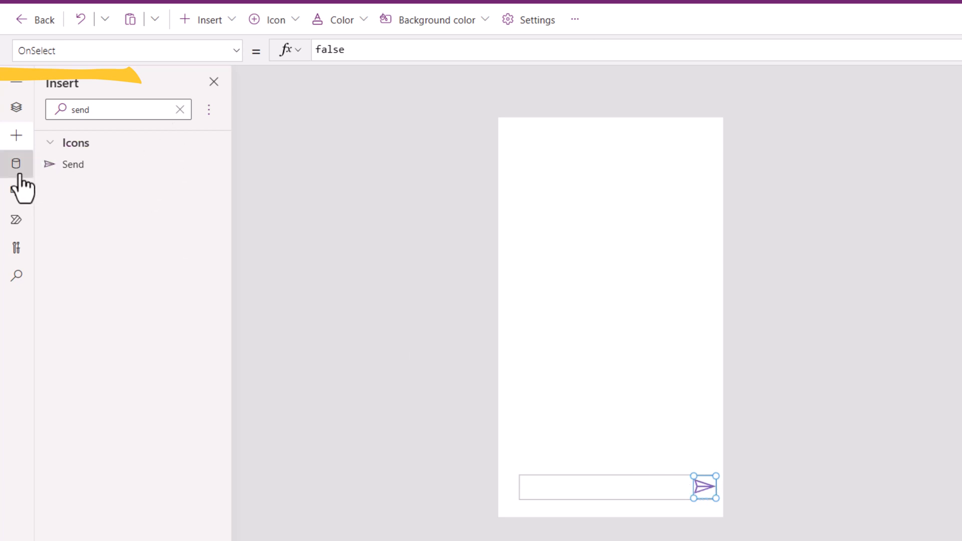
pyautogui.write('chatgpt')
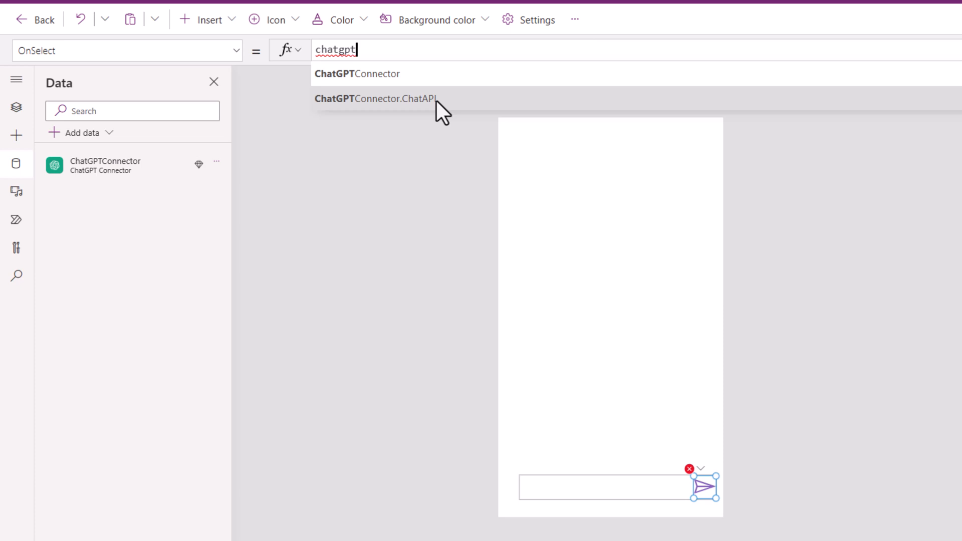
# Begin the send icon's OnSelect with Set(varResponse, ChatGPTConnector.ChatAPI("gpt-3.5-turbo", Collect(colChat, {.
pyautogui.click(376, 99)
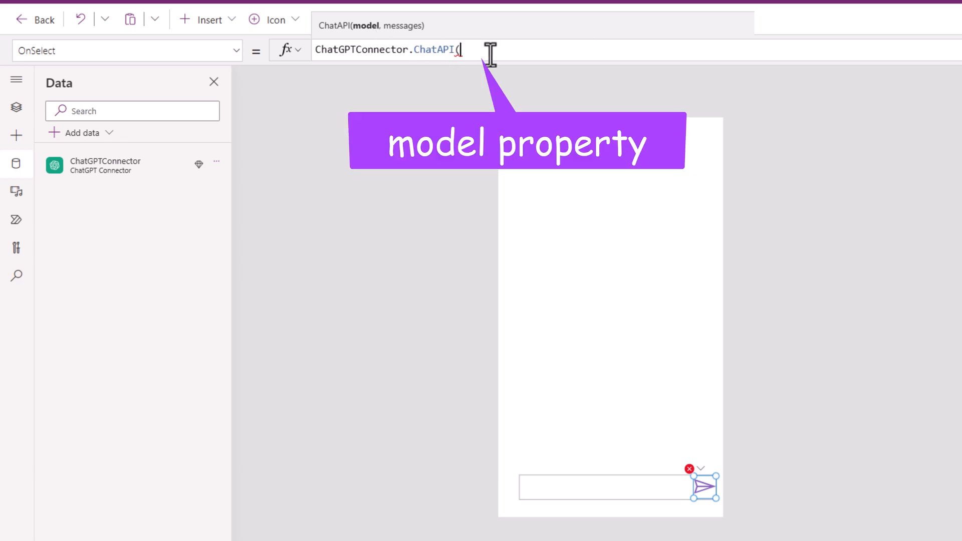
pyautogui.write('"gpt-3.5-turbo",')
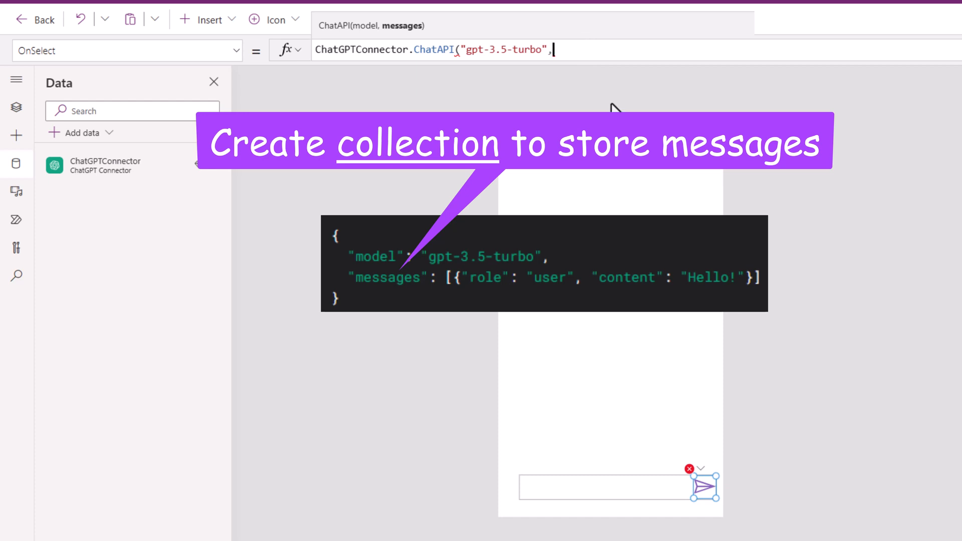
pyautogui.write('Collect(colChat,')
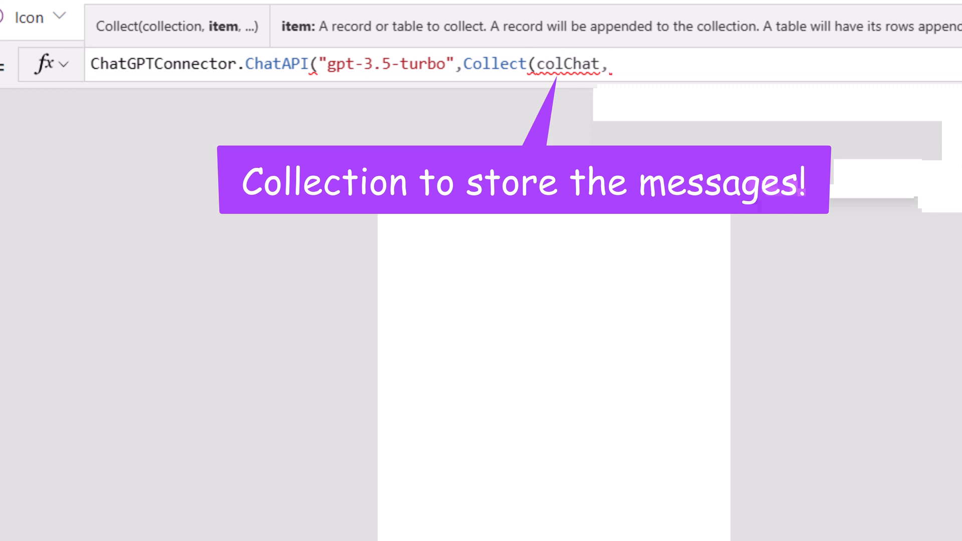
pyautogui.write('{')
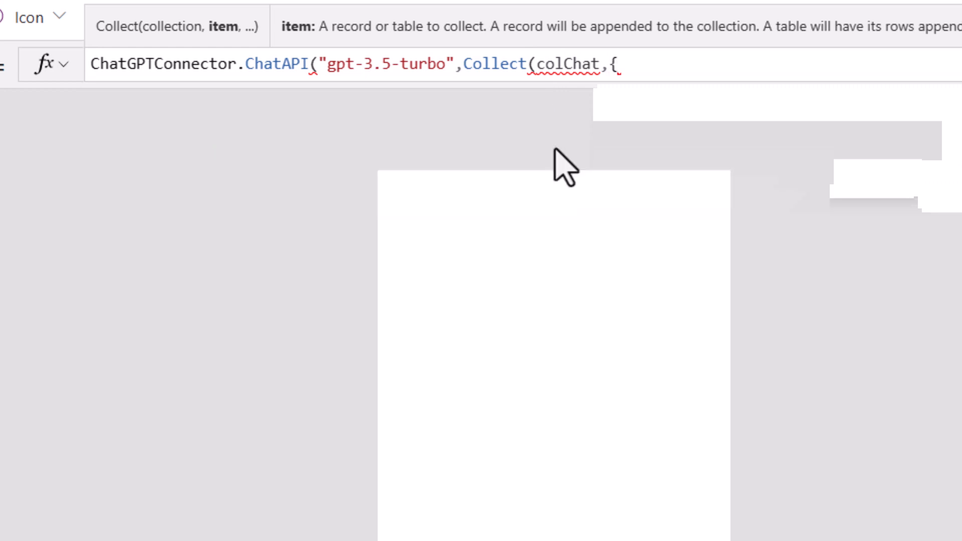
pyautogui.click(615, 64)
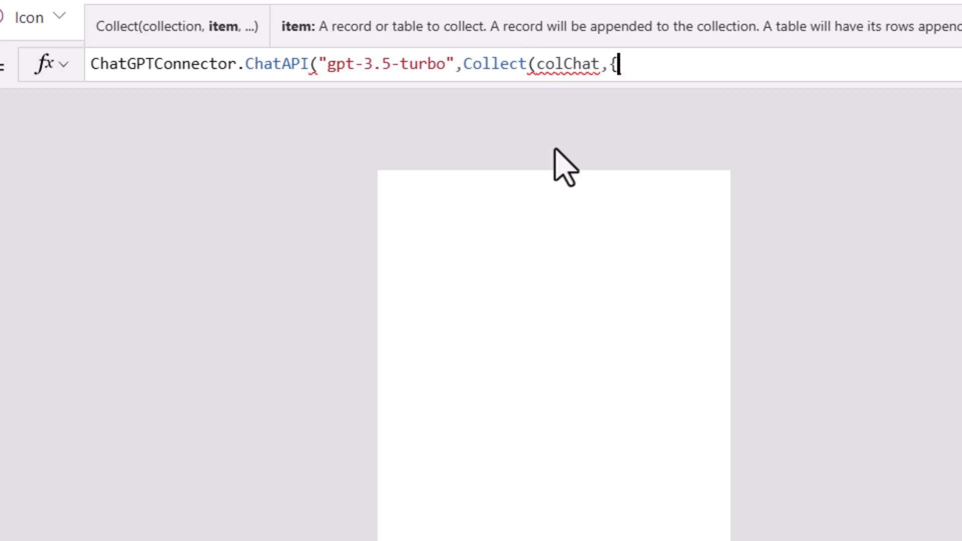
# Complete the record with role "user" and content TextInput1.Text, collect the reply and Reset(TextInput1).
pyautogui.write('role')
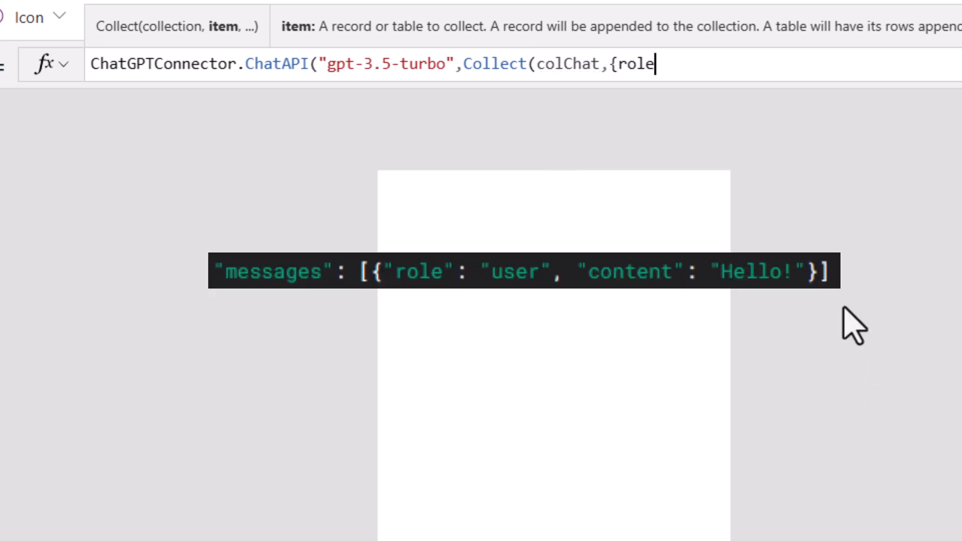
pyautogui.write(':"user",')
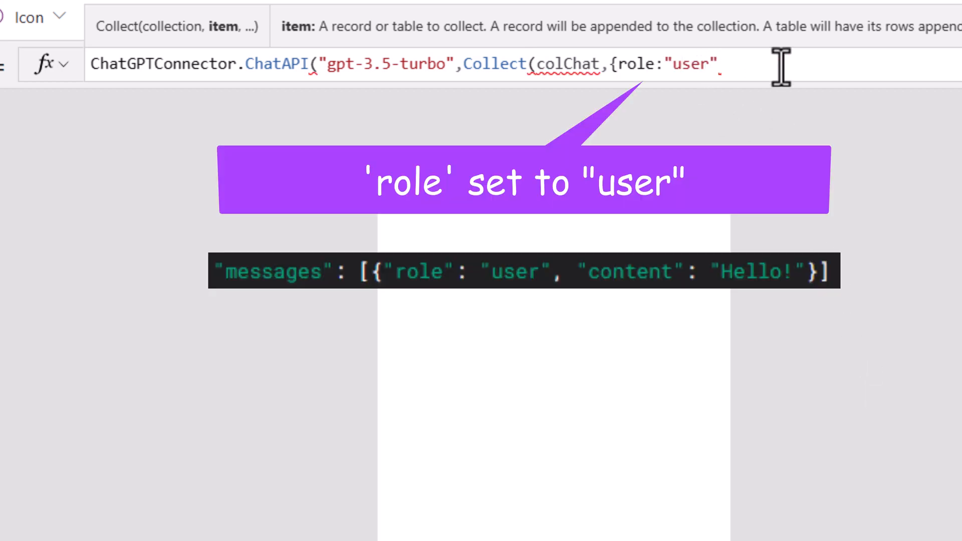
pyautogui.moveTo(764, 80)
pyautogui.write(',content:')
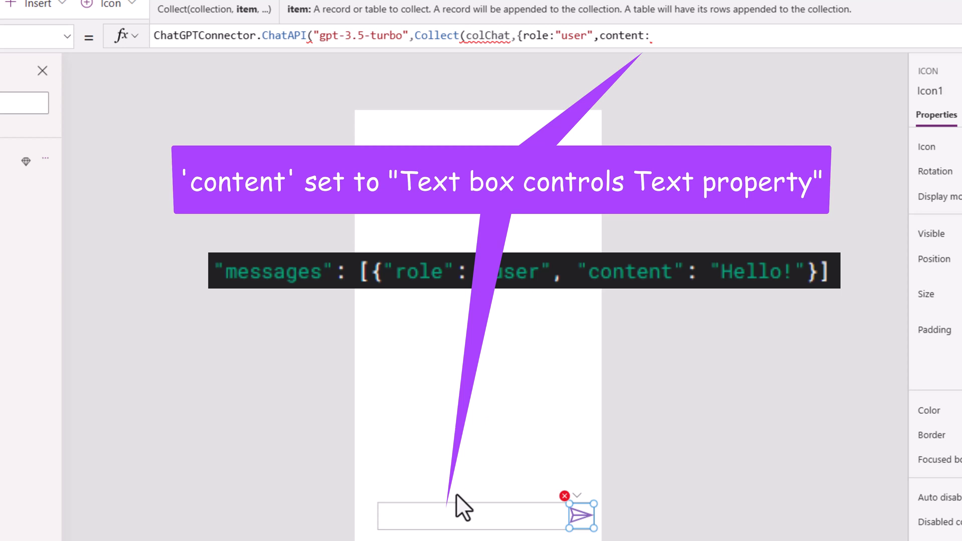
pyautogui.write('TextInput1.t')
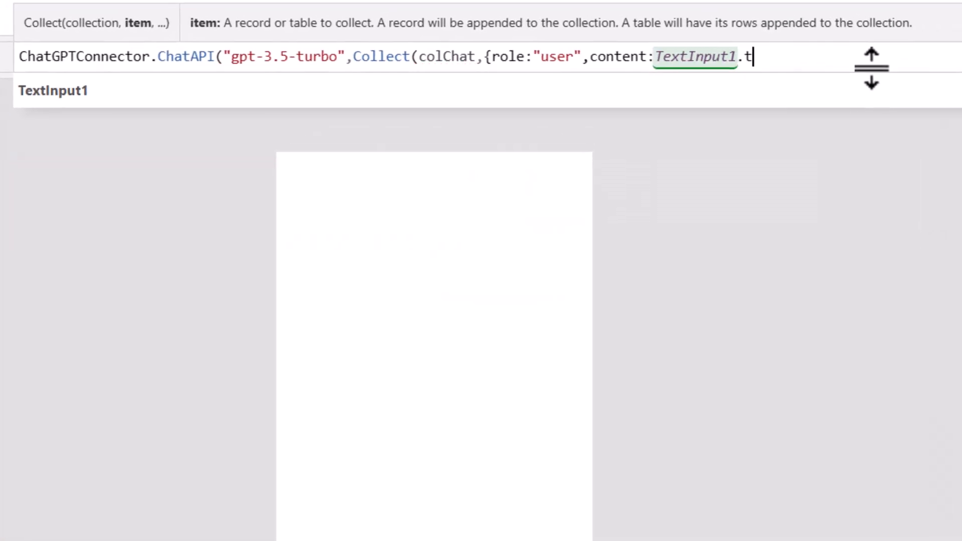
pyautogui.write('ext}))')
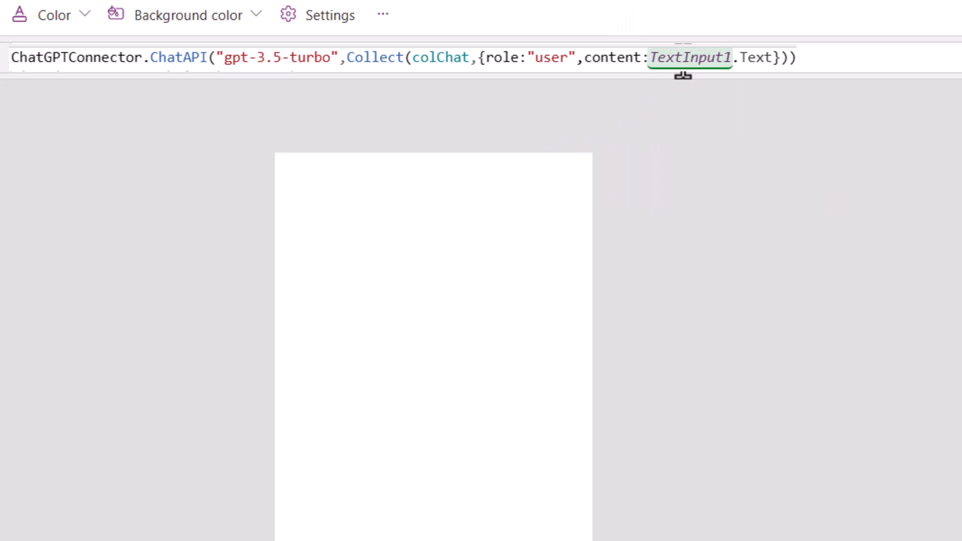
pyautogui.moveTo(24, 83)
pyautogui.write('Collect(colChat,First(varResponse.choices).message);')
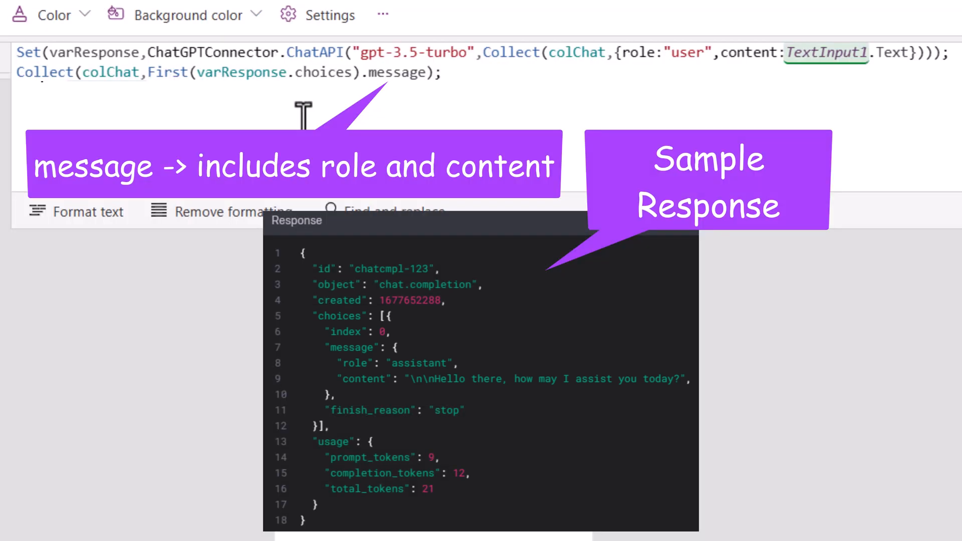
pyautogui.write('Reset(TextInput1)')
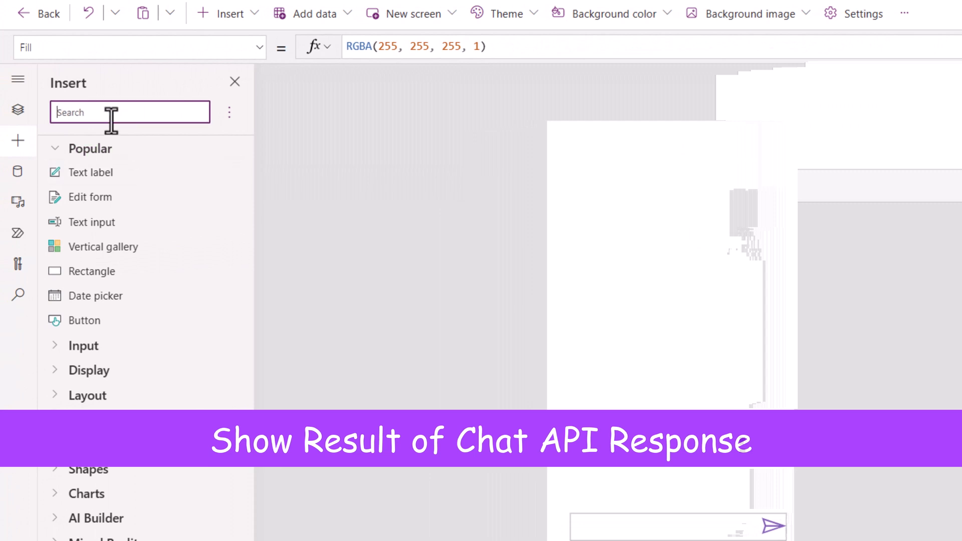
# Insert a flexible height gallery with Blank layout and colChat as its data source.
pyautogui.write('flex')
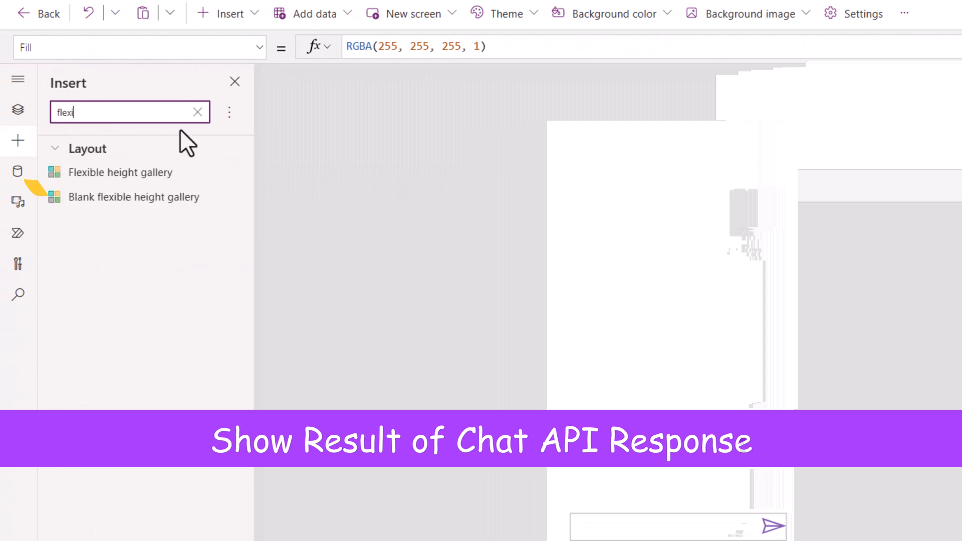
pyautogui.click(119, 173)
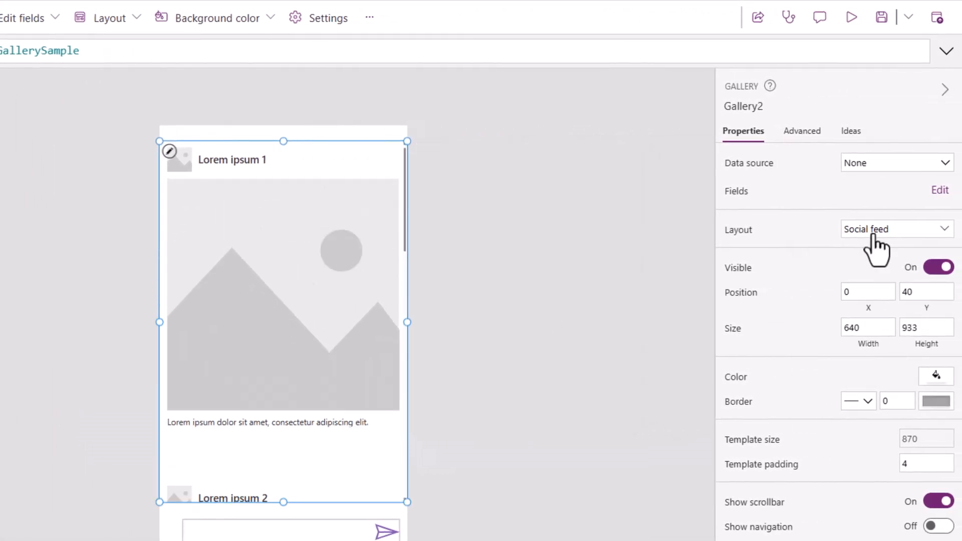
pyautogui.click(895, 229)
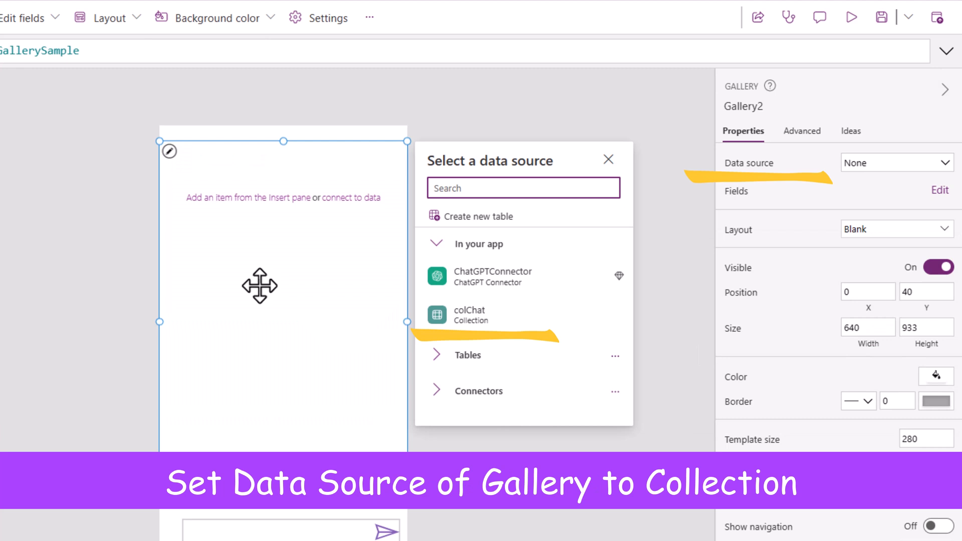
pyautogui.click(468, 315)
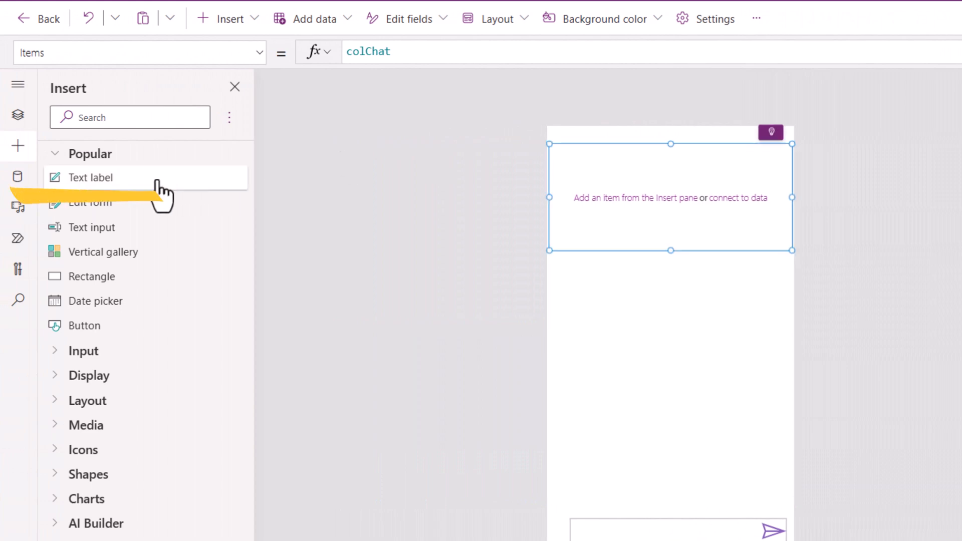
# Add a text label in the gallery showing ThisItem.role.
pyautogui.click(90, 177)
pyautogui.write('ThisItem.')
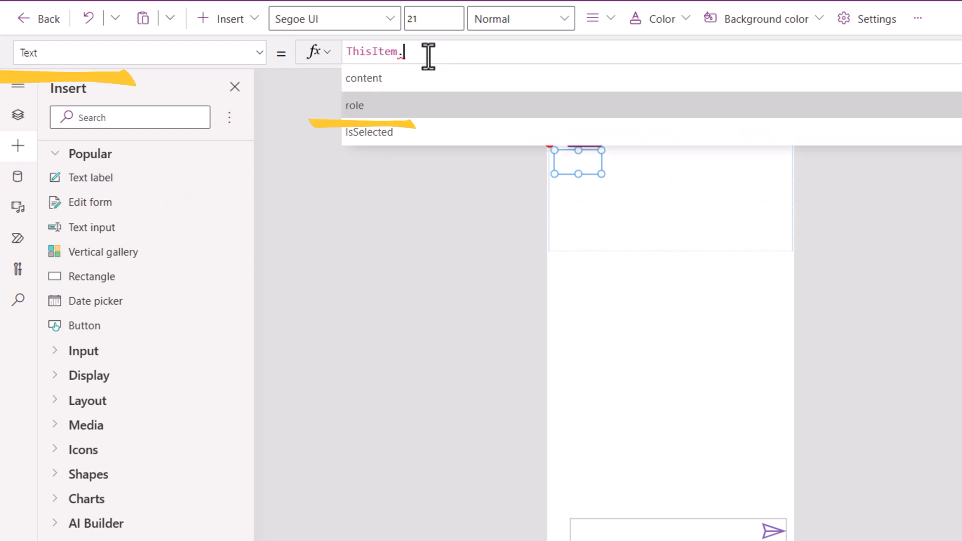
pyautogui.click(354, 106)
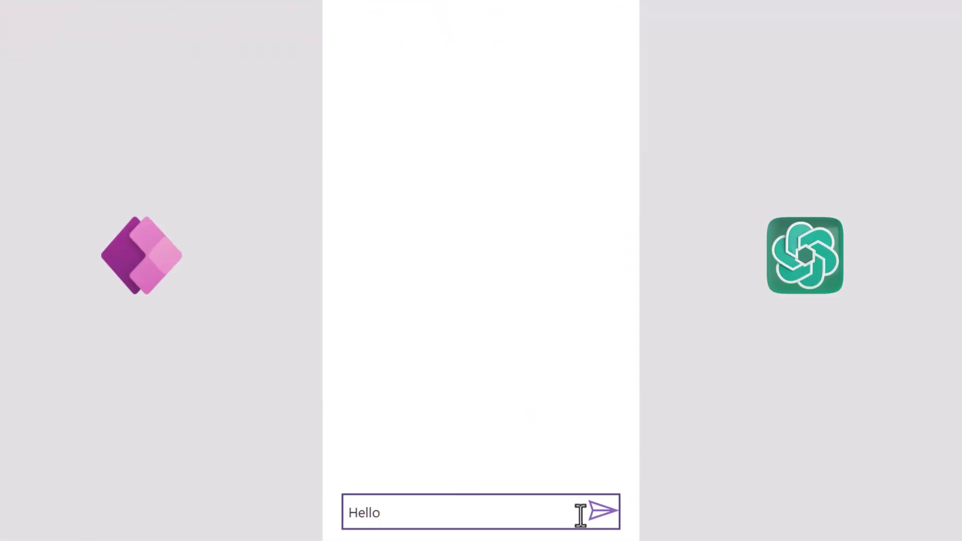
# Send Hello and then 'What is ChatGPT' in the running chat app.
pyautogui.click(602, 511)
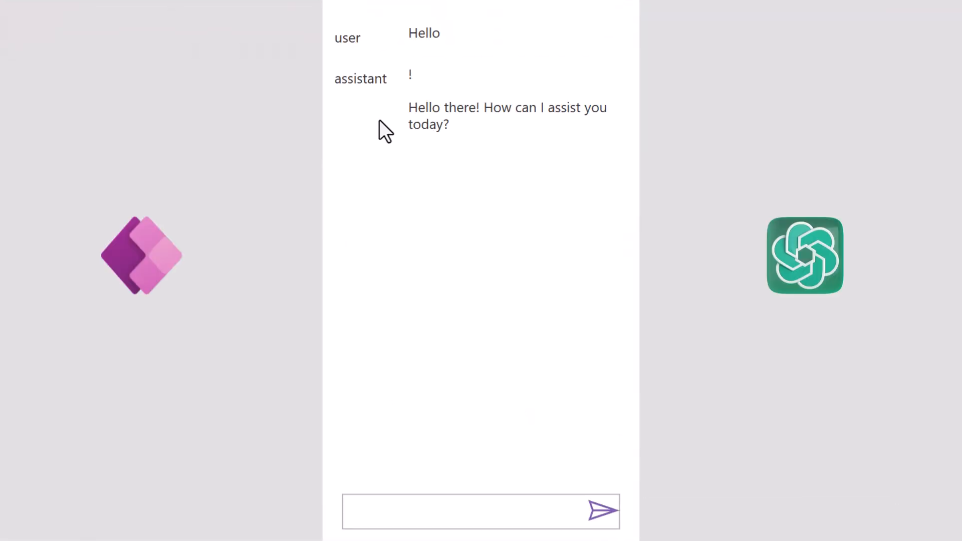
pyautogui.moveTo(546, 136)
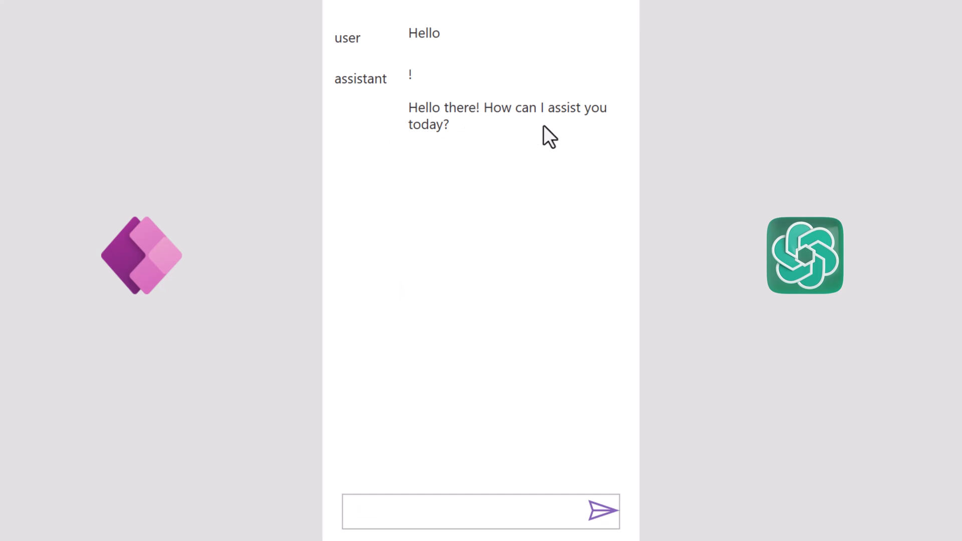
pyautogui.write('What is ChatGPT')
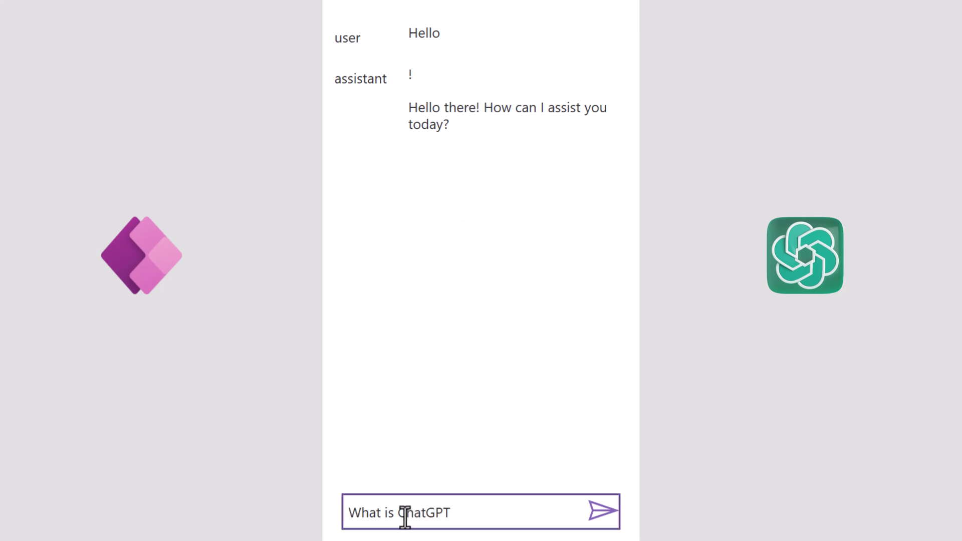
pyautogui.click(603, 512)
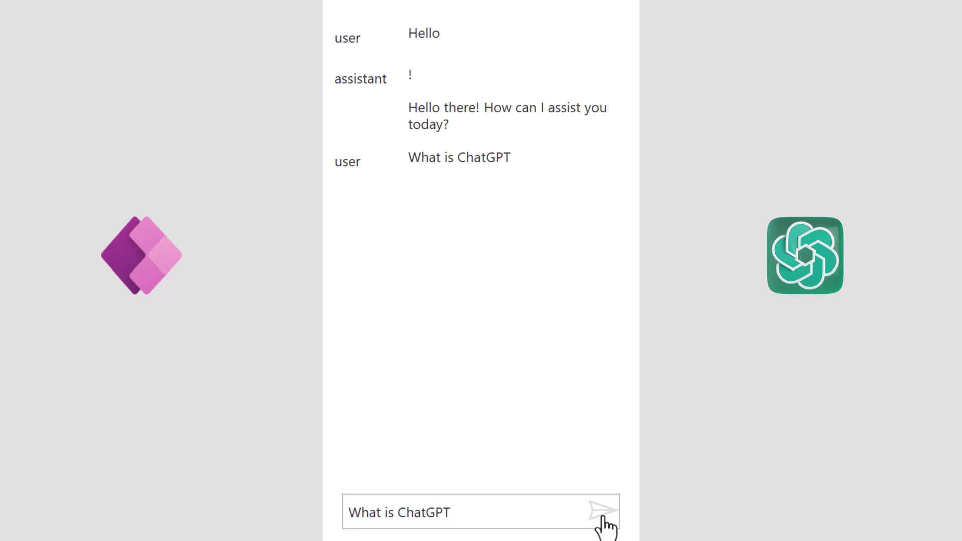
pyautogui.click(603, 512)
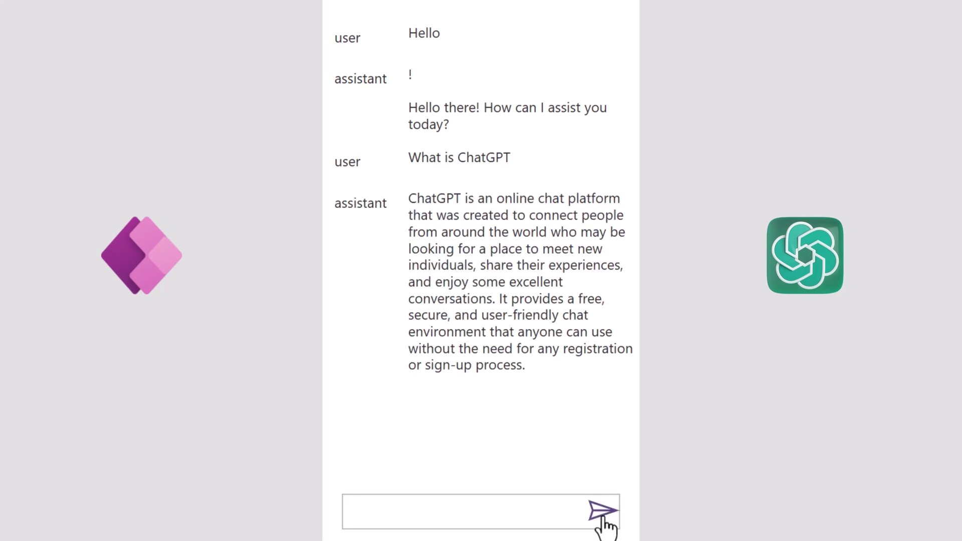
pyautogui.moveTo(458, 444)
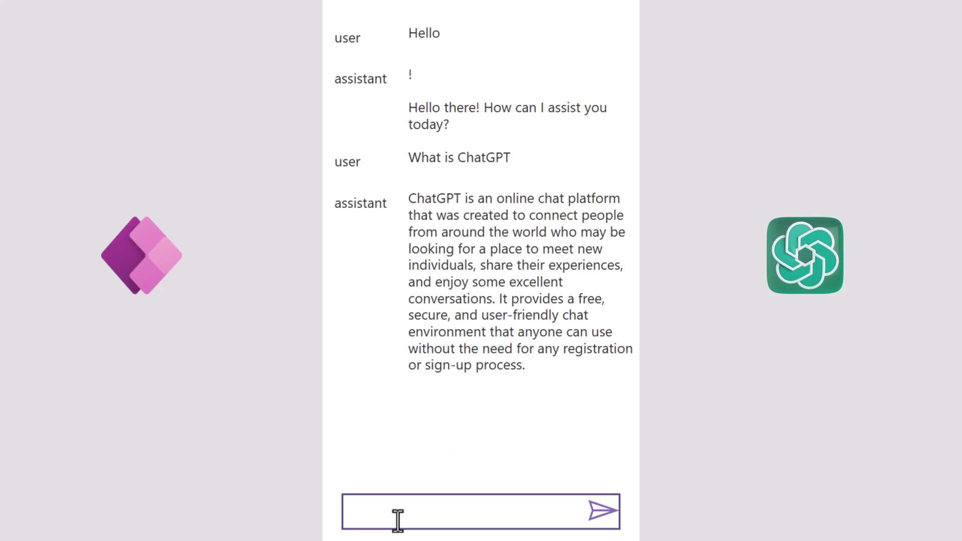
# Send 'What can I do with it?' and scroll through ChatGPT's replies.
pyautogui.write('What can I do with it?')
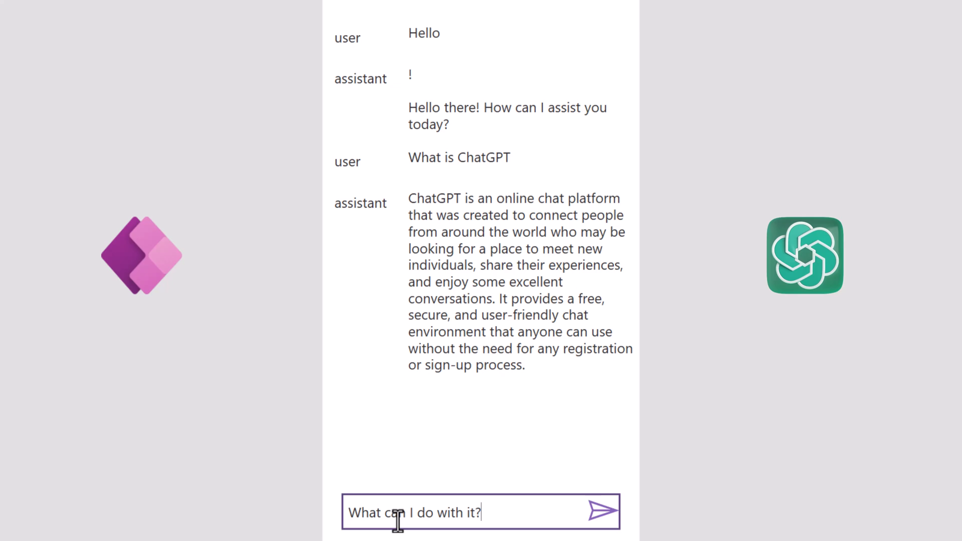
pyautogui.click(603, 510)
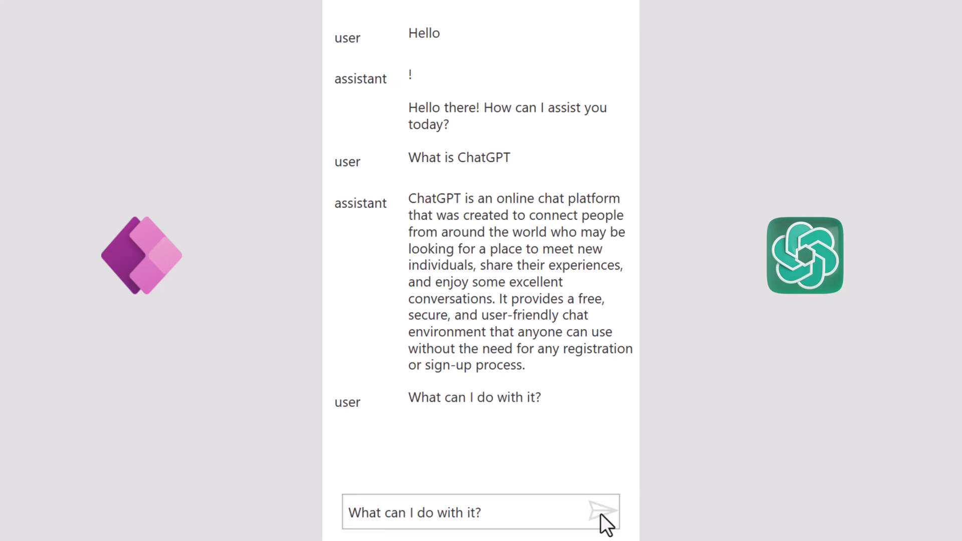
pyautogui.click(604, 511)
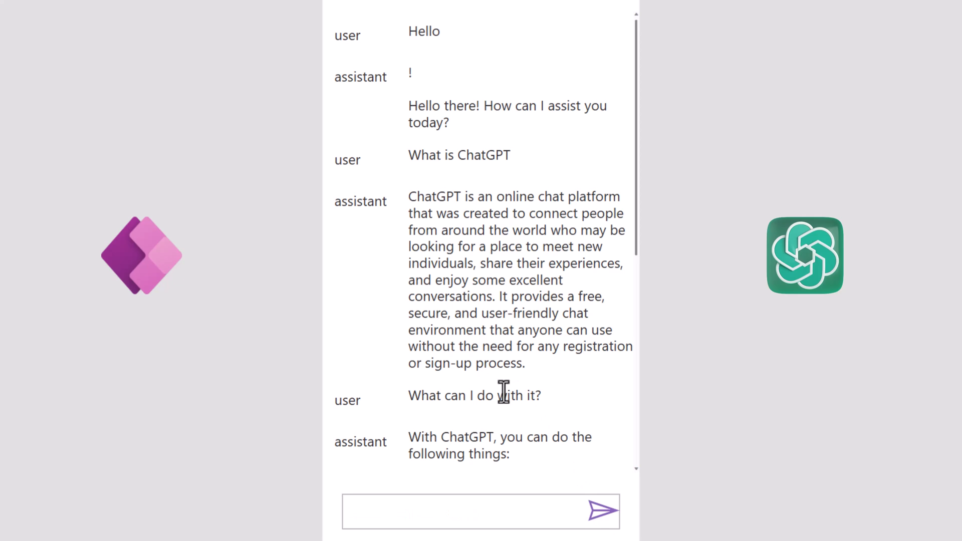
pyautogui.moveTo(439, 164)
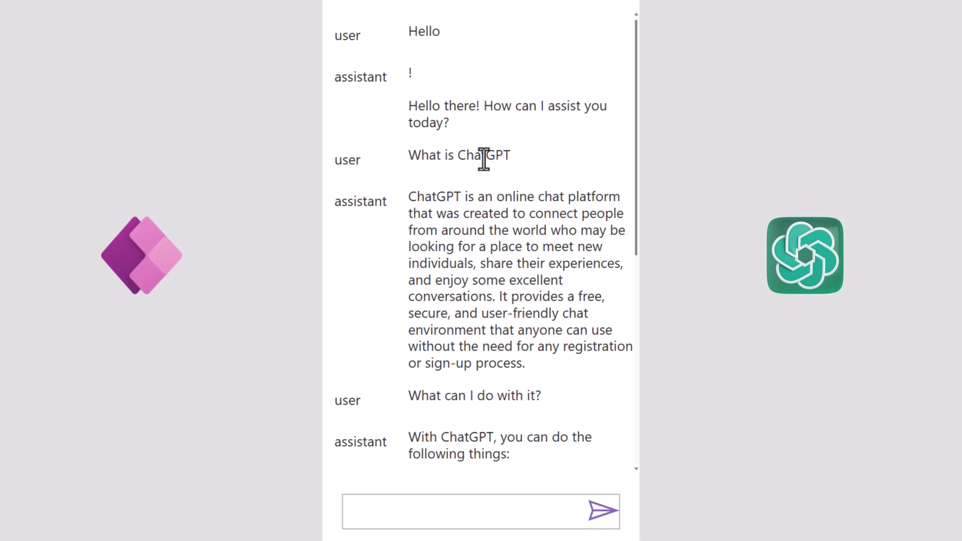
pyautogui.scroll(-3)
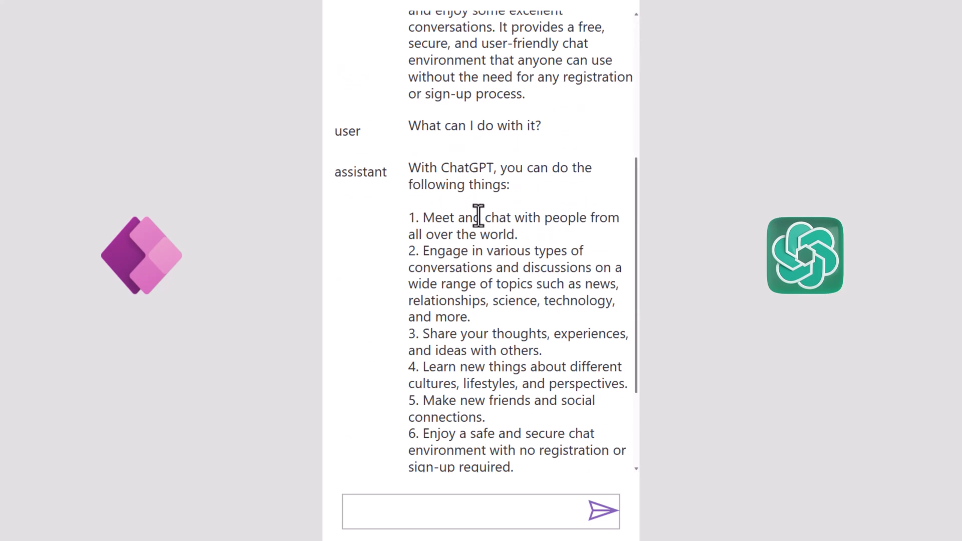
pyautogui.click(616, 24)
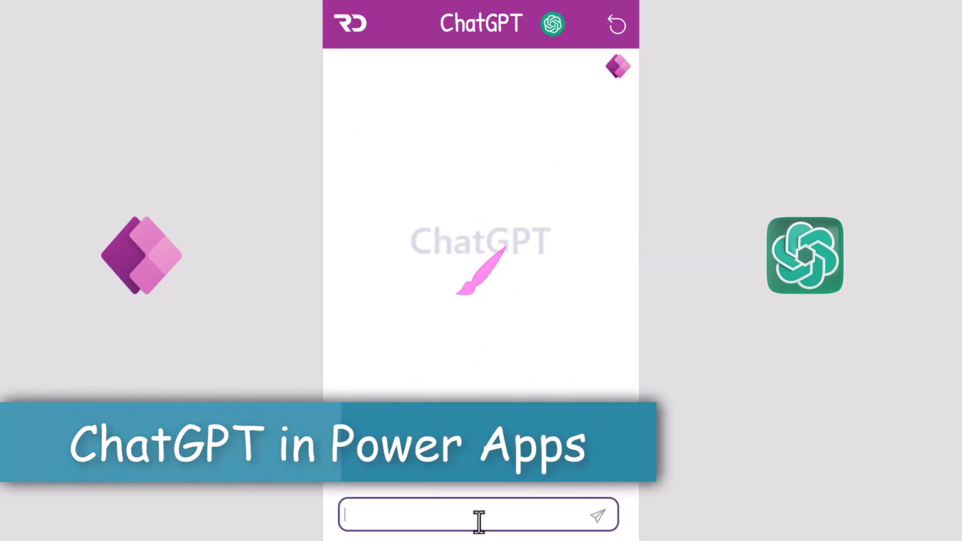
# Ask 'What is Power Apps?' and the follow-up 'offline possible?'.
pyautogui.write('What is Power Apps?')
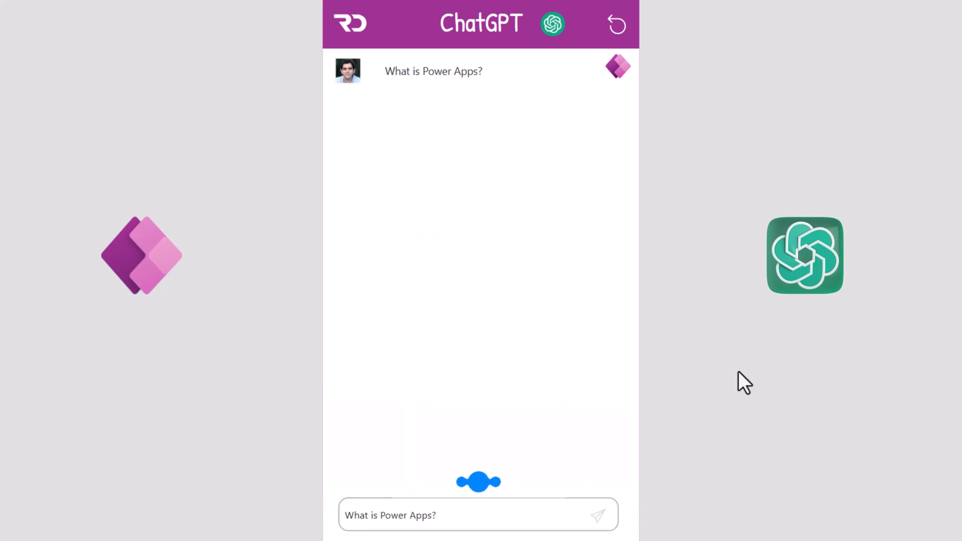
pyautogui.click(596, 514)
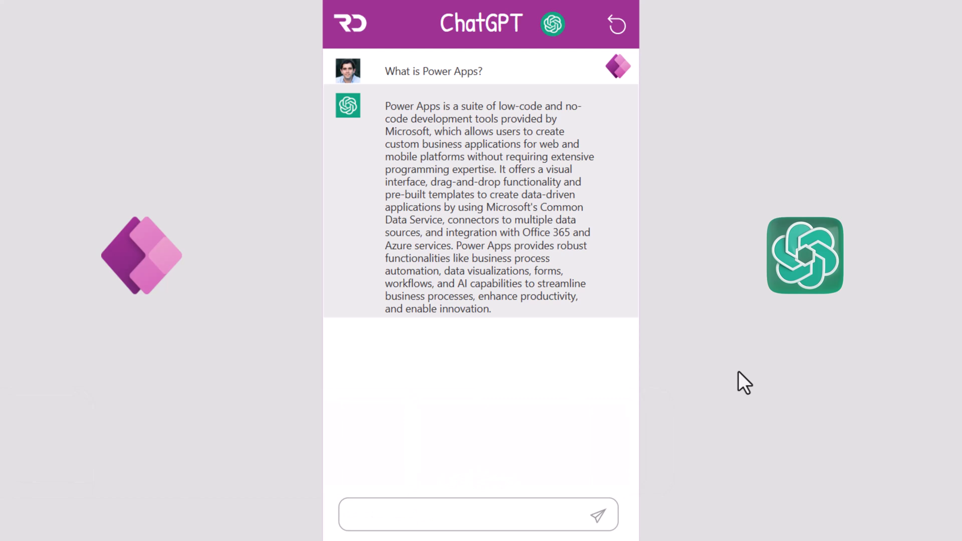
pyautogui.write('offline possible?')
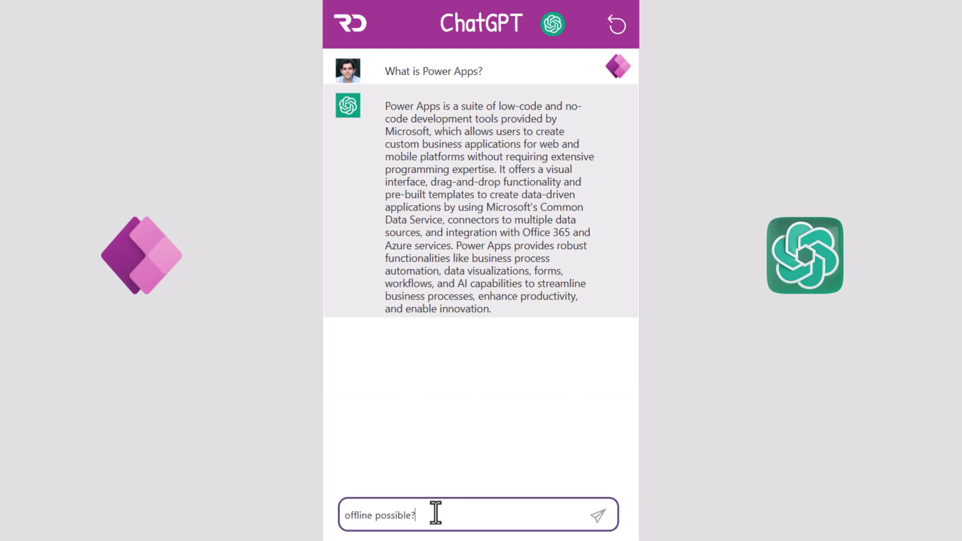
pyautogui.click(596, 514)
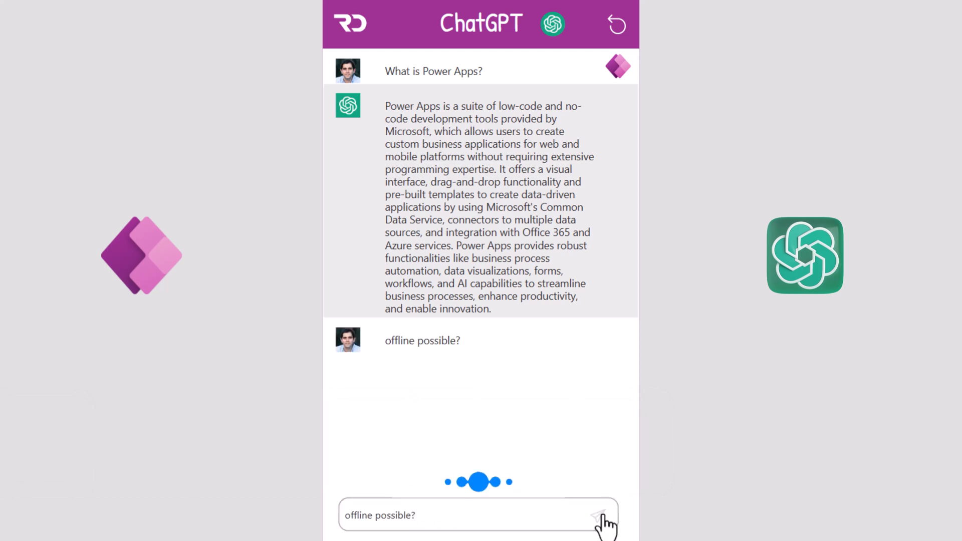
pyautogui.click(601, 514)
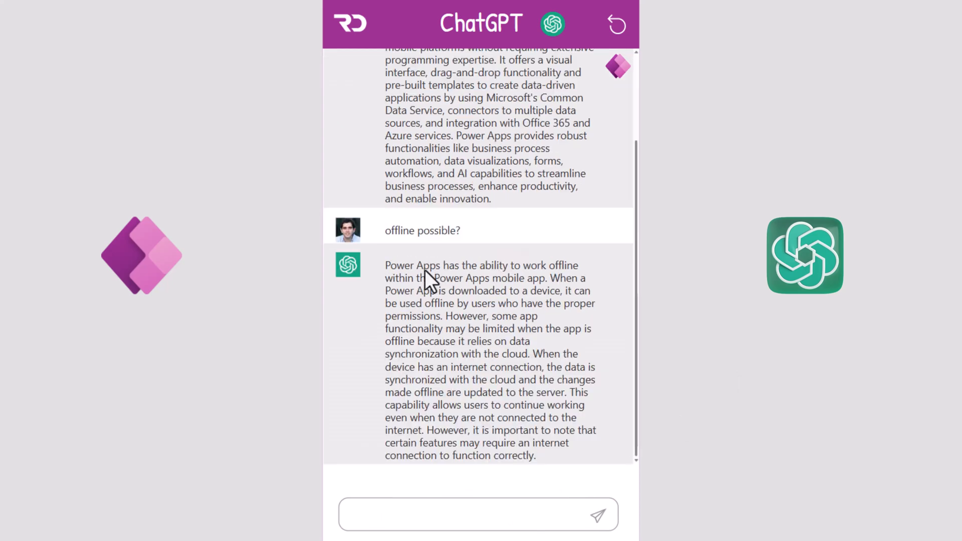
# Send the SharePoint list question, reset the conversation, then ask 'how high is it?'.
pyautogui.click(597, 514)
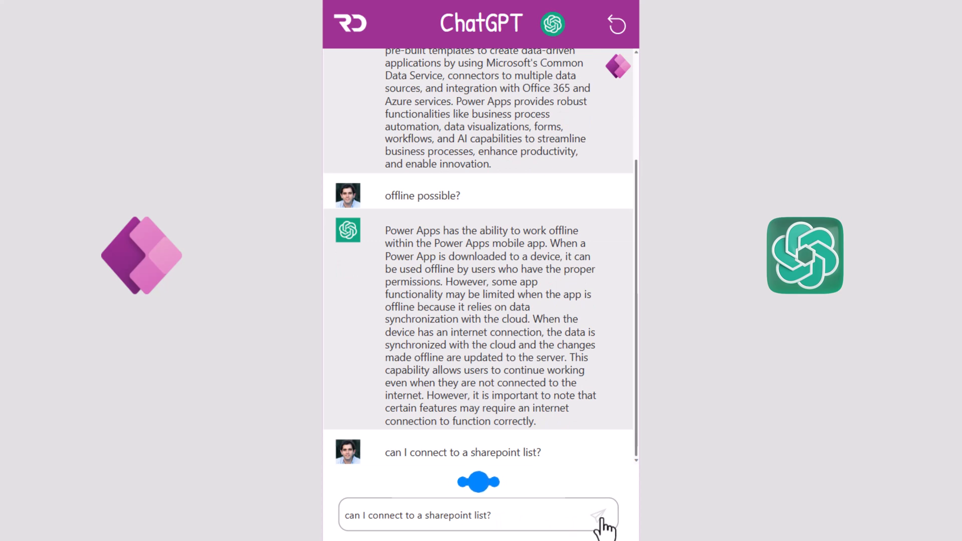
pyautogui.click(598, 515)
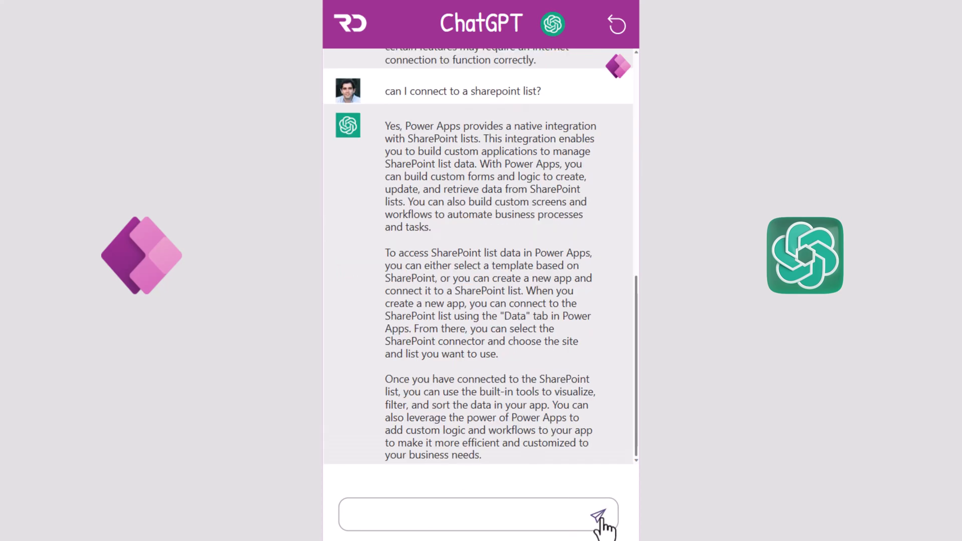
pyautogui.click(616, 24)
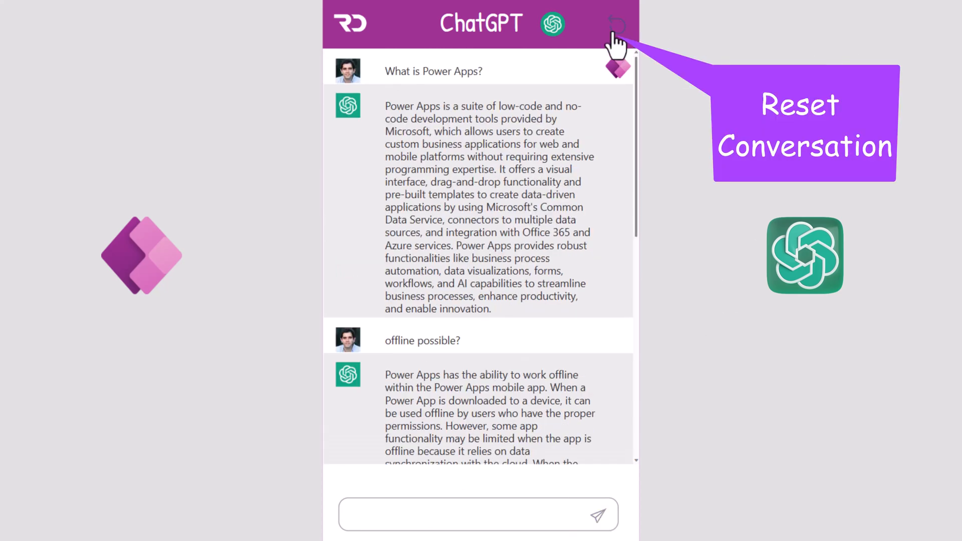
pyautogui.click(616, 24)
pyautogui.write('how high is it?')
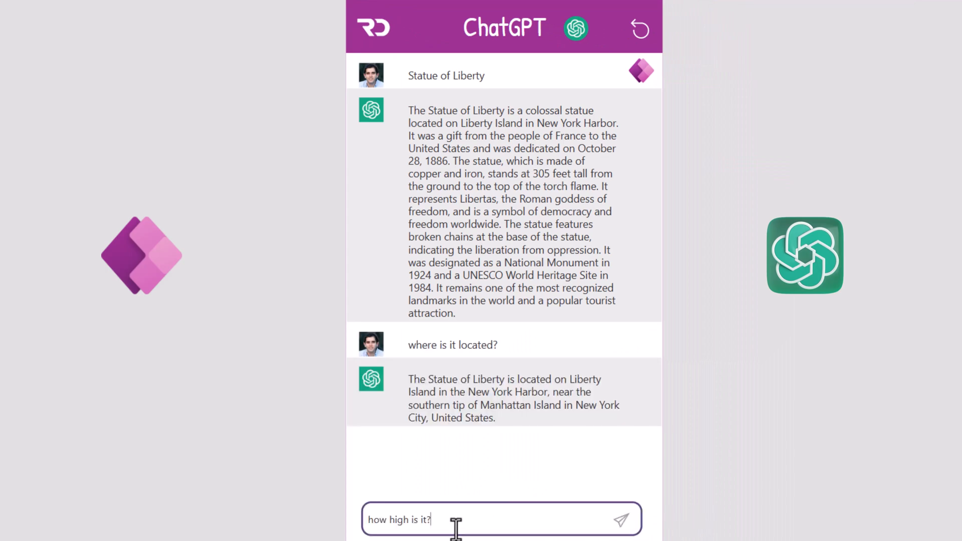
pyautogui.click(620, 520)
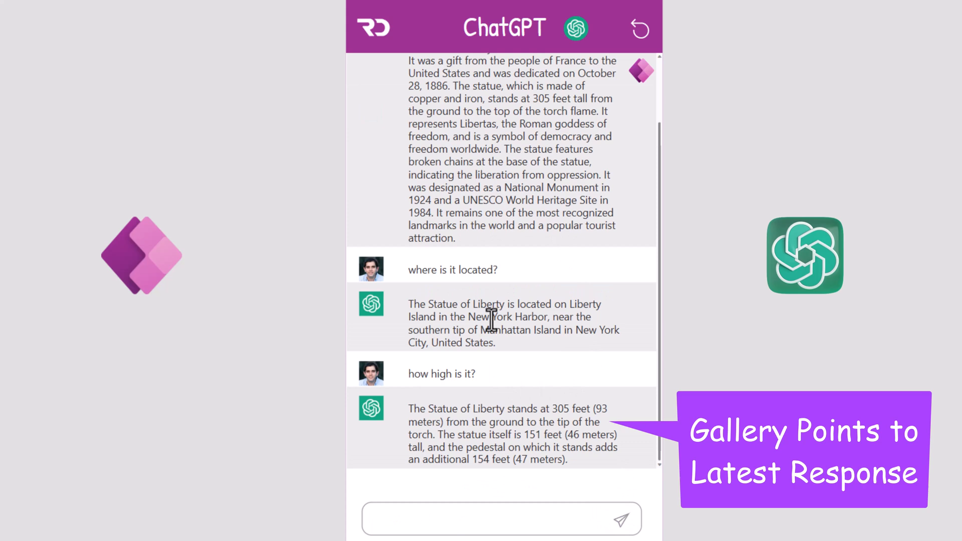
pyautogui.moveTo(455, 390)
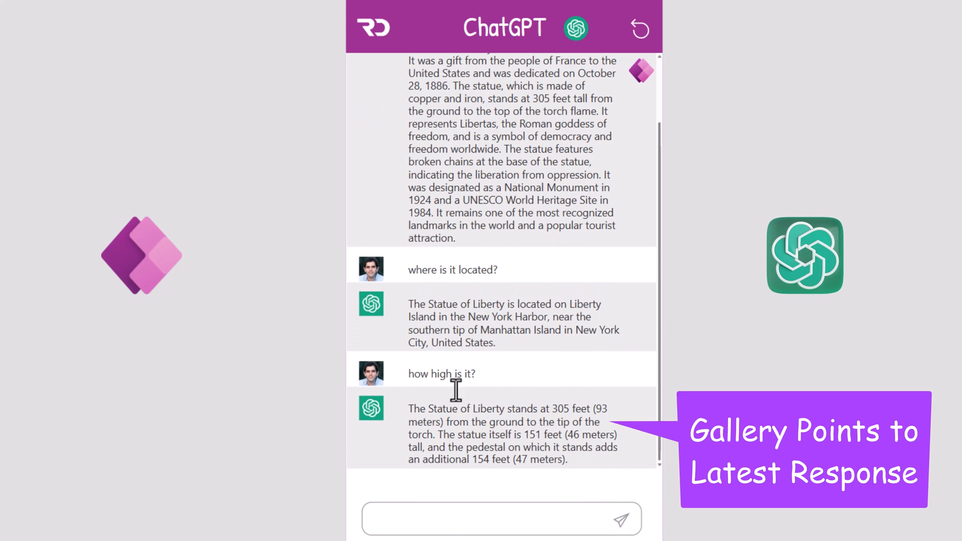
pyautogui.moveTo(660, 197)
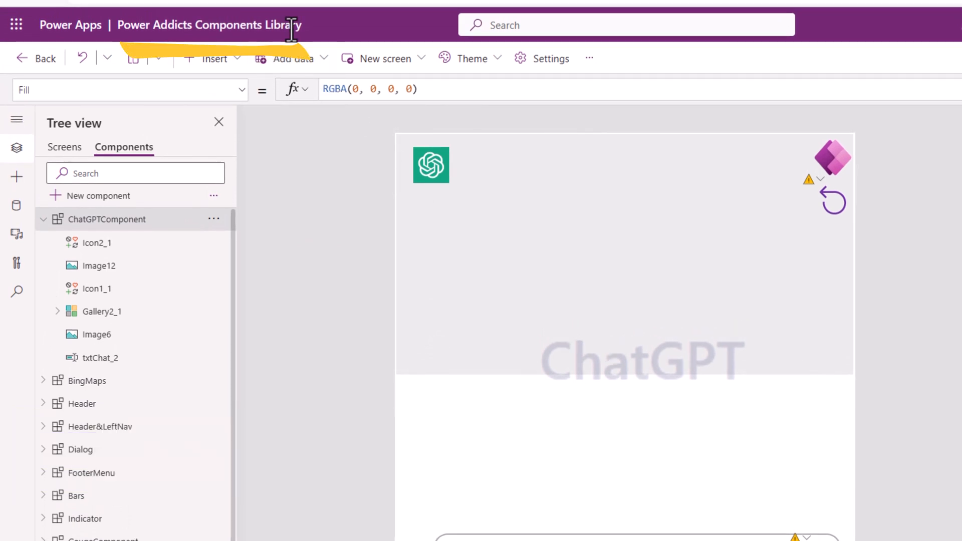
pyautogui.moveTo(124, 243)
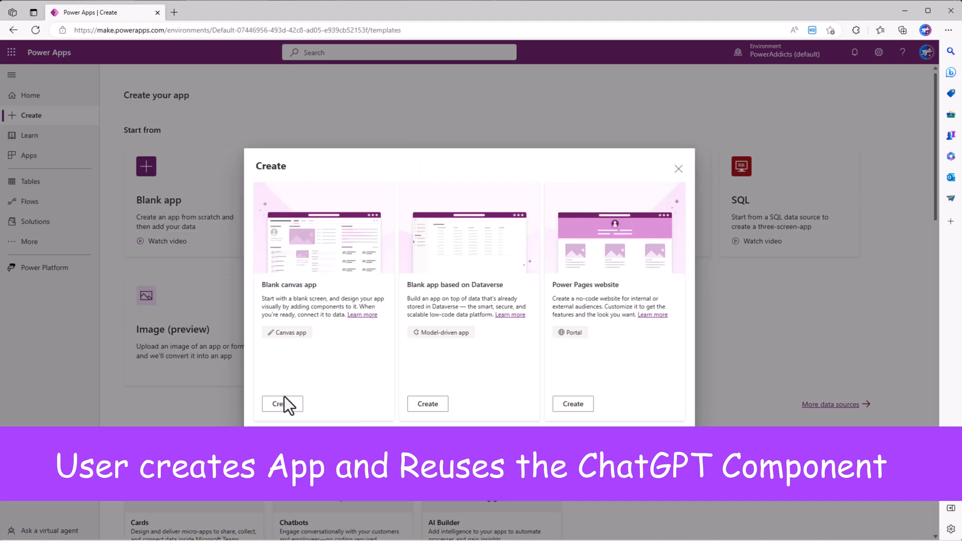
# Create a new blank canvas app and browse Get more components from Insert.
pyautogui.click(281, 404)
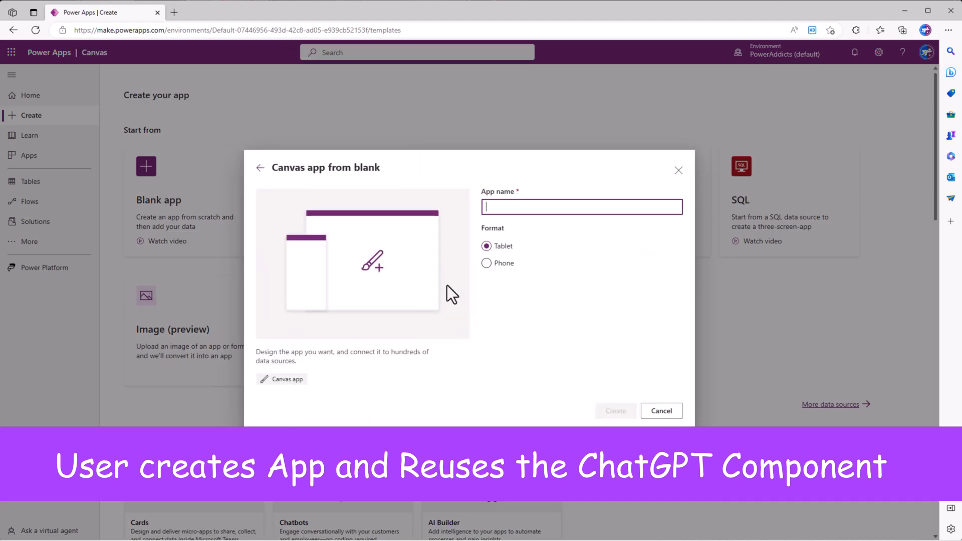
pyautogui.click(614, 411)
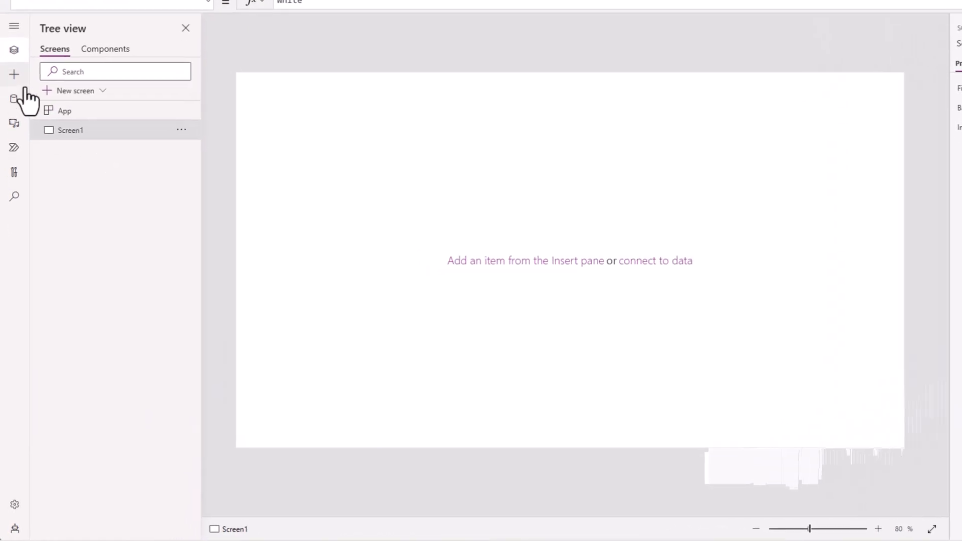
pyautogui.click(14, 74)
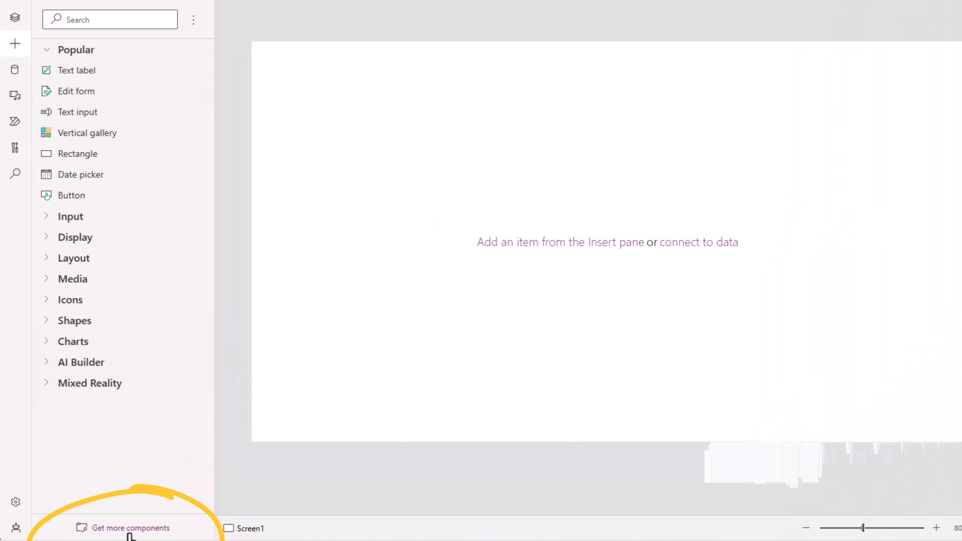
pyautogui.click(127, 528)
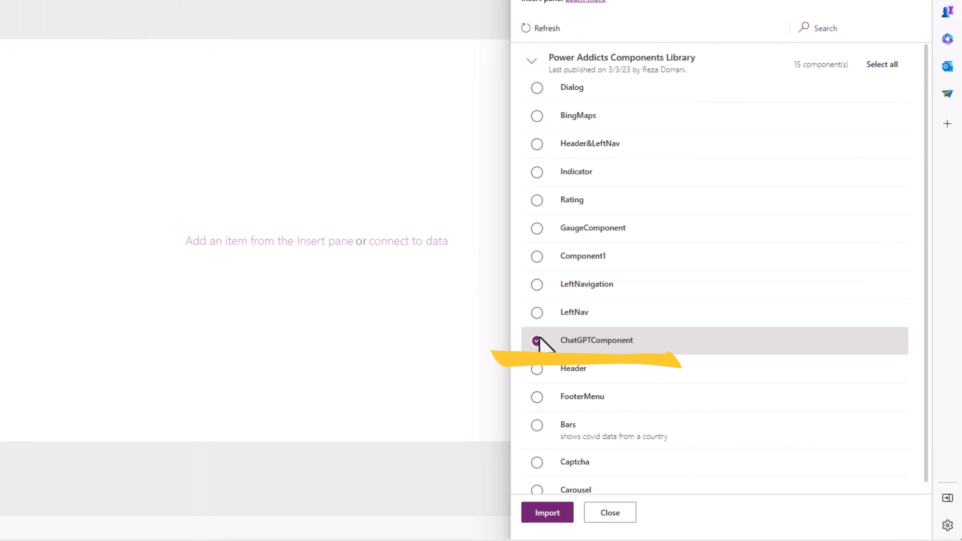
# Import ChatGPTComponent from the library and add it to the screen.
pyautogui.click(536, 341)
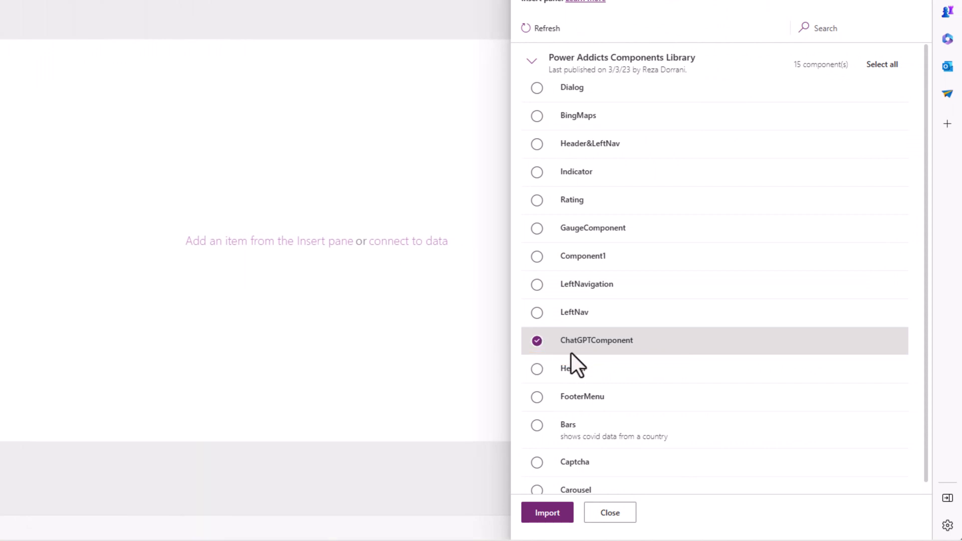
pyautogui.click(546, 512)
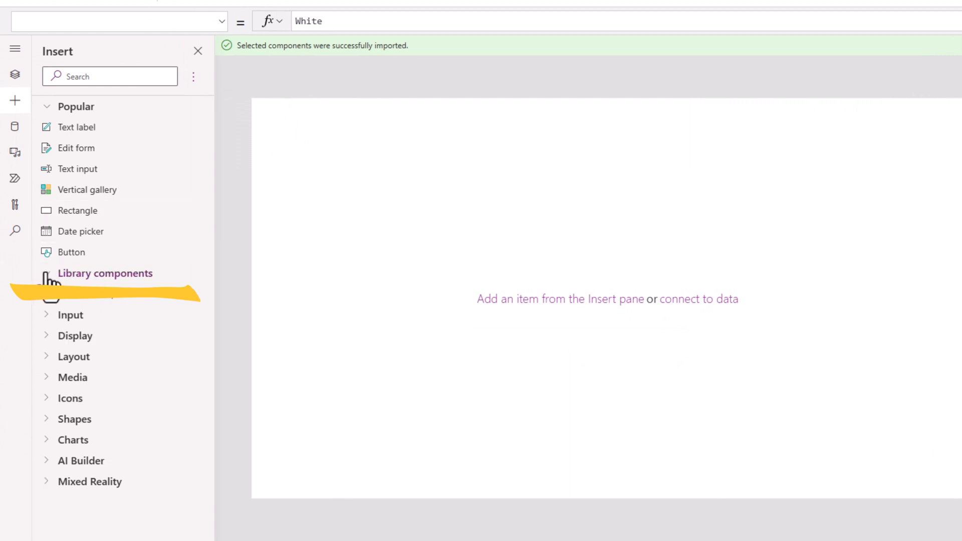
pyautogui.click(105, 272)
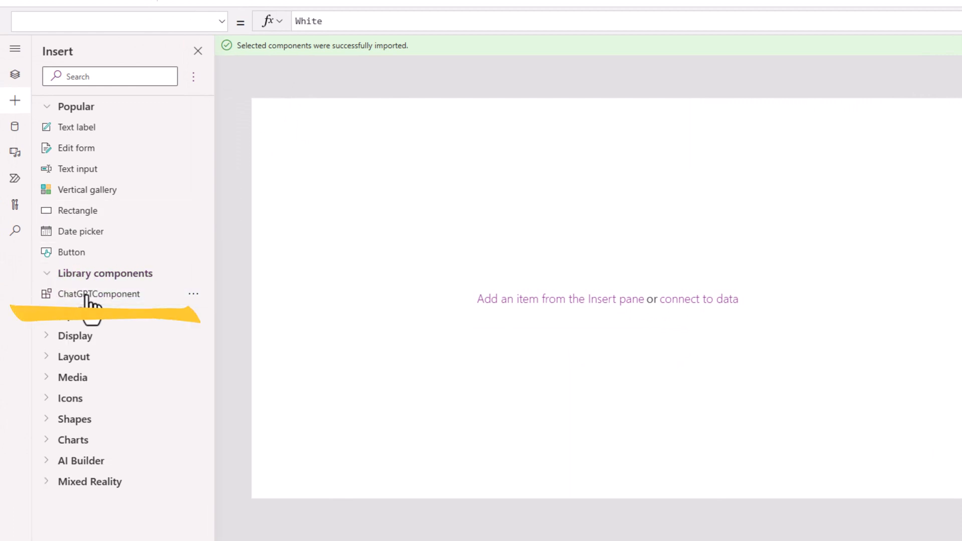
pyautogui.click(99, 294)
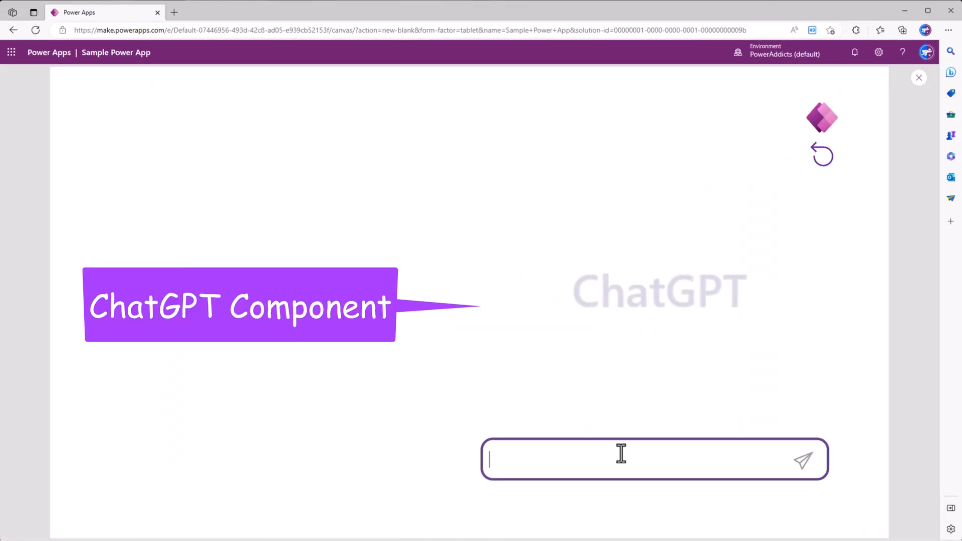
# Send 'Hello' and then 'How to say Thank You in multiple languages' to the reused ChatGPT component.
pyautogui.write('Hello')
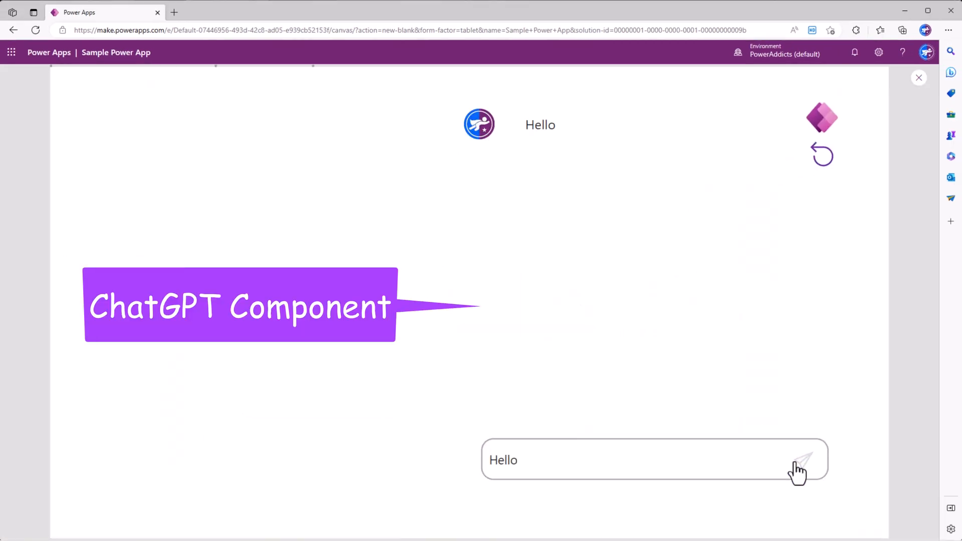
pyautogui.click(804, 459)
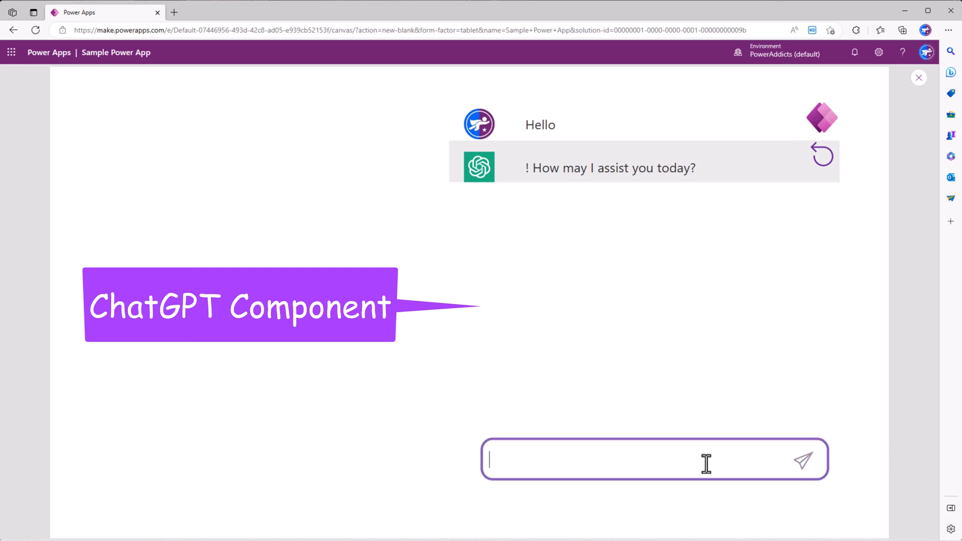
pyautogui.write('How to say Thank You in multiple languages')
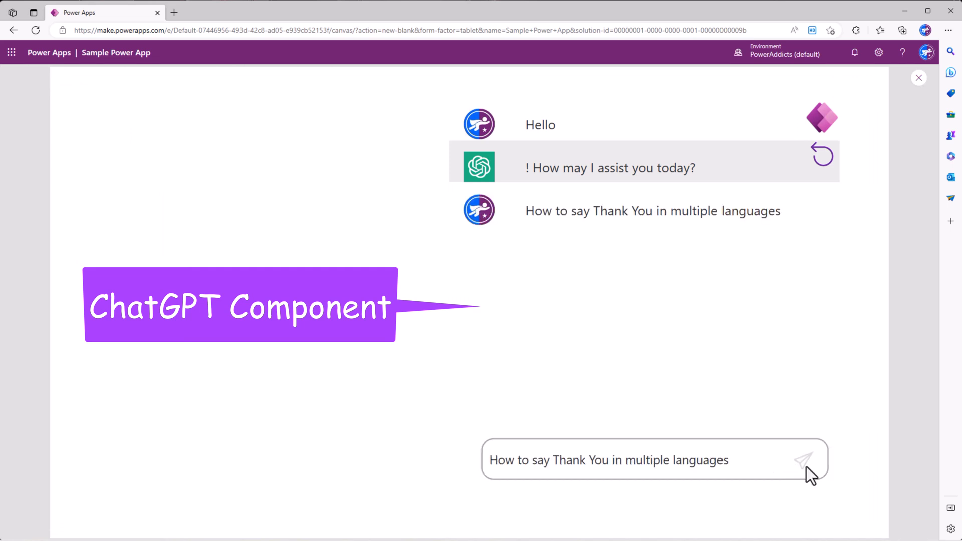
pyautogui.click(804, 460)
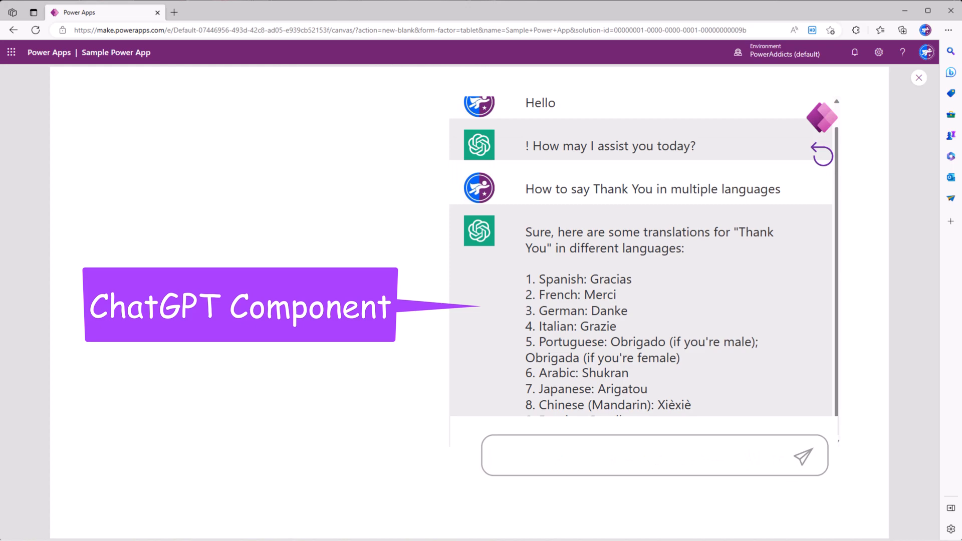